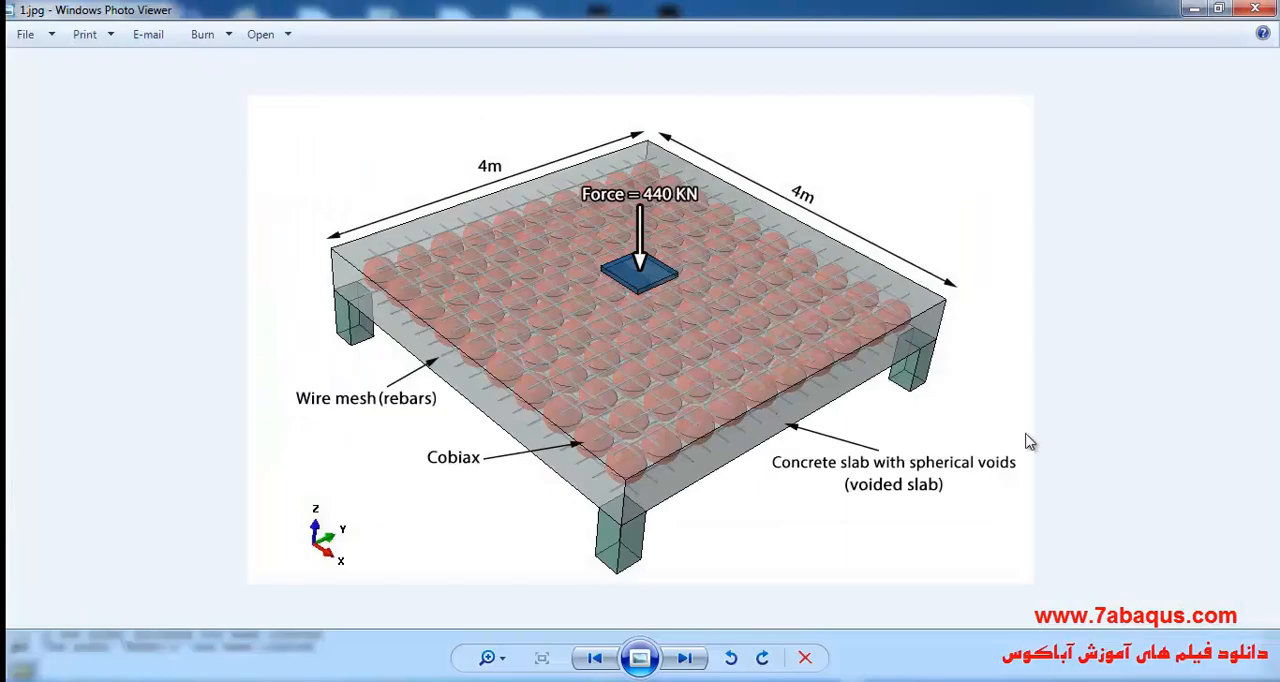
pyautogui.moveTo(1128, 412)
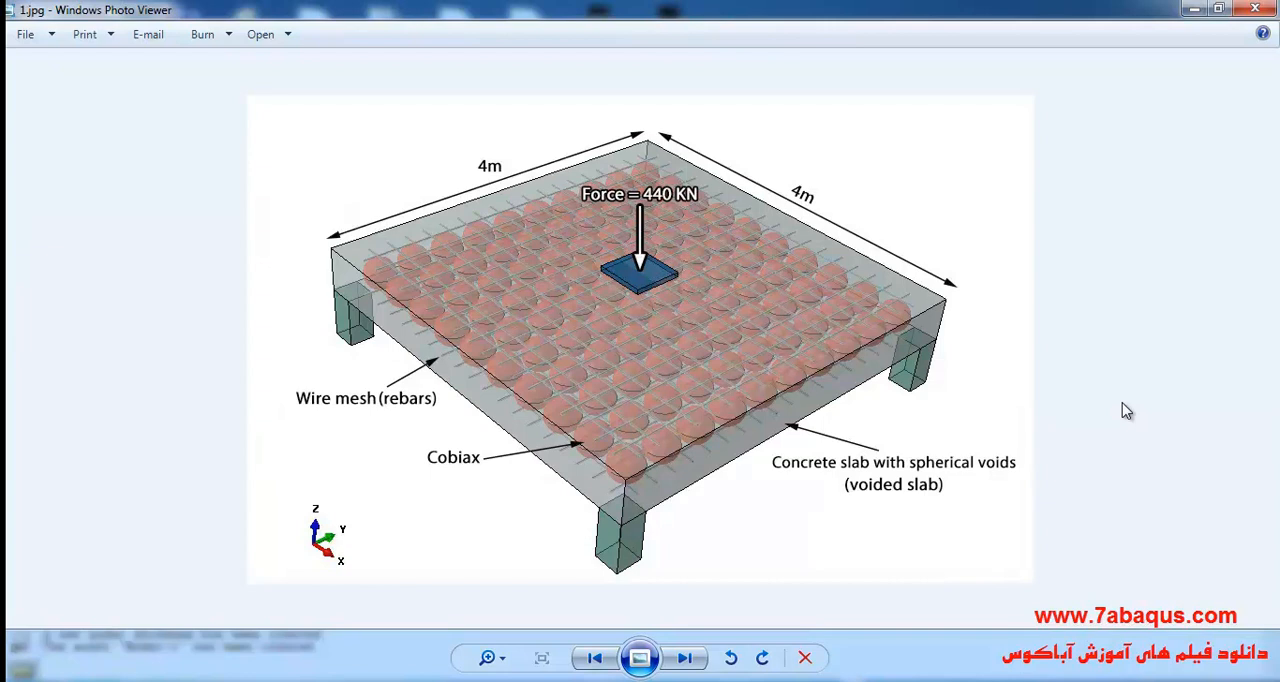
pyautogui.moveTo(810, 250)
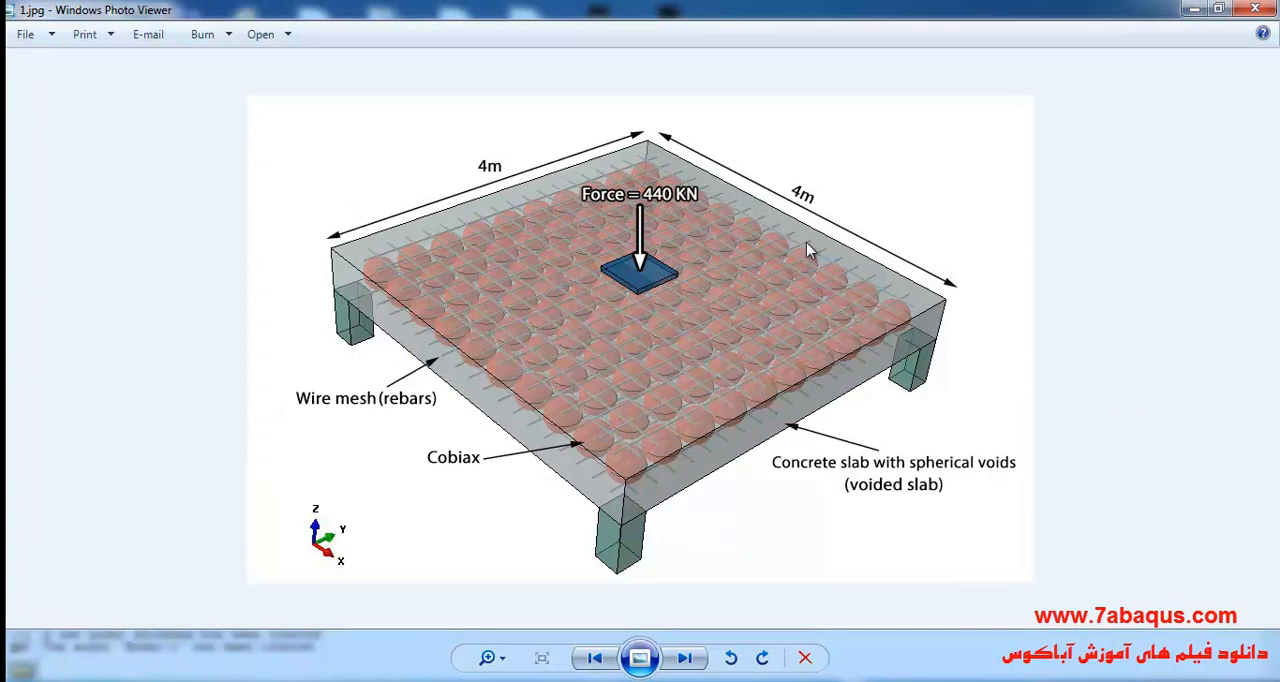
pyautogui.moveTo(948, 172)
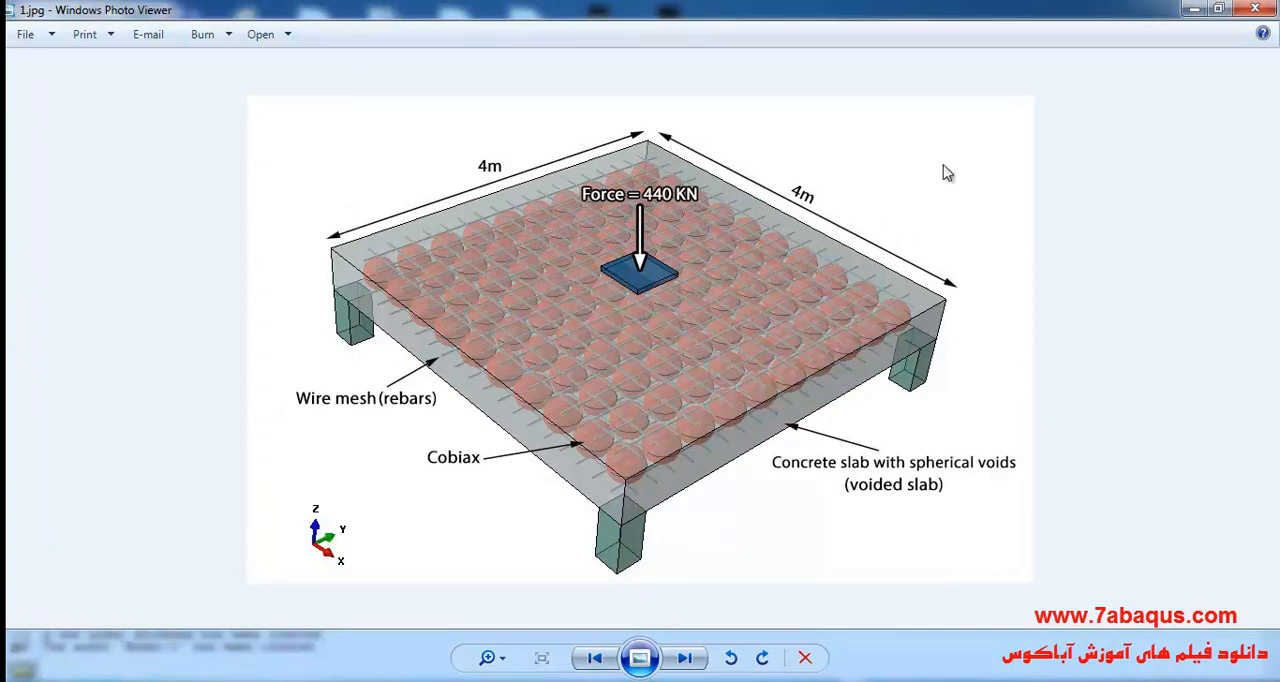
pyautogui.moveTo(1092, 252)
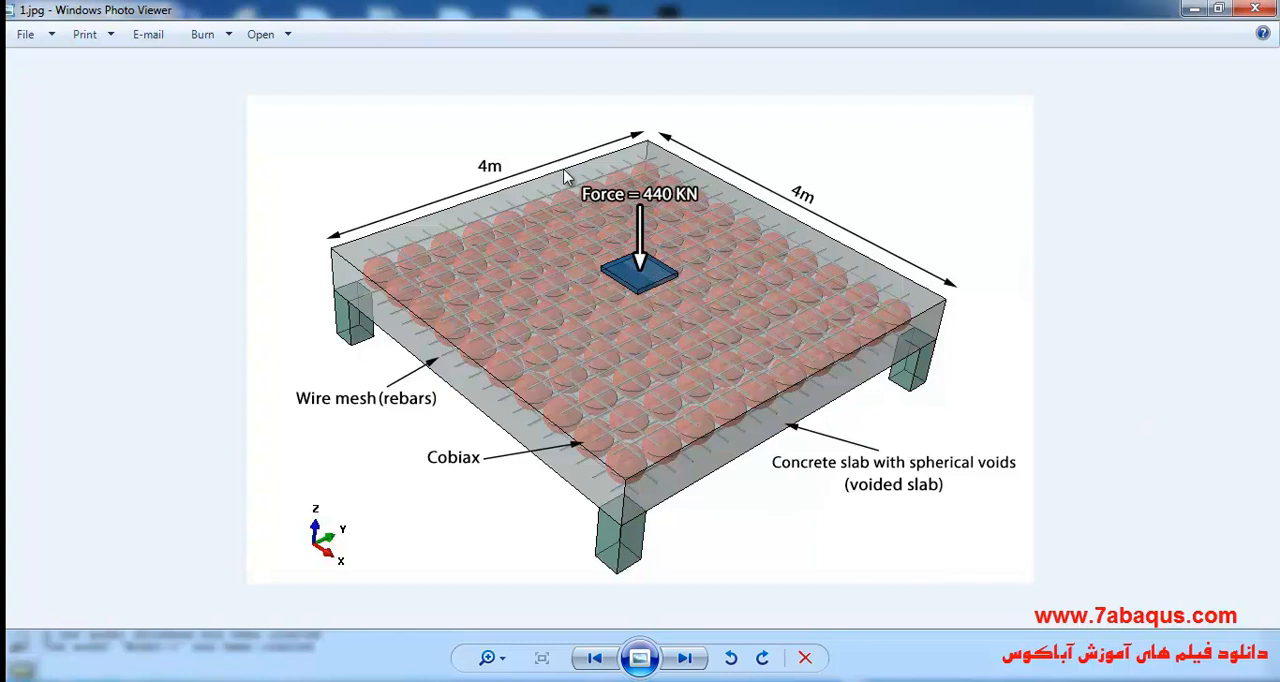
pyautogui.moveTo(698, 242)
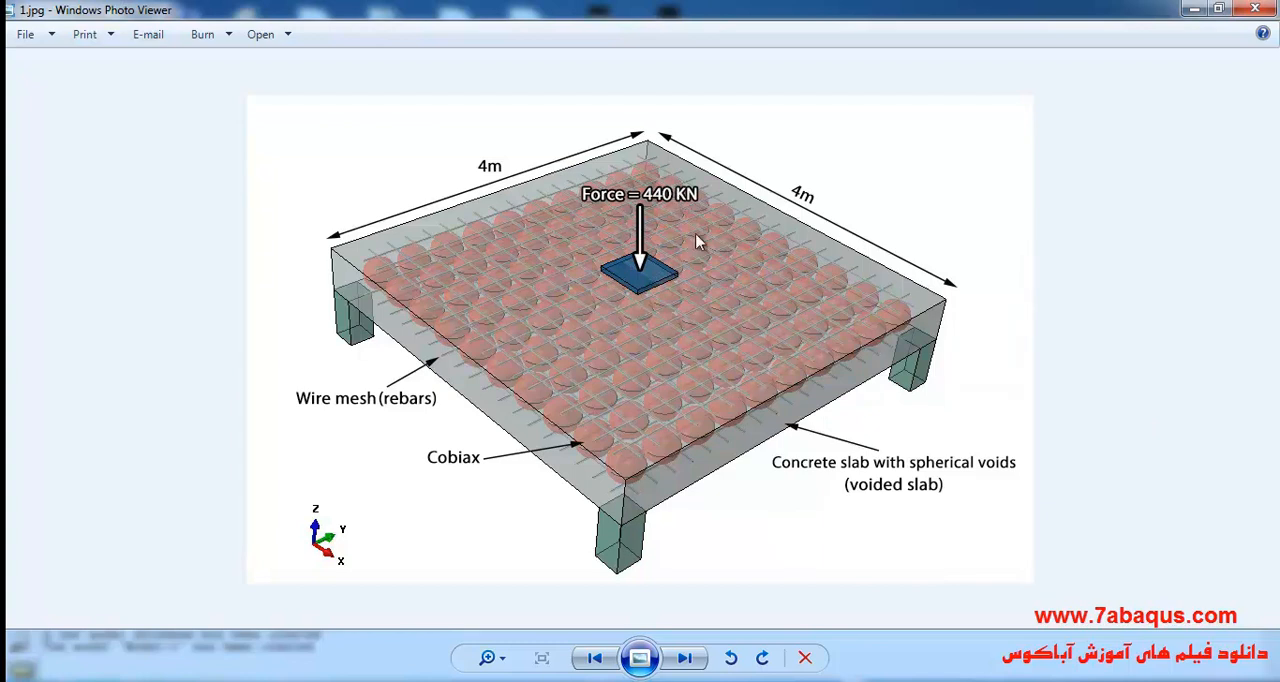
pyautogui.moveTo(704, 248)
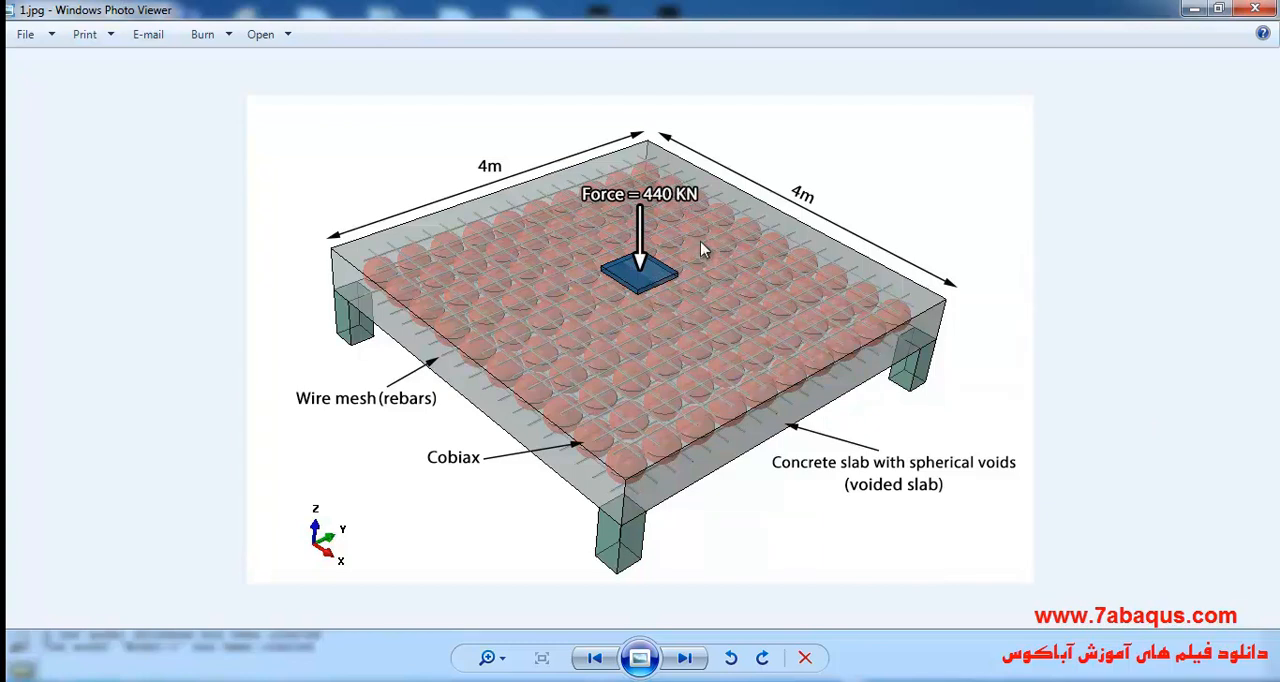
pyautogui.moveTo(1170, 276)
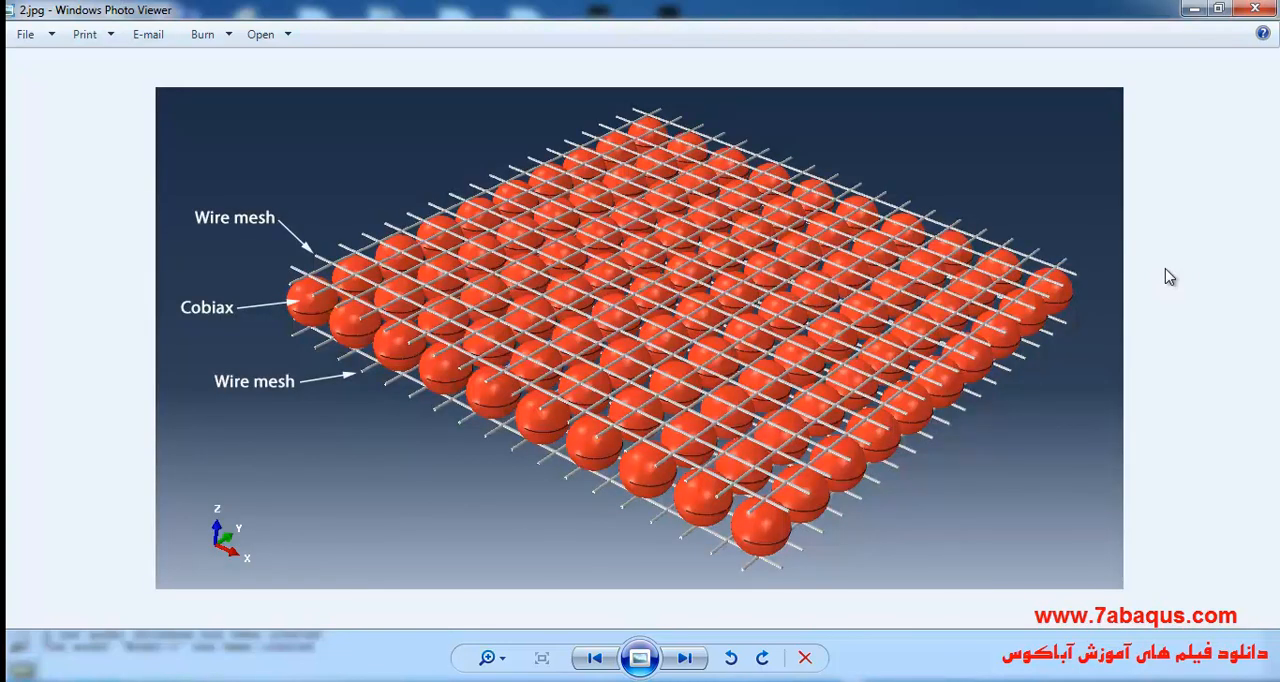
pyautogui.moveTo(1196, 310)
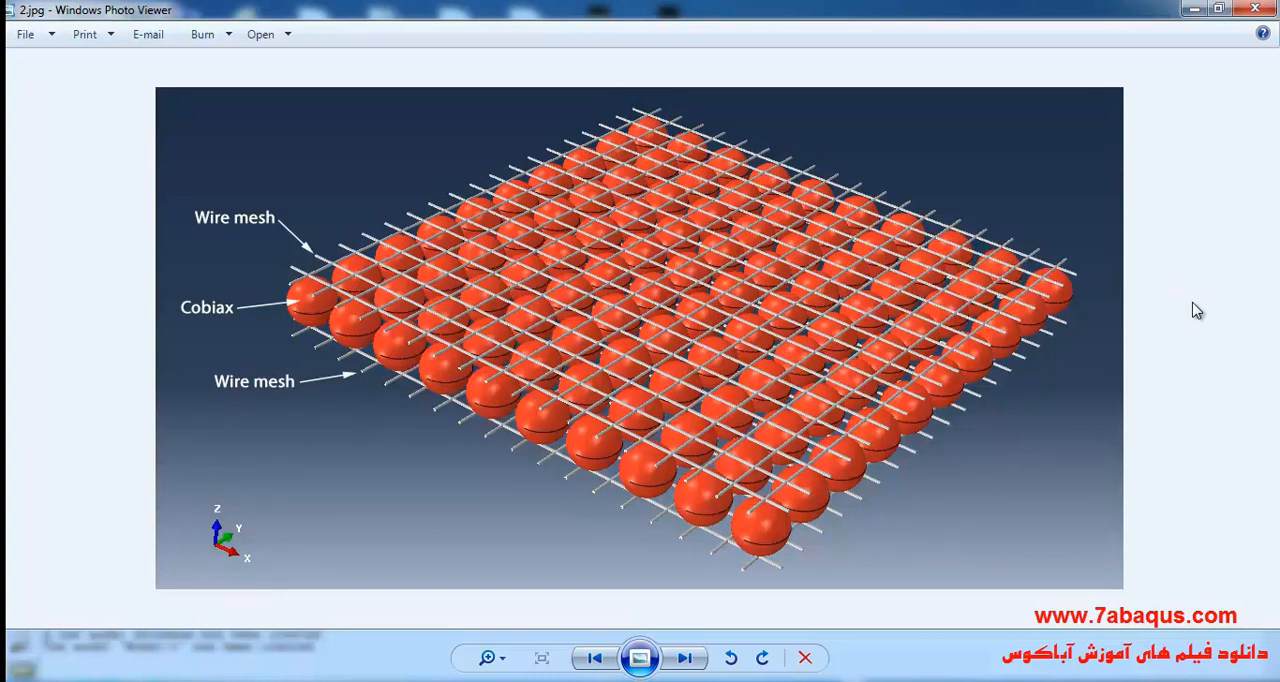
pyautogui.moveTo(1148, 412)
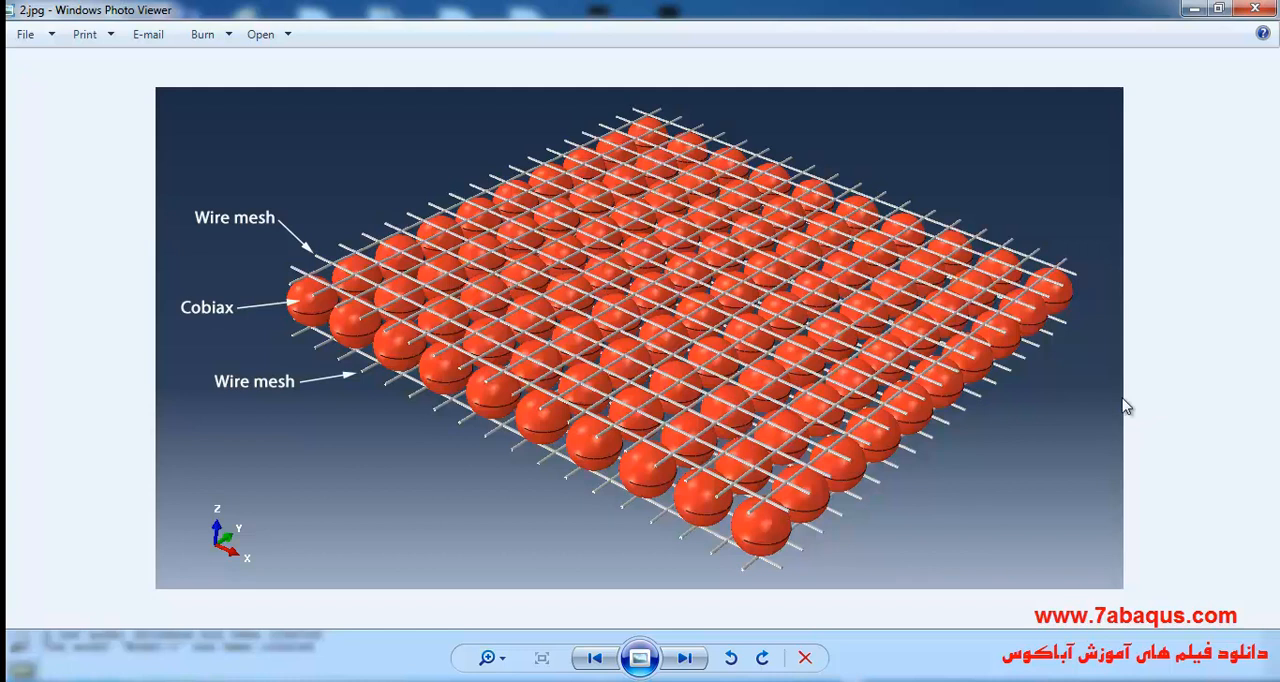
pyautogui.moveTo(910, 480)
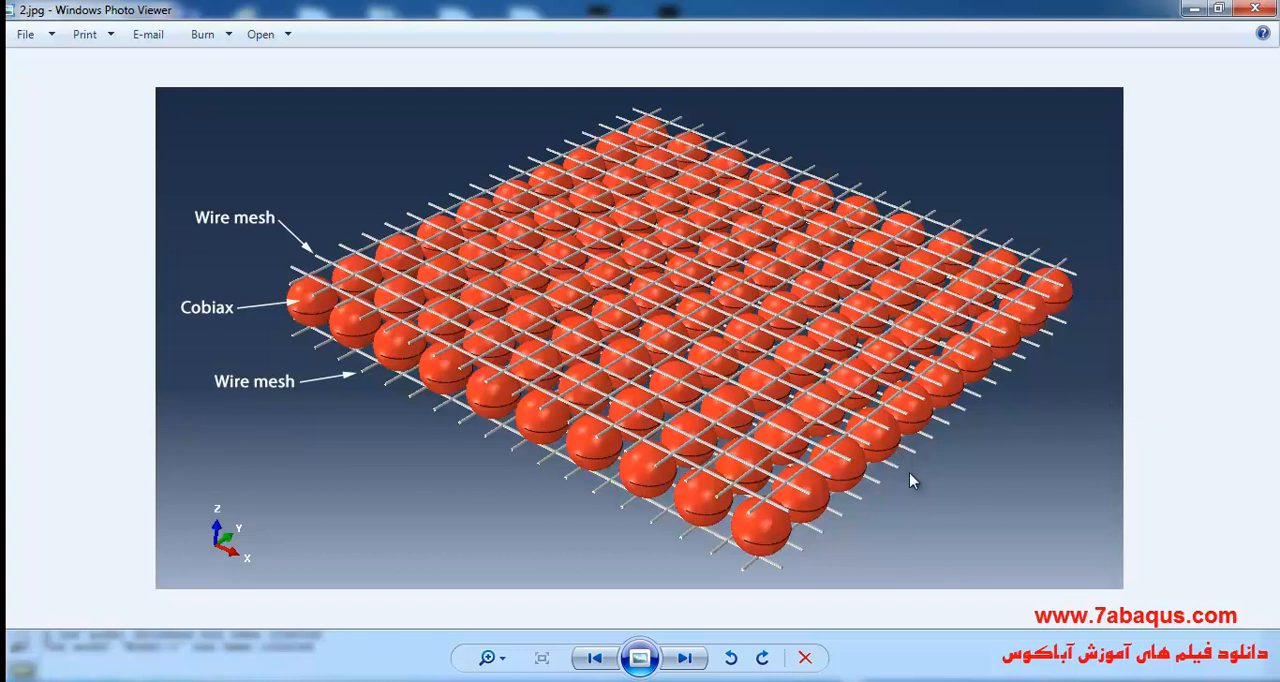
pyautogui.moveTo(908, 466)
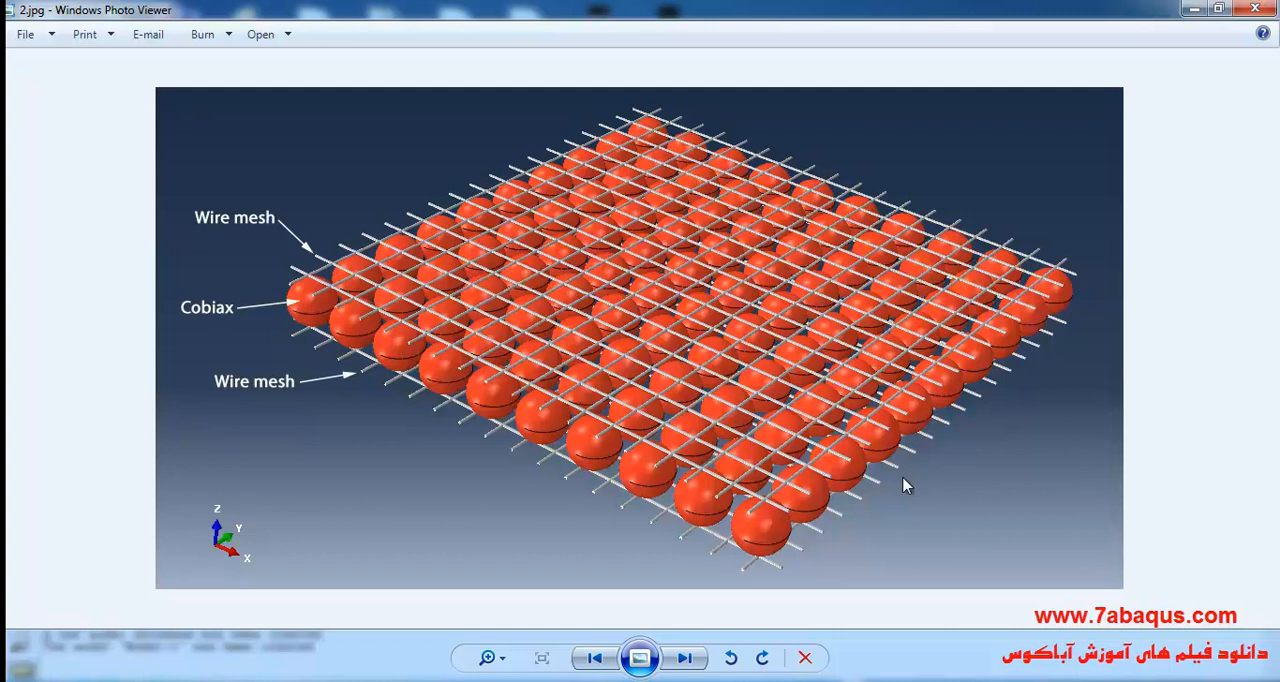
pyautogui.moveTo(664, 638)
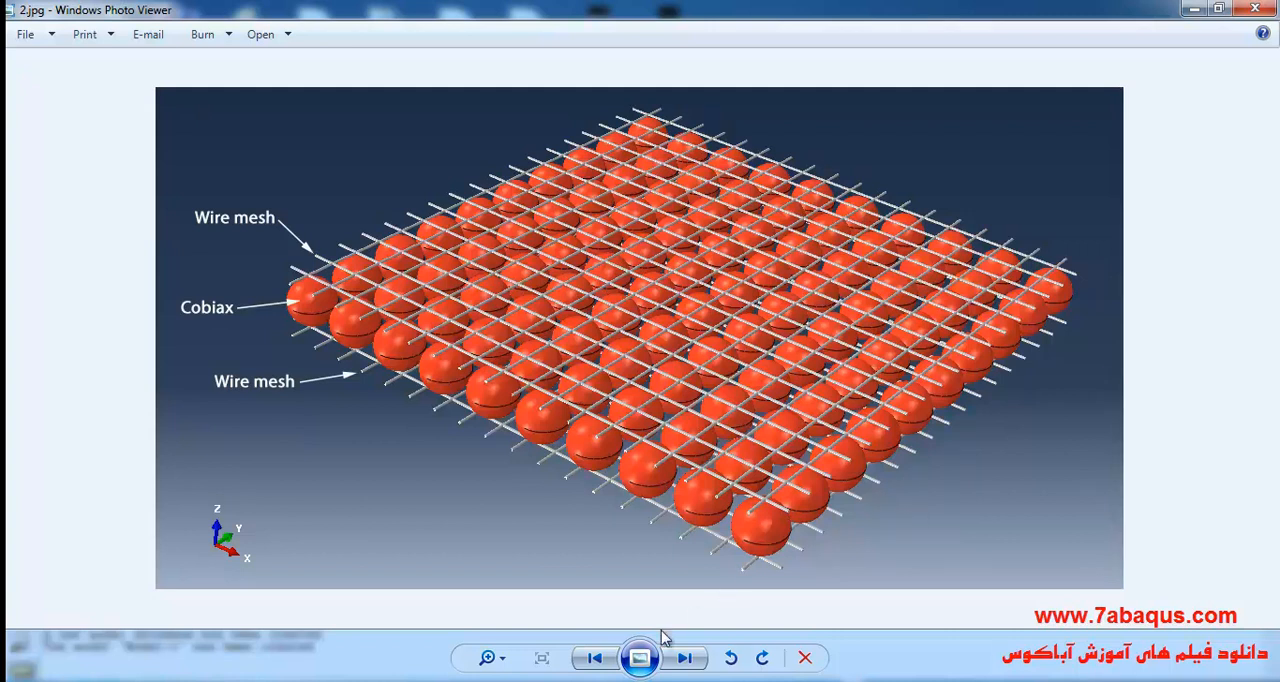
# Switch to the slab diagram image showing the row of 315 mm voids across the 4 m slab
pyautogui.click(594, 658)
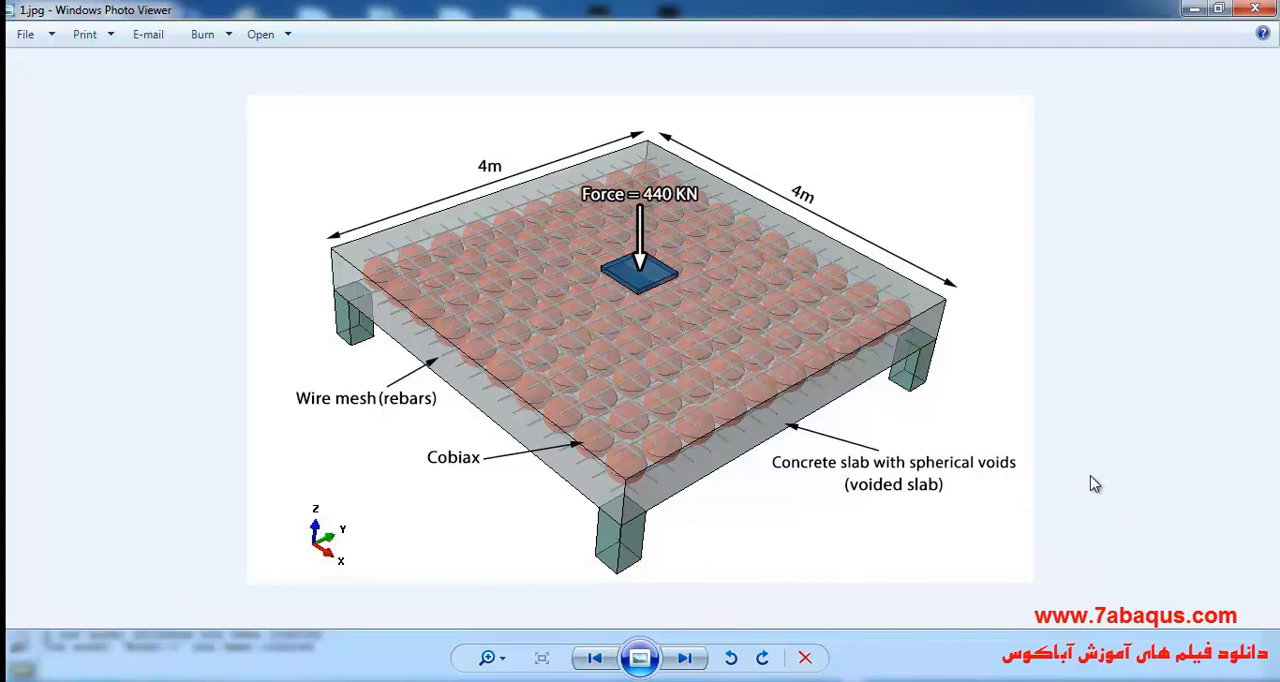
pyautogui.moveTo(948, 432)
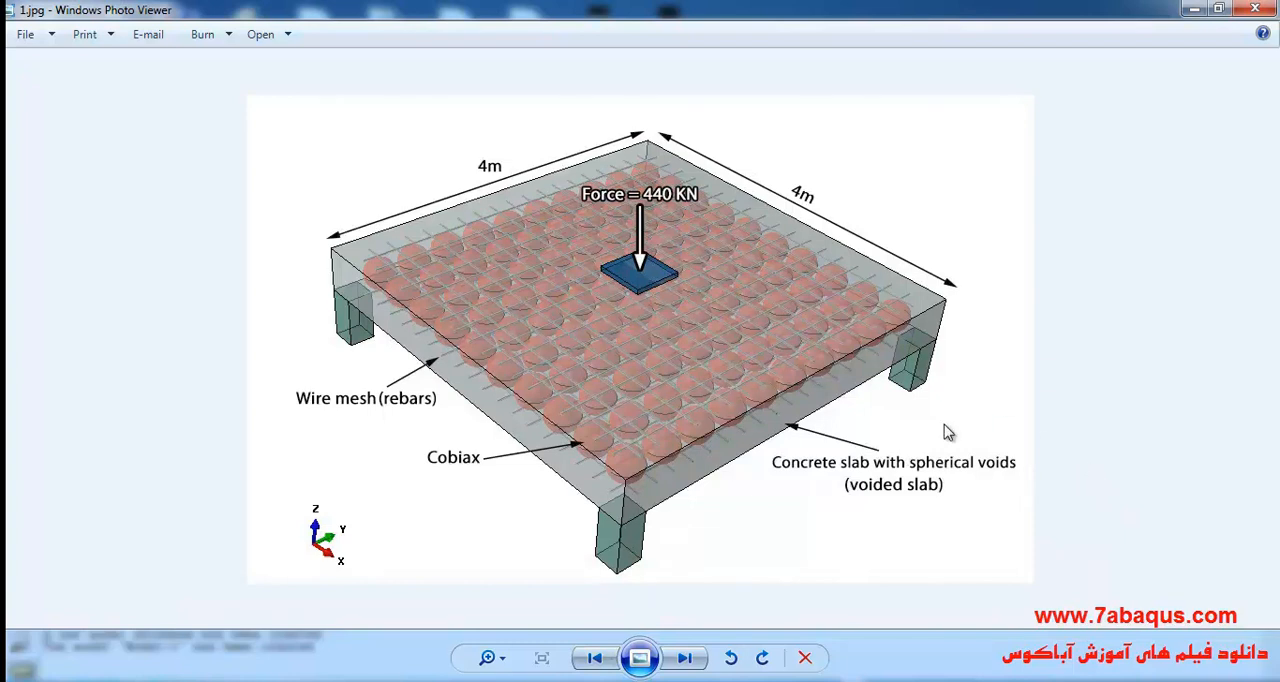
pyautogui.moveTo(878, 462)
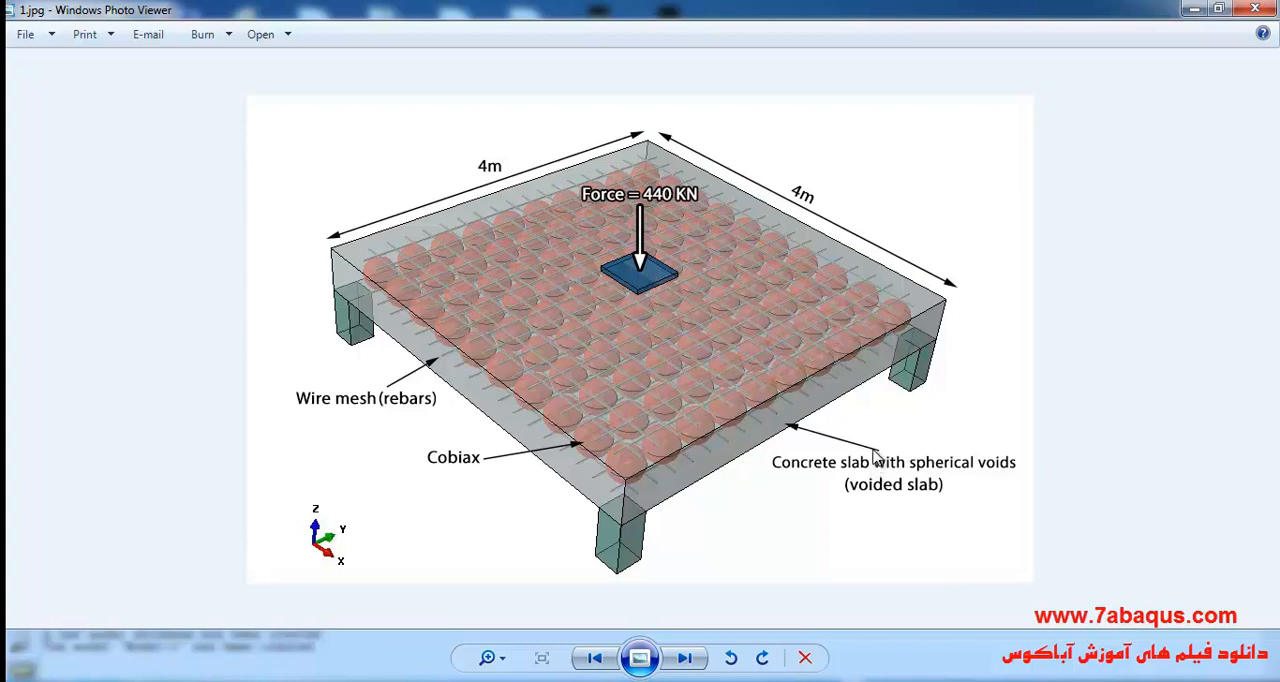
pyautogui.moveTo(804, 446)
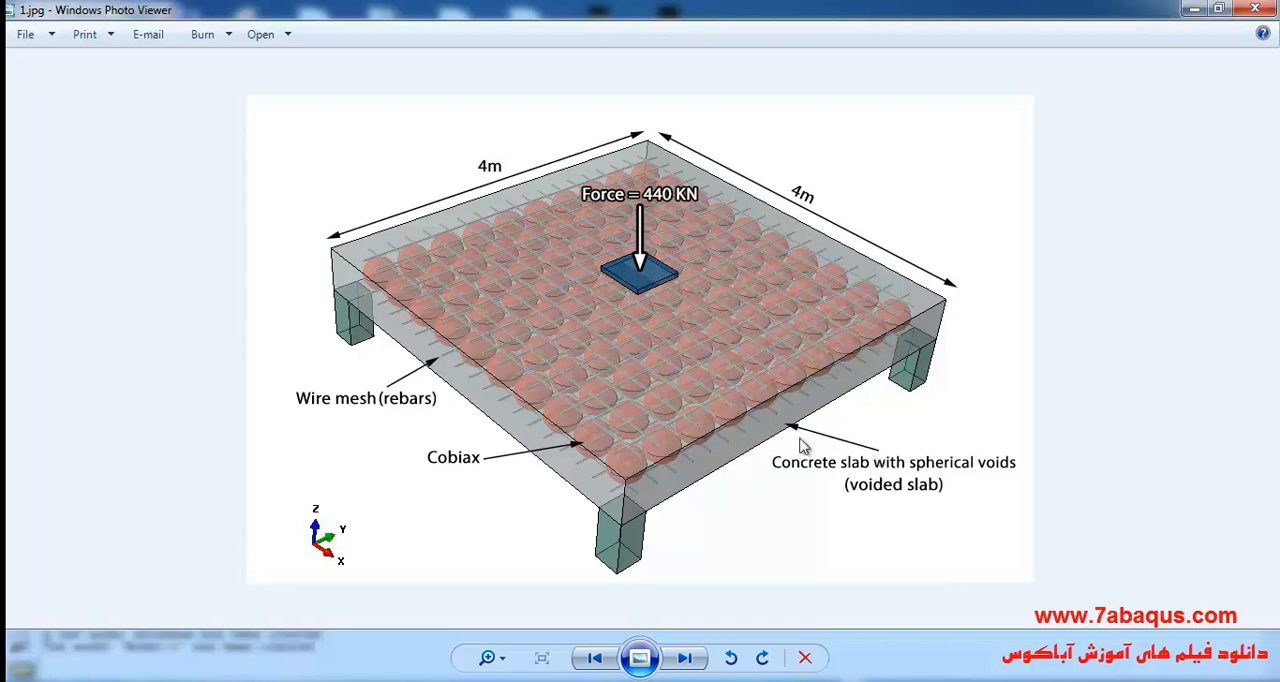
pyautogui.moveTo(1020, 432)
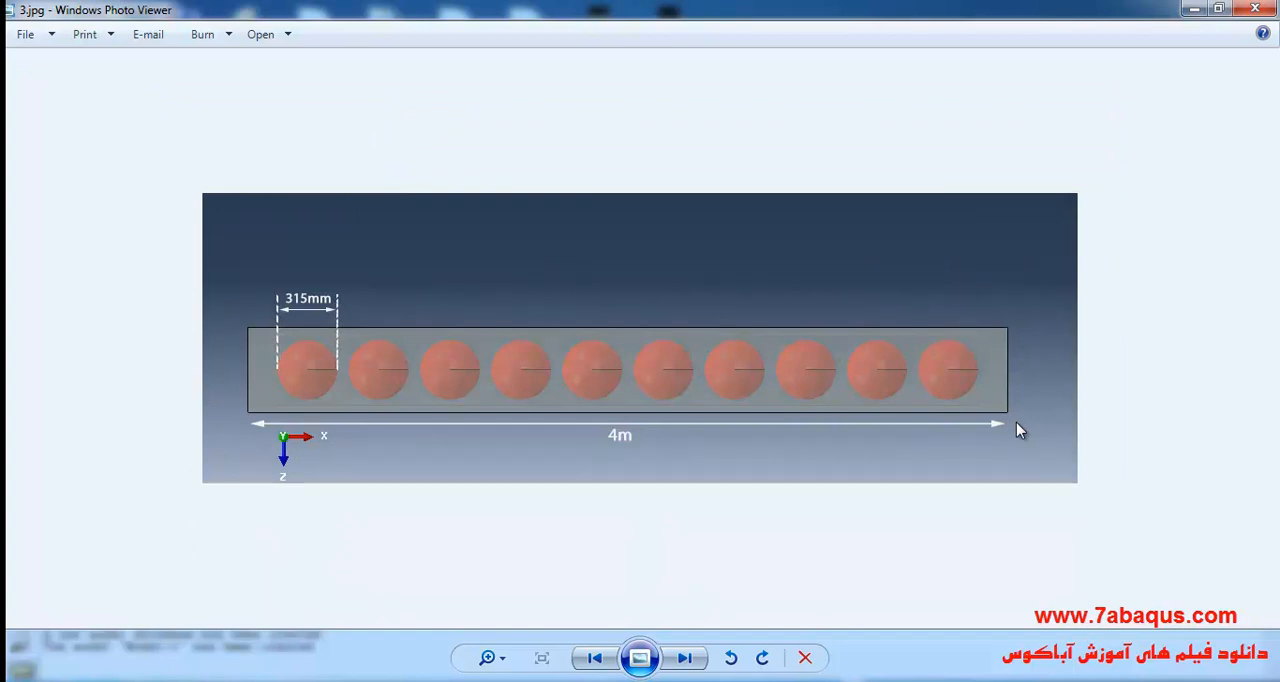
pyautogui.moveTo(1028, 444)
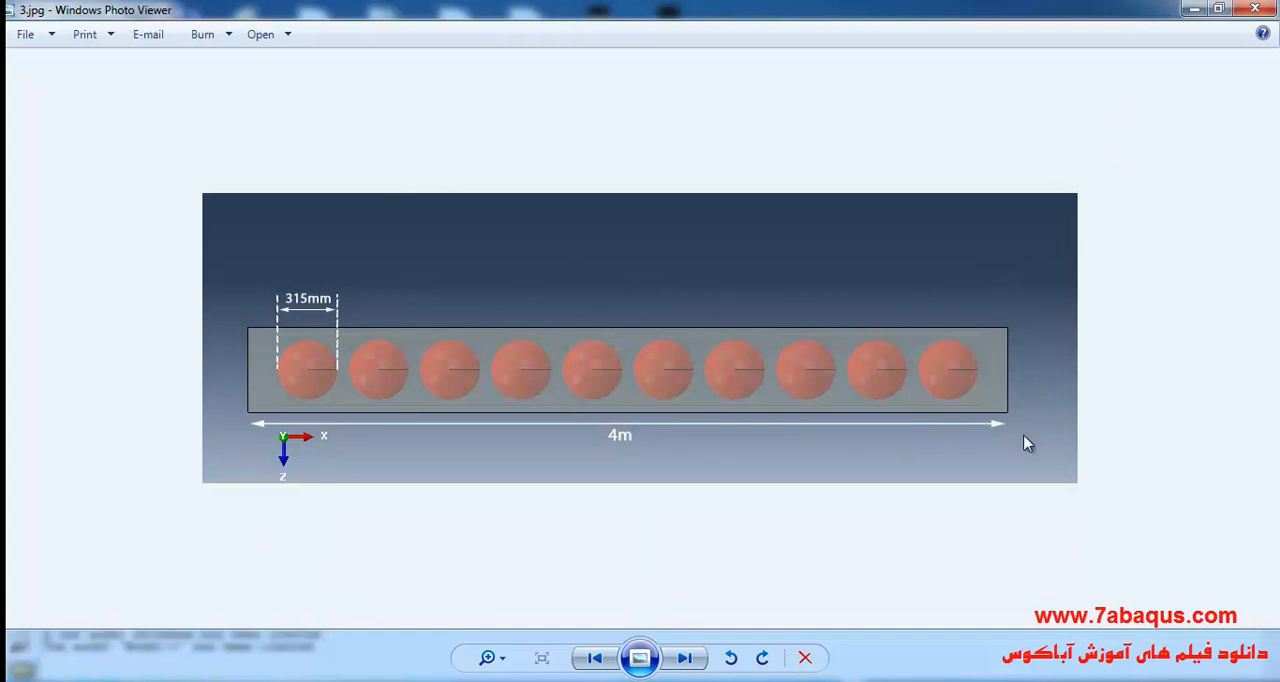
pyautogui.moveTo(292, 364)
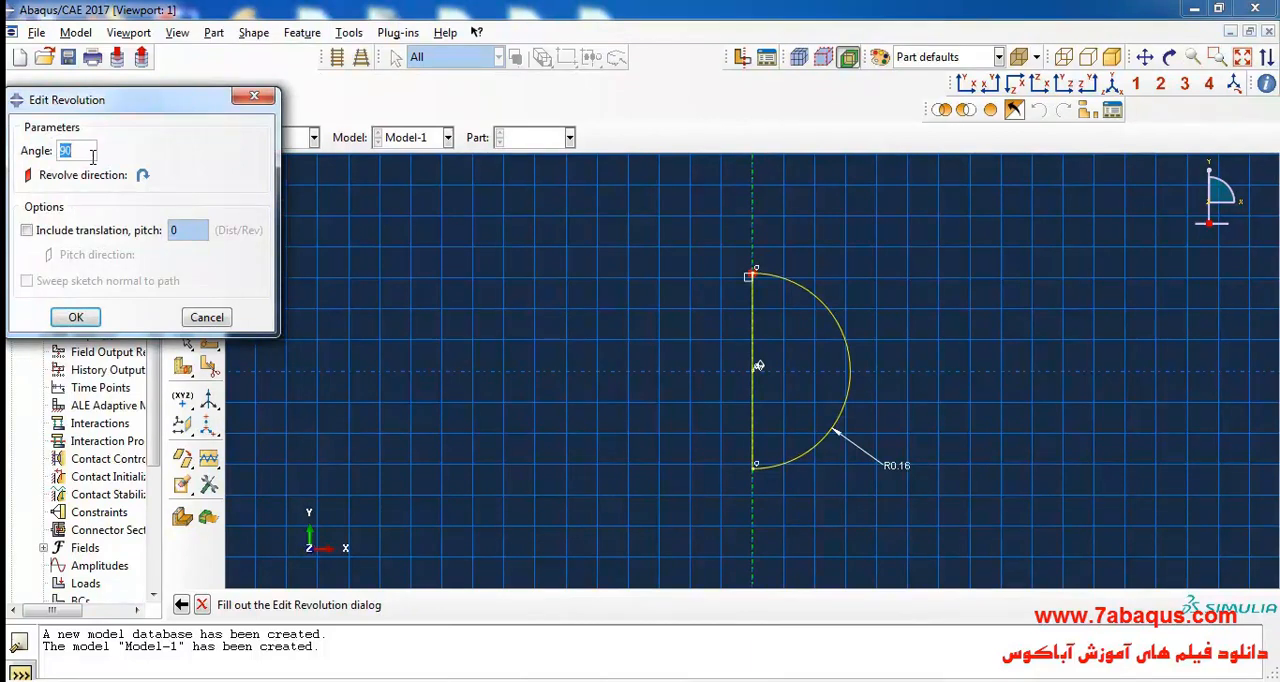
# Revolve the 0.16-radius half-circle through 360 degrees to create the solid cobiax sphere
pyautogui.write('360')
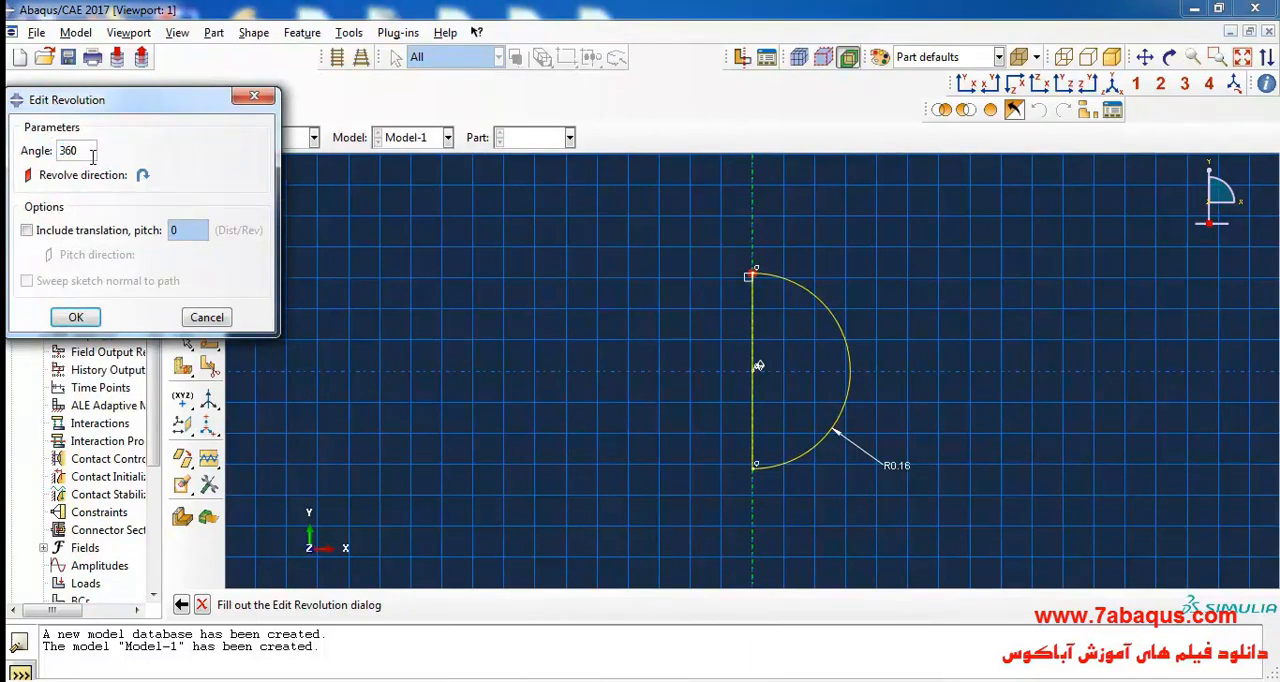
pyautogui.click(76, 316)
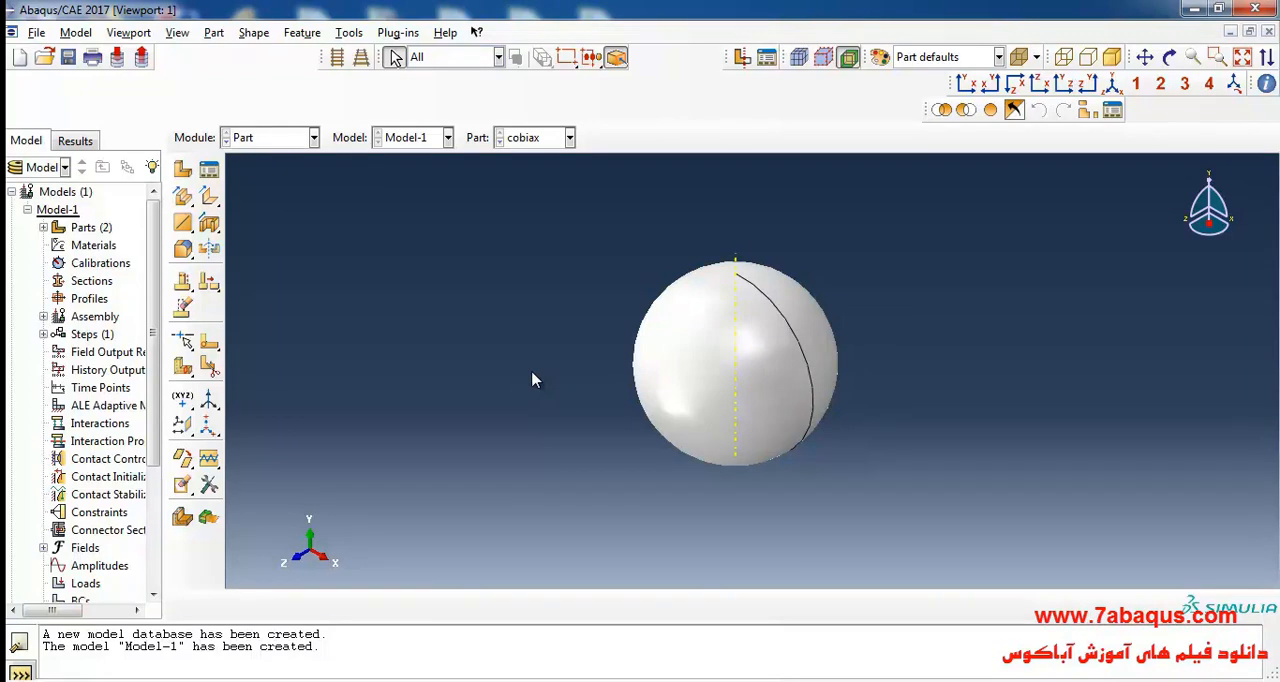
pyautogui.moveTo(510, 380)
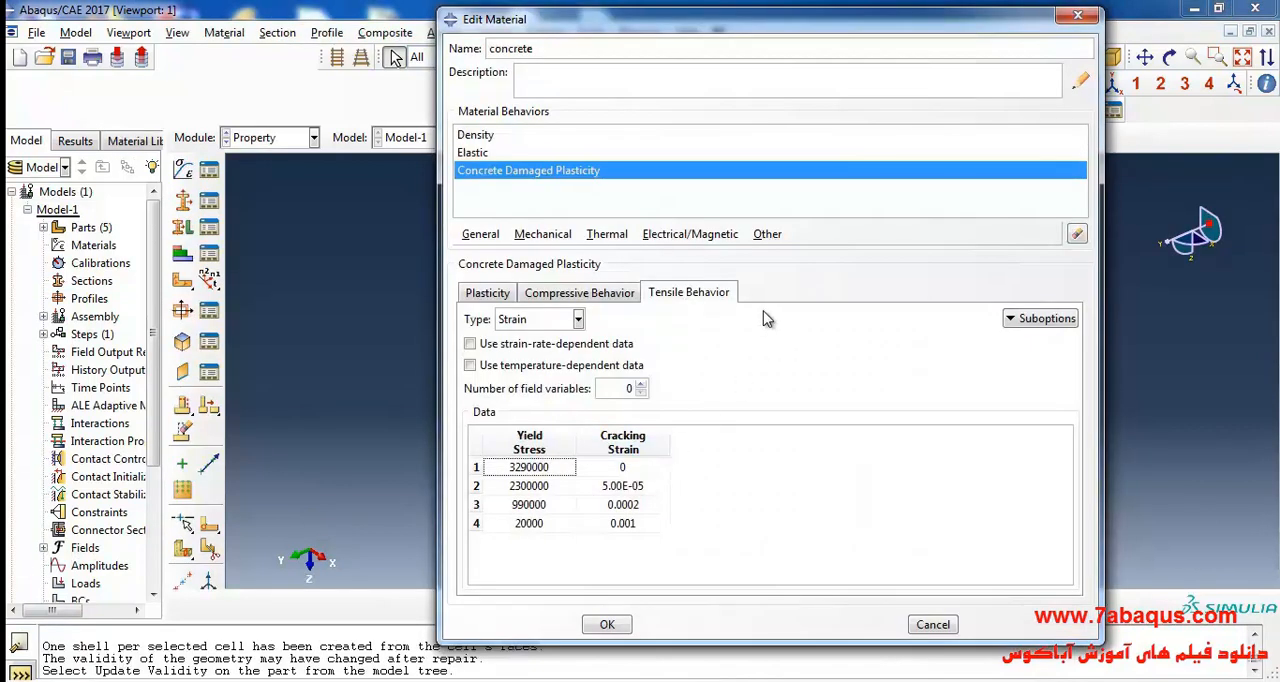
# Add a Tension Damage suboption to the concrete's tensile behaviour
pyautogui.click(1046, 318)
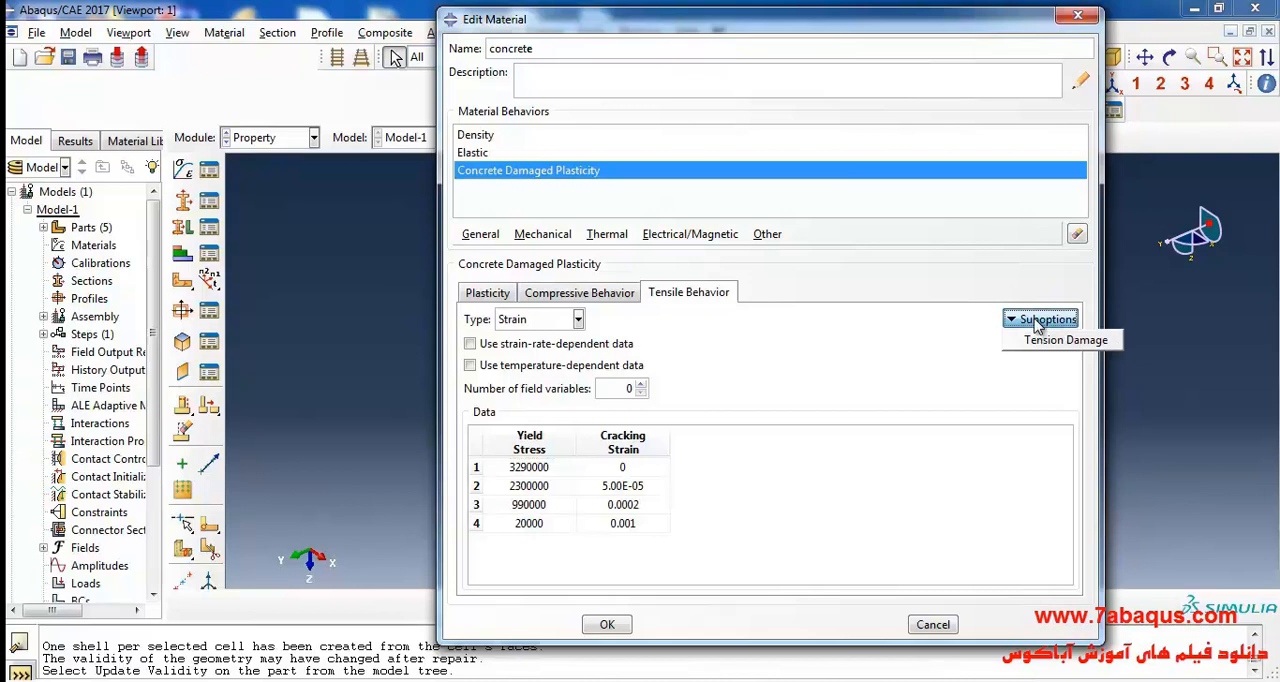
pyautogui.moveTo(1064, 340)
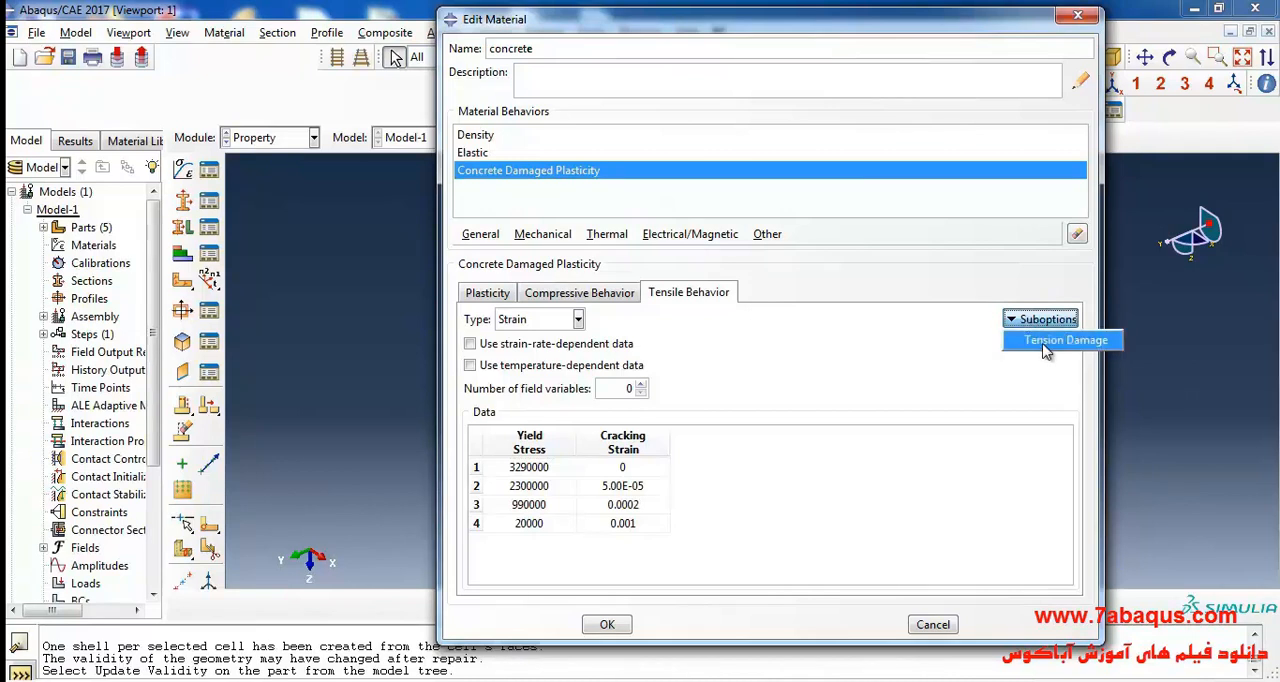
pyautogui.click(1066, 340)
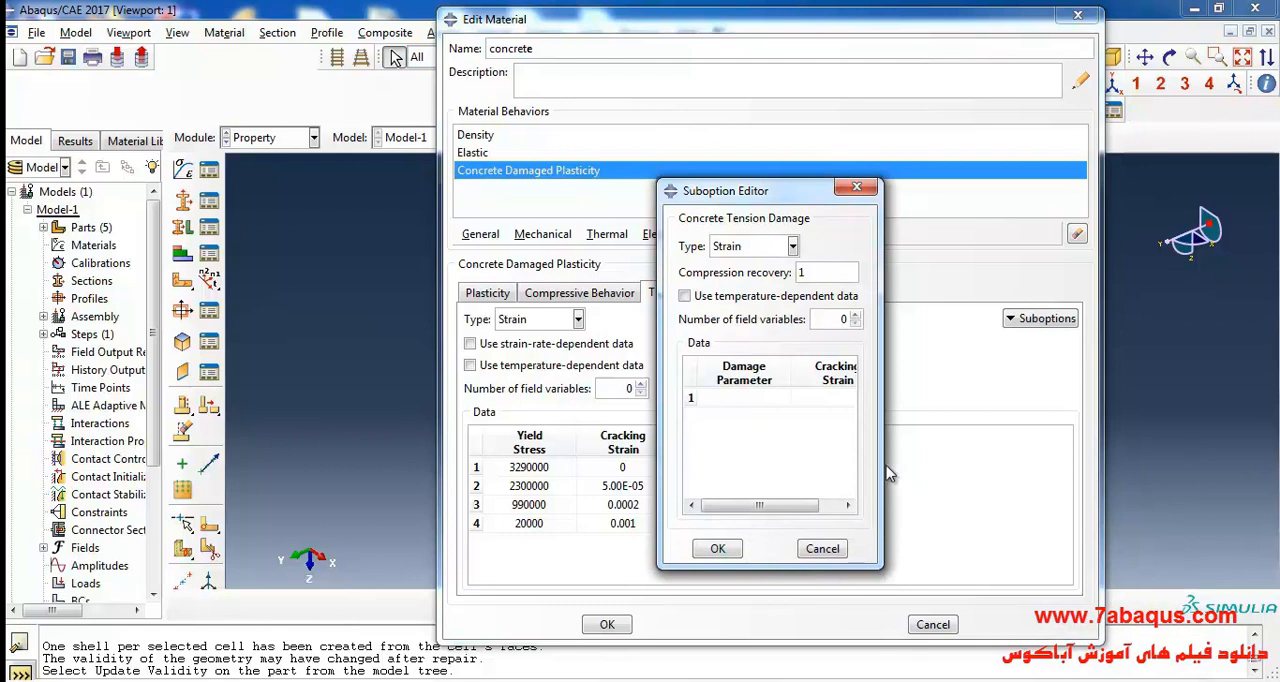
pyautogui.moveTo(724, 190); pyautogui.dragTo(690, 120)
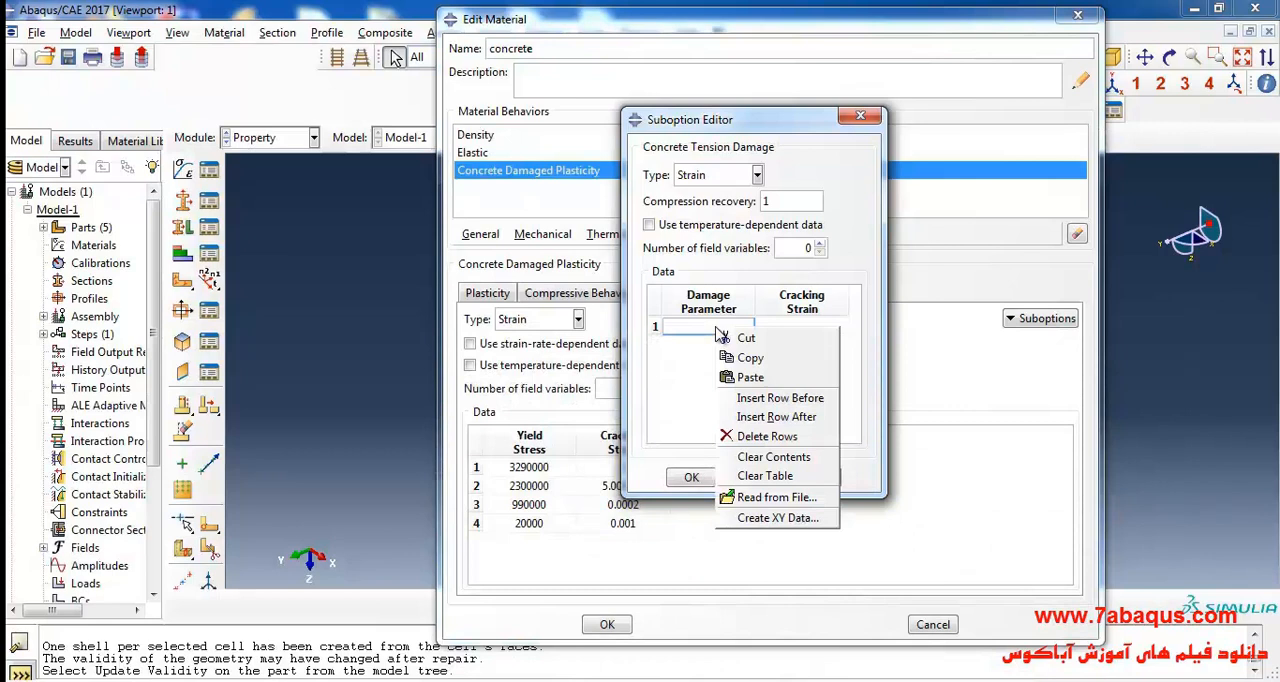
# Enter damage rising 0 to 0.95 at cracking strain 0.001 and save the concrete material
pyautogui.click(776, 496)
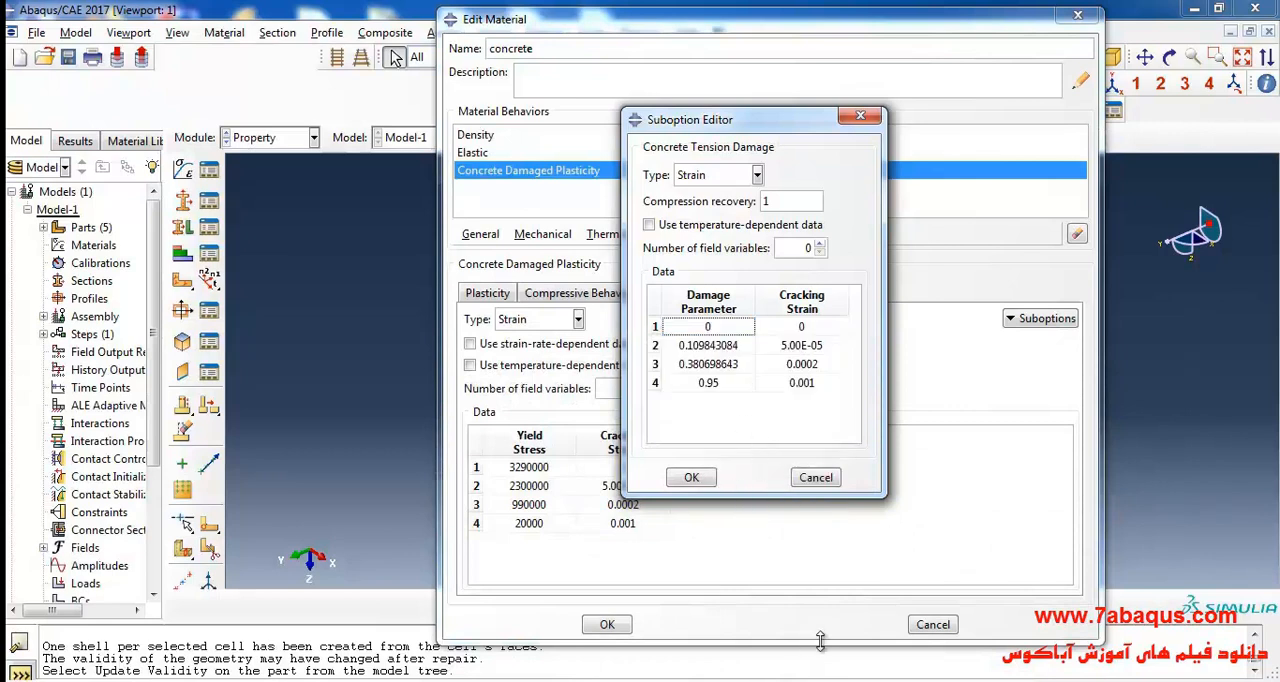
pyautogui.doubleClick(800, 382)
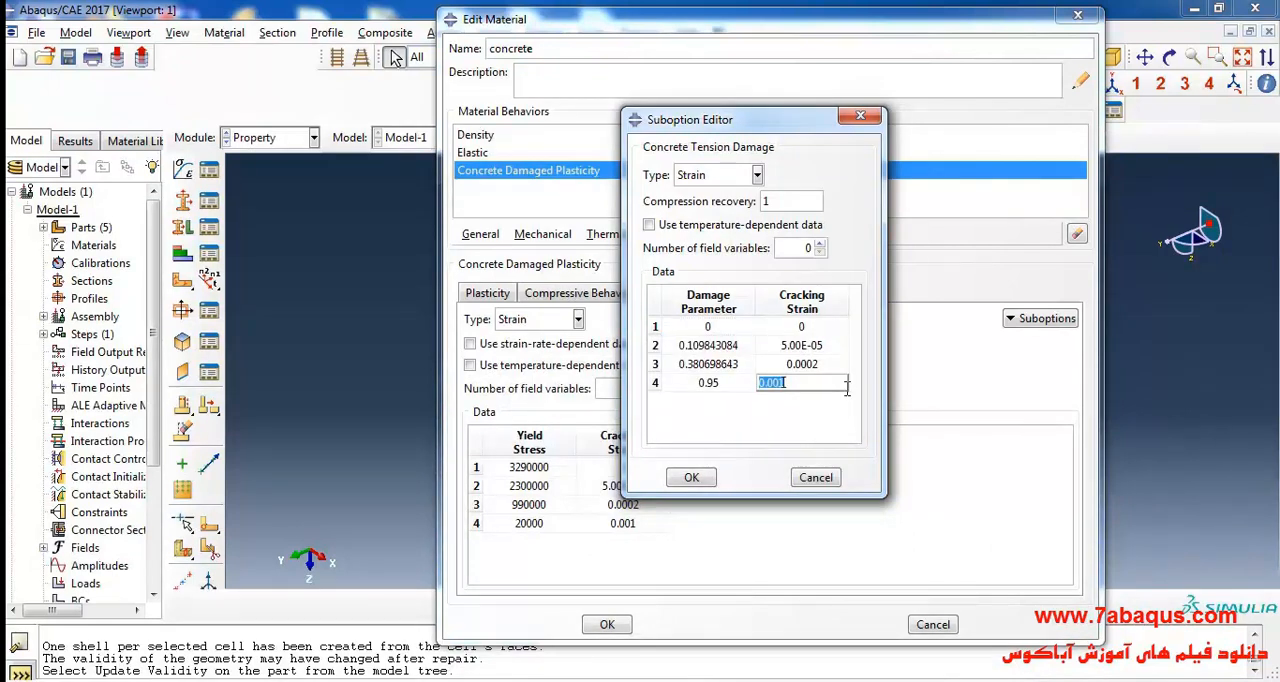
pyautogui.click(708, 382)
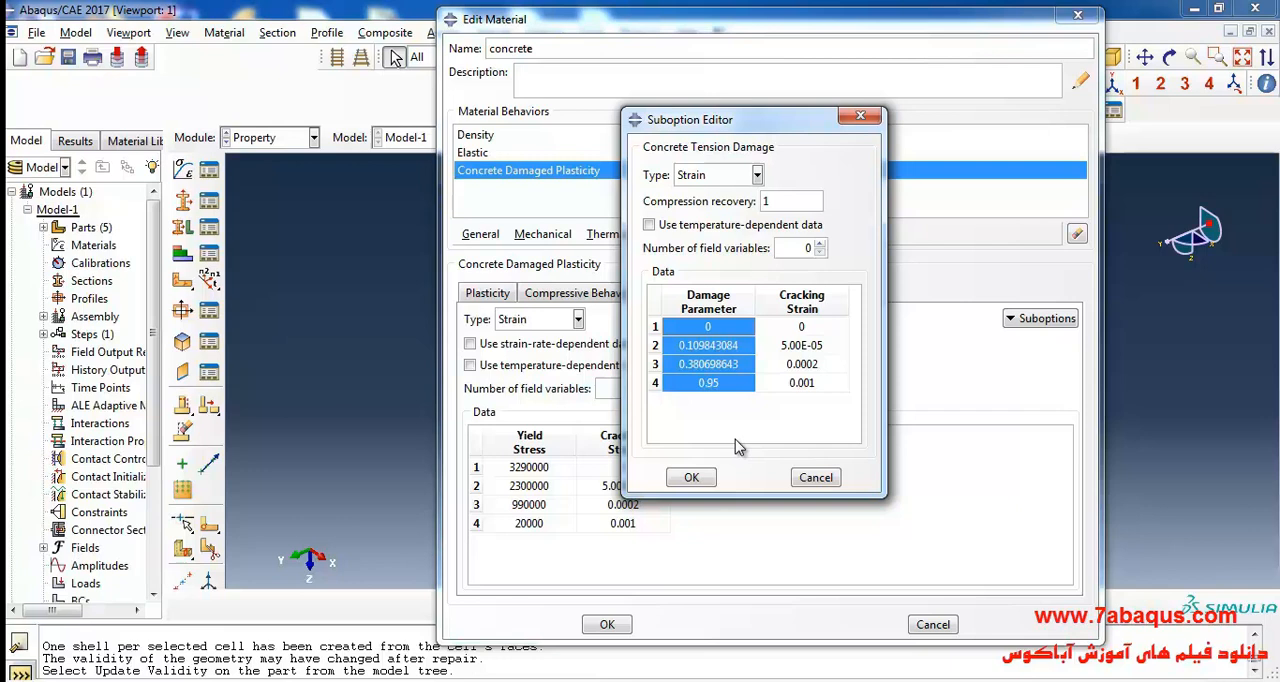
pyautogui.doubleClick(708, 382)
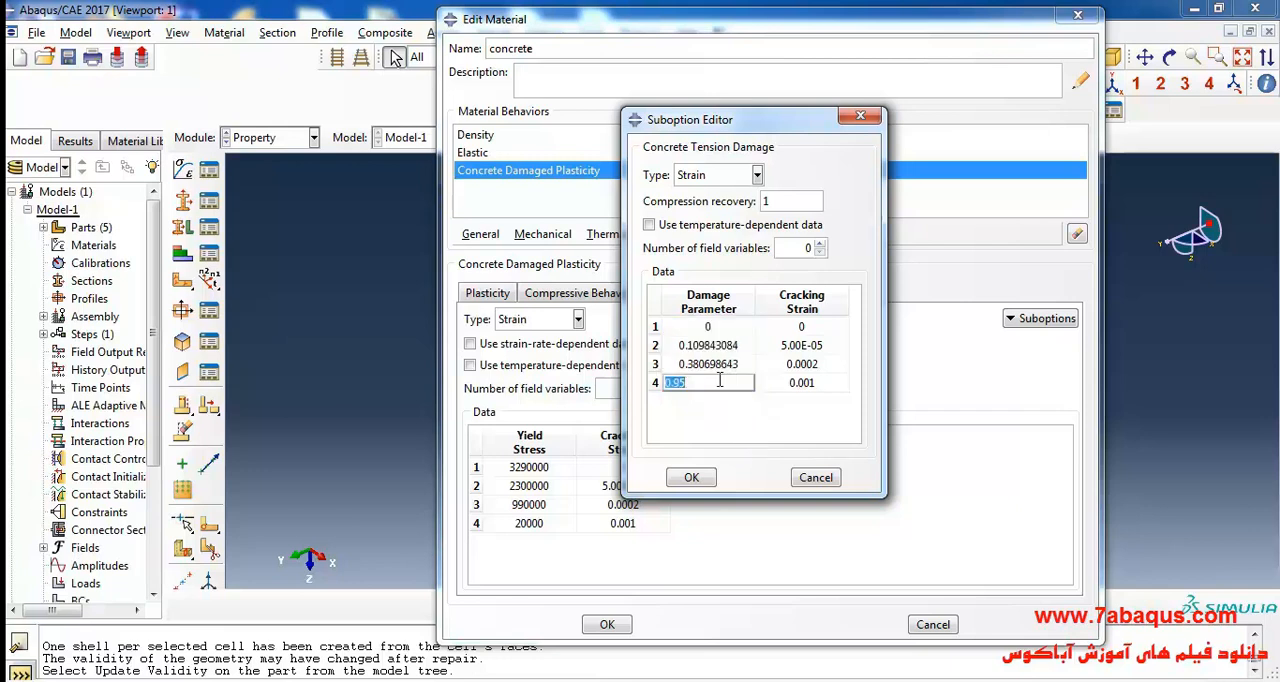
pyautogui.click(692, 478)
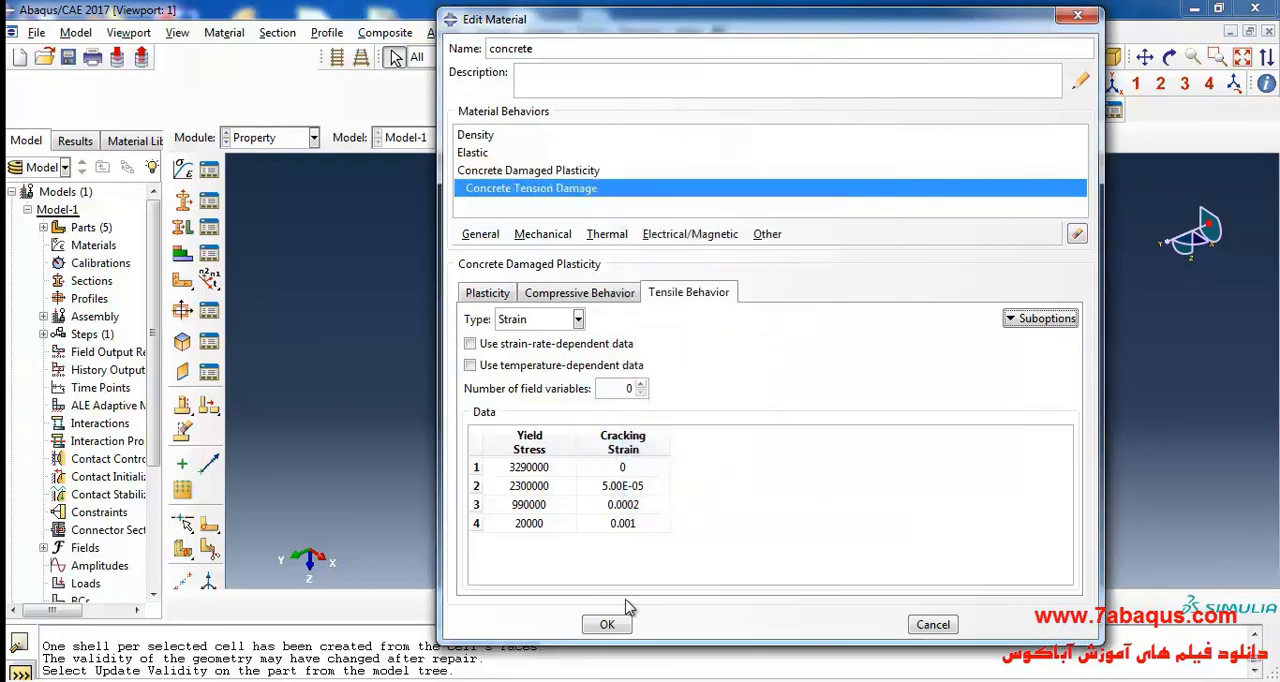
pyautogui.click(606, 624)
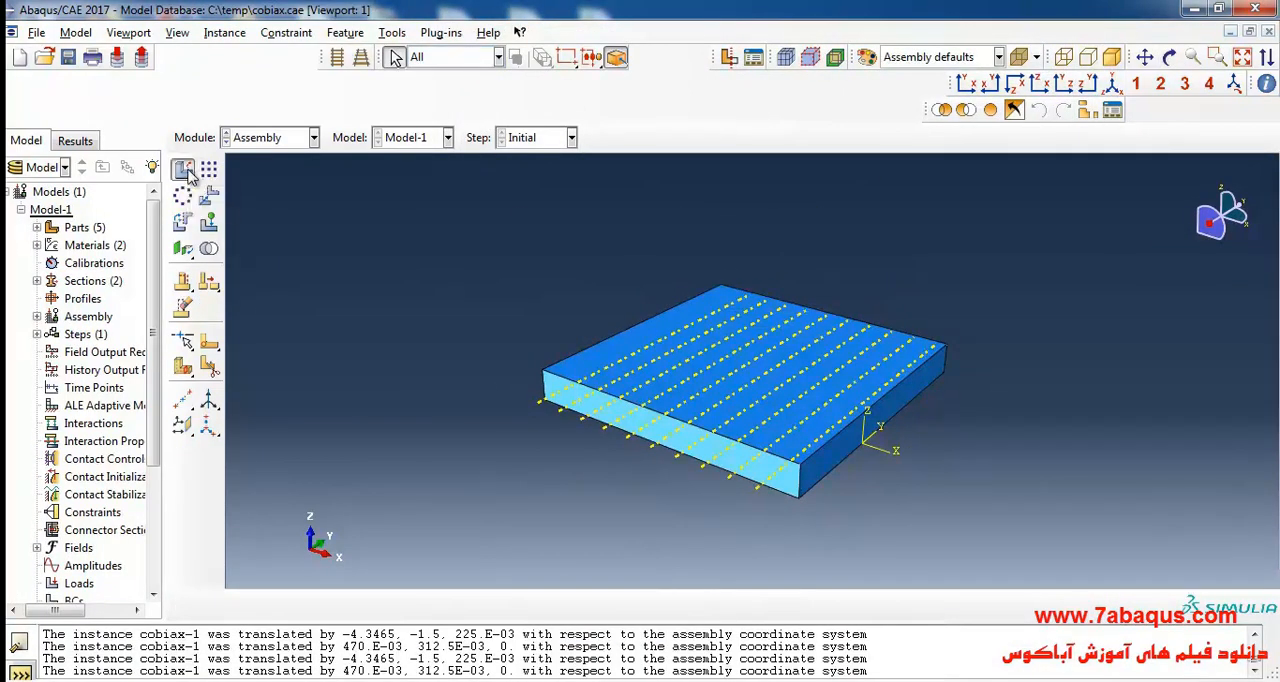
# Instance the wire mesh part into the assembly and start translating it into the slab
pyautogui.click(184, 168)
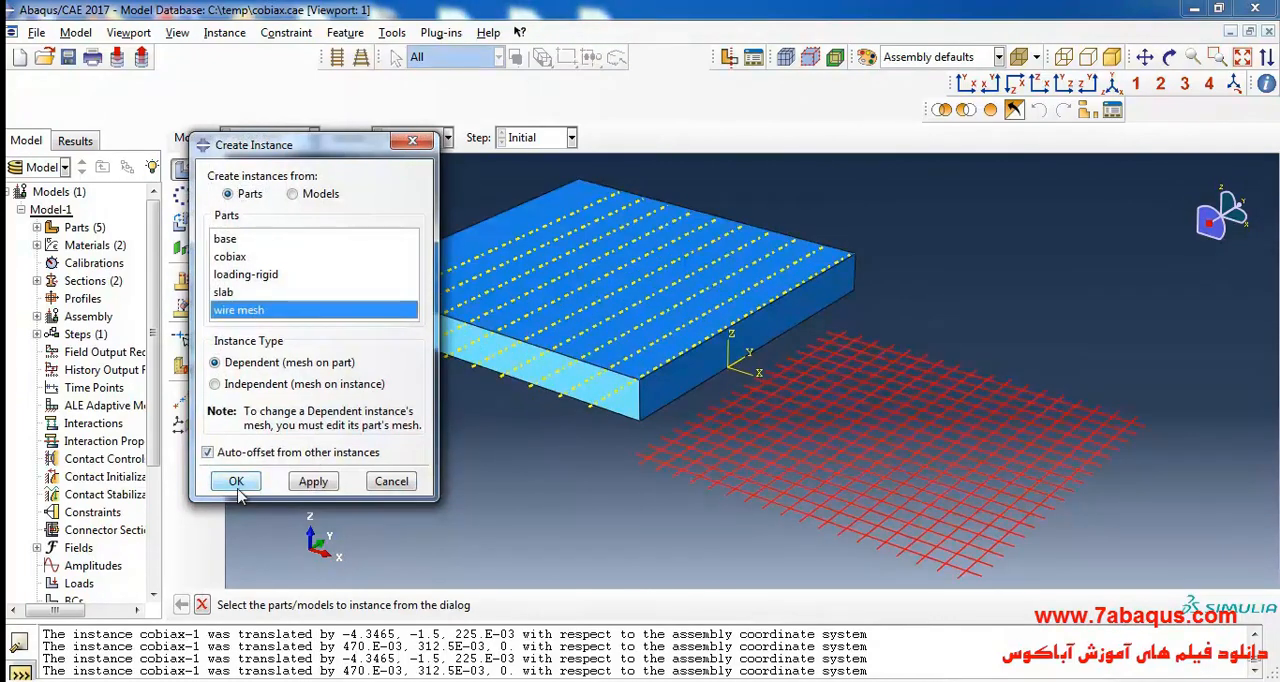
pyautogui.click(236, 480)
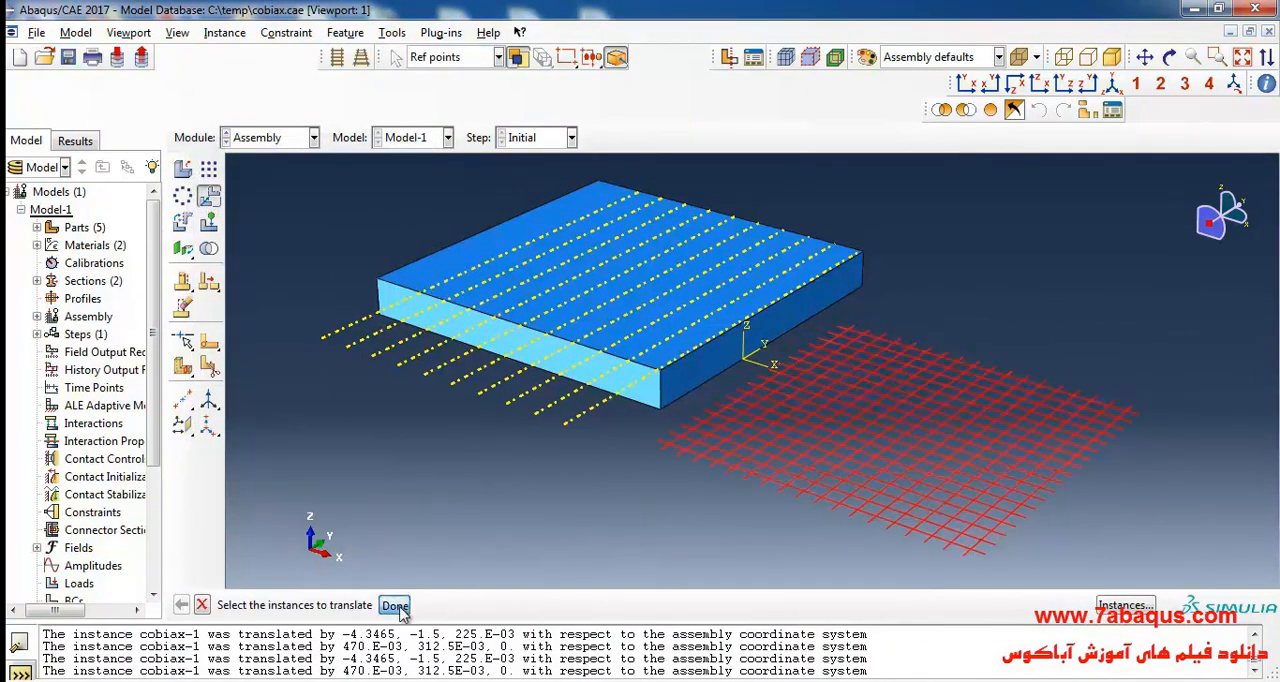
pyautogui.click(392, 604)
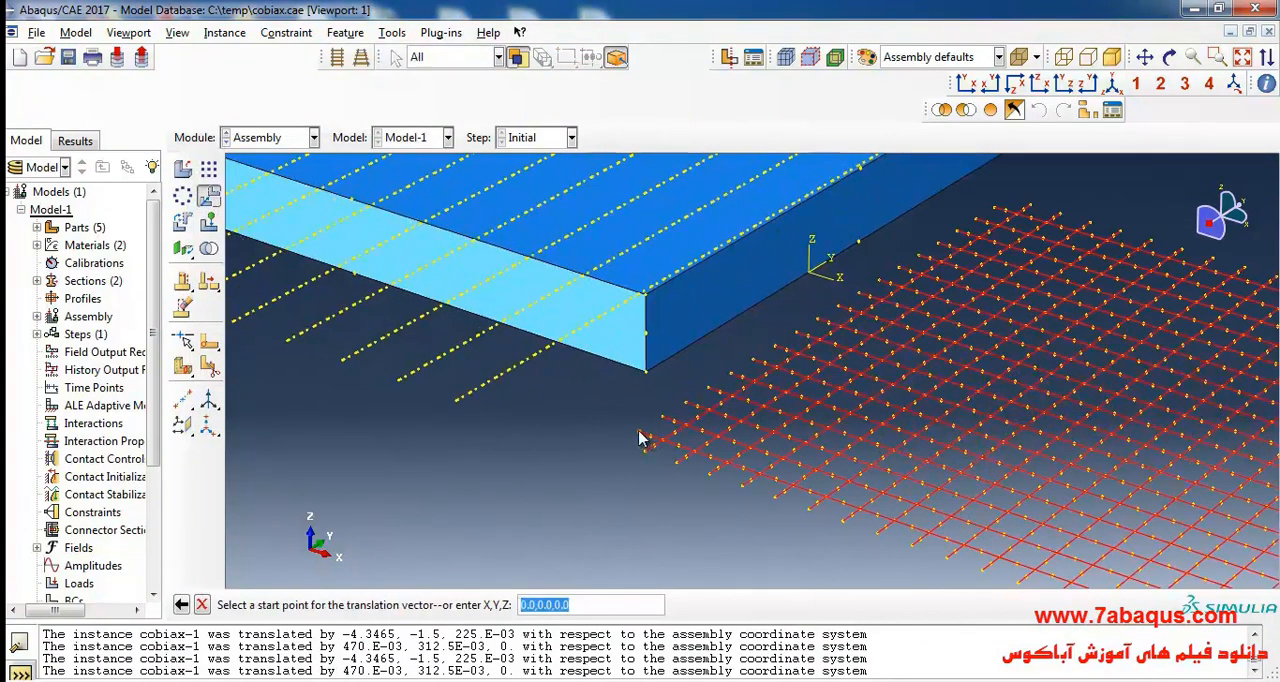
pyautogui.click(644, 452)
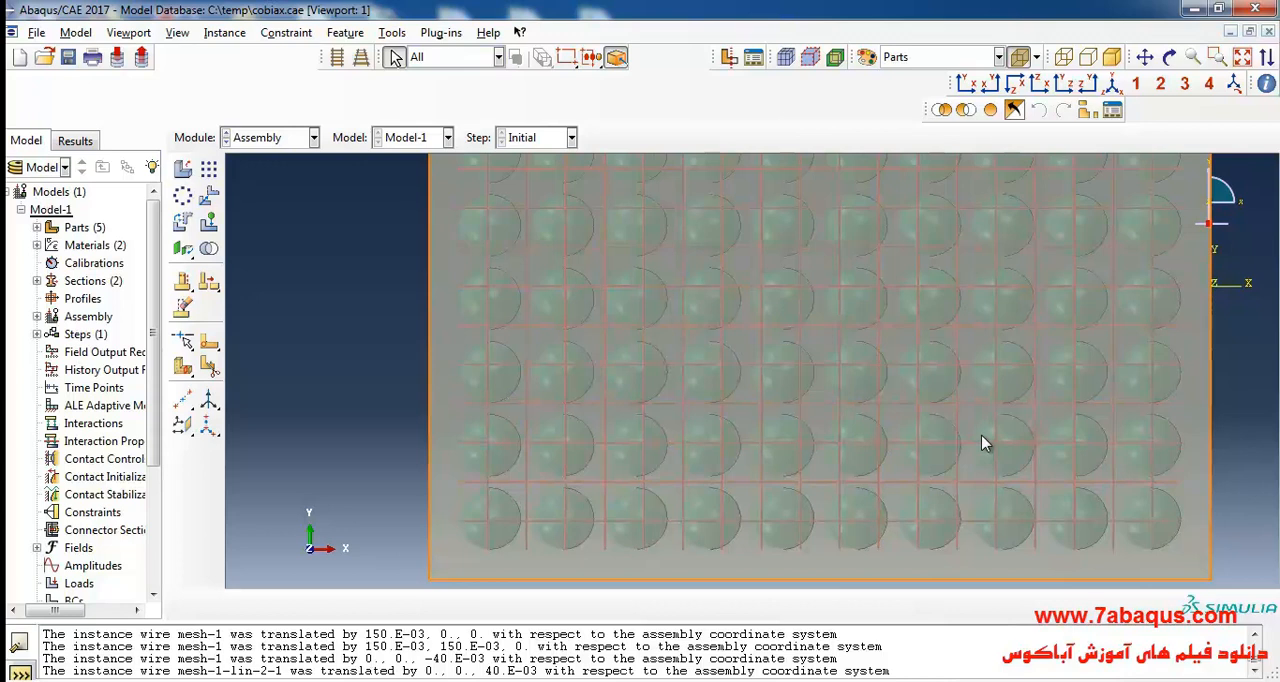
pyautogui.click(1016, 84)
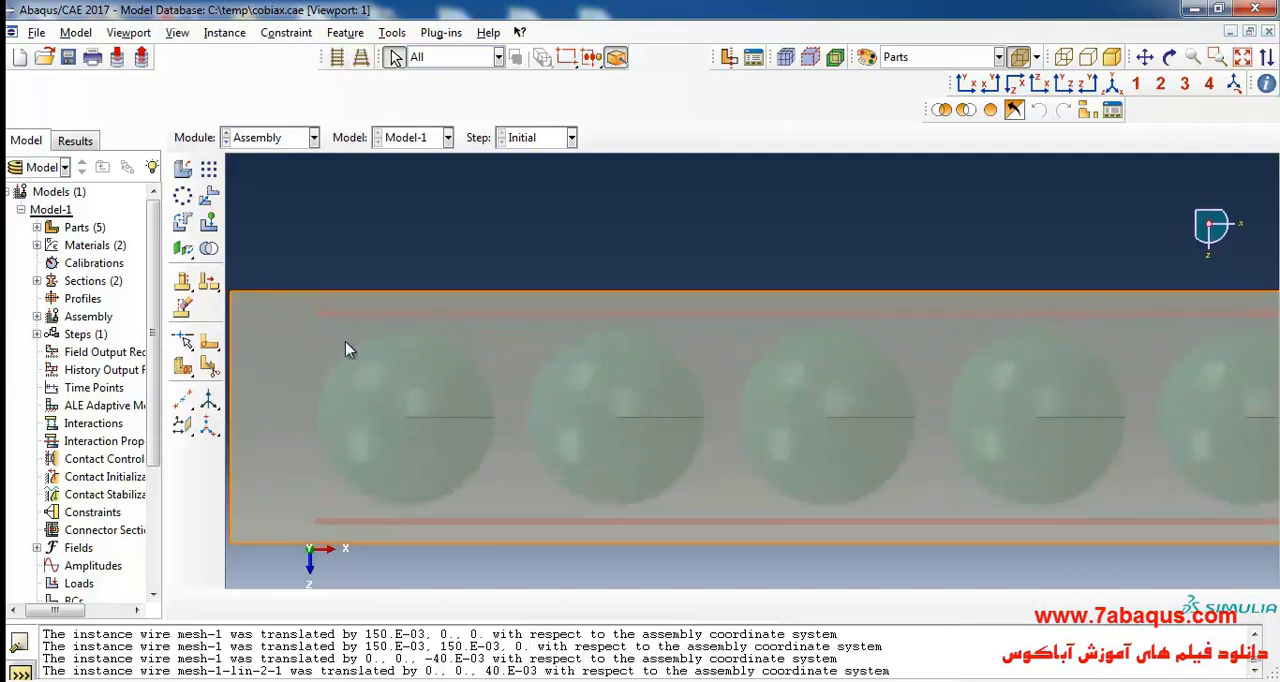
pyautogui.click(1018, 56)
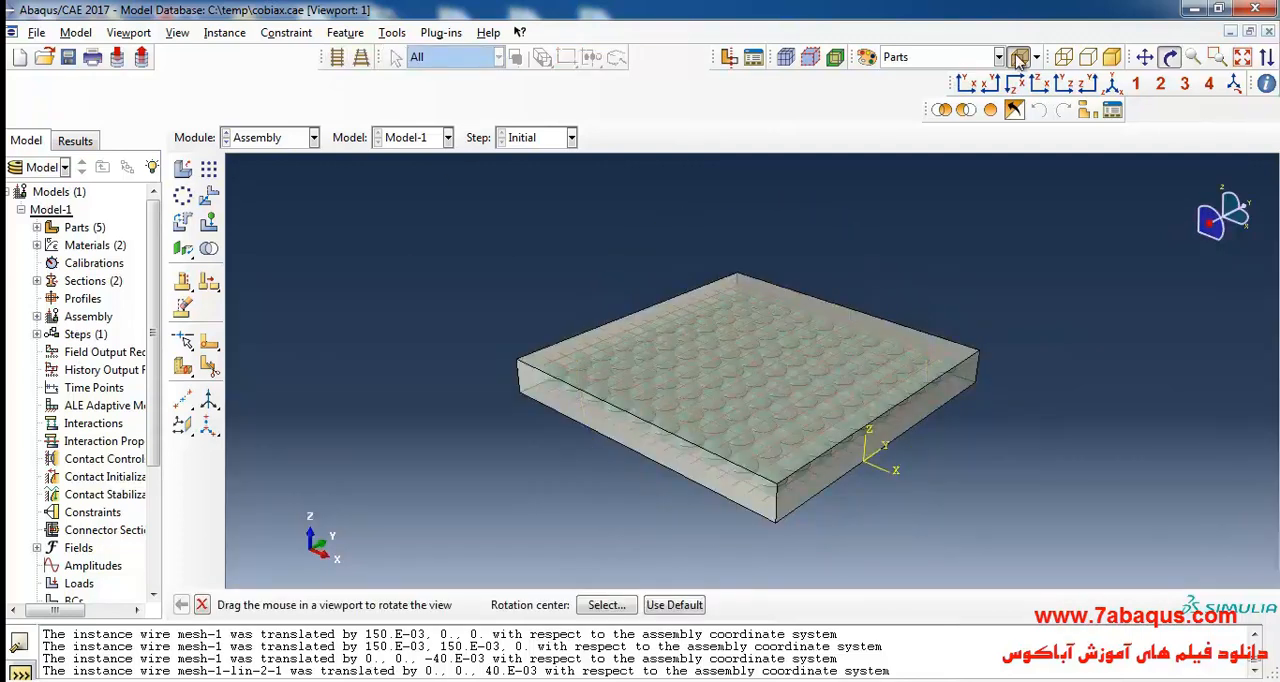
pyautogui.click(1018, 56)
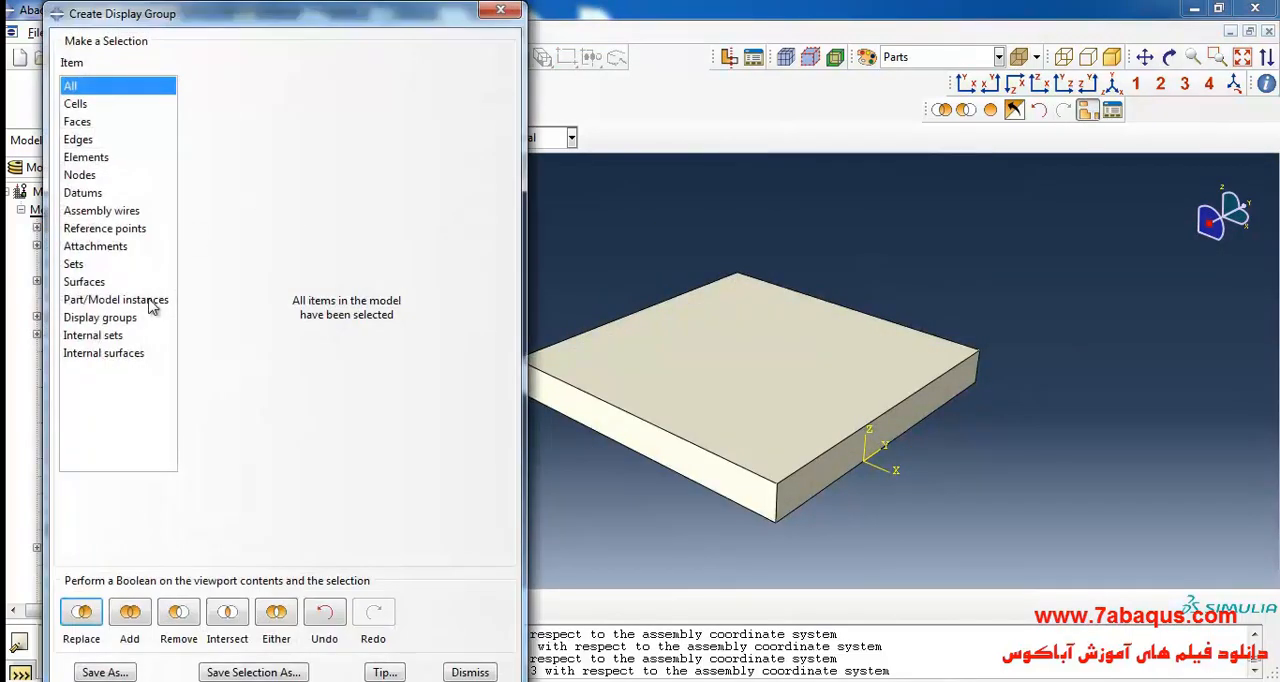
pyautogui.click(116, 300)
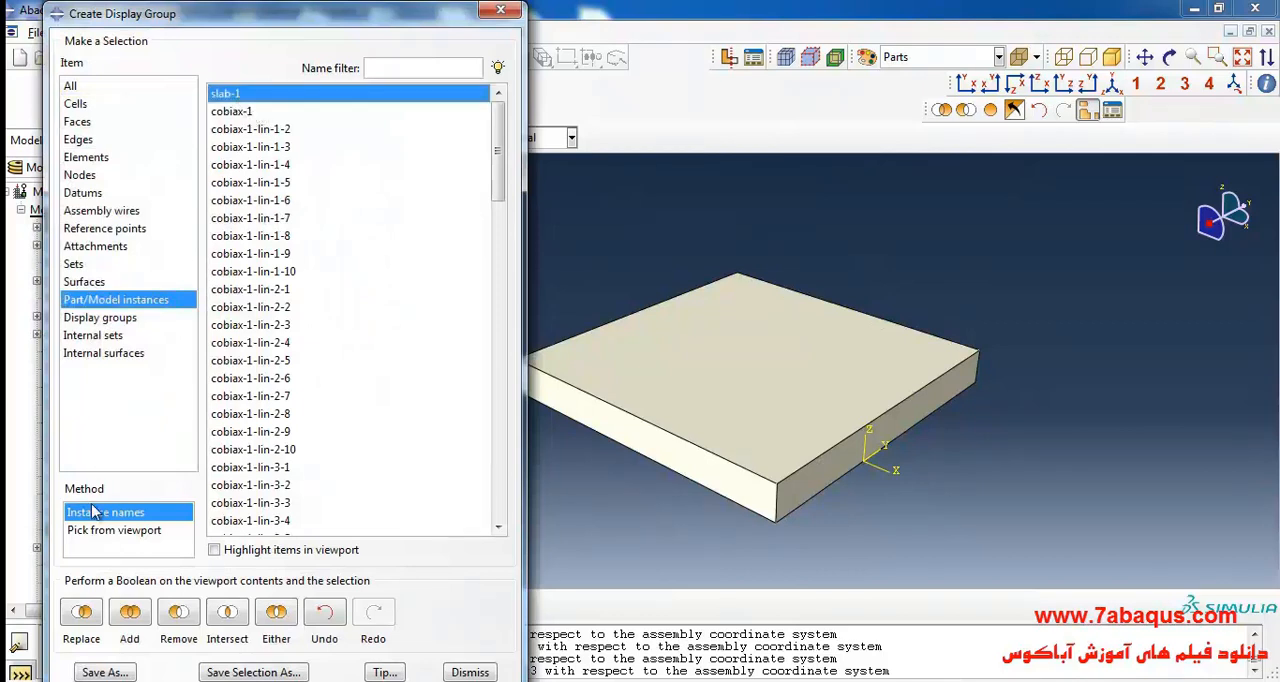
pyautogui.click(178, 612)
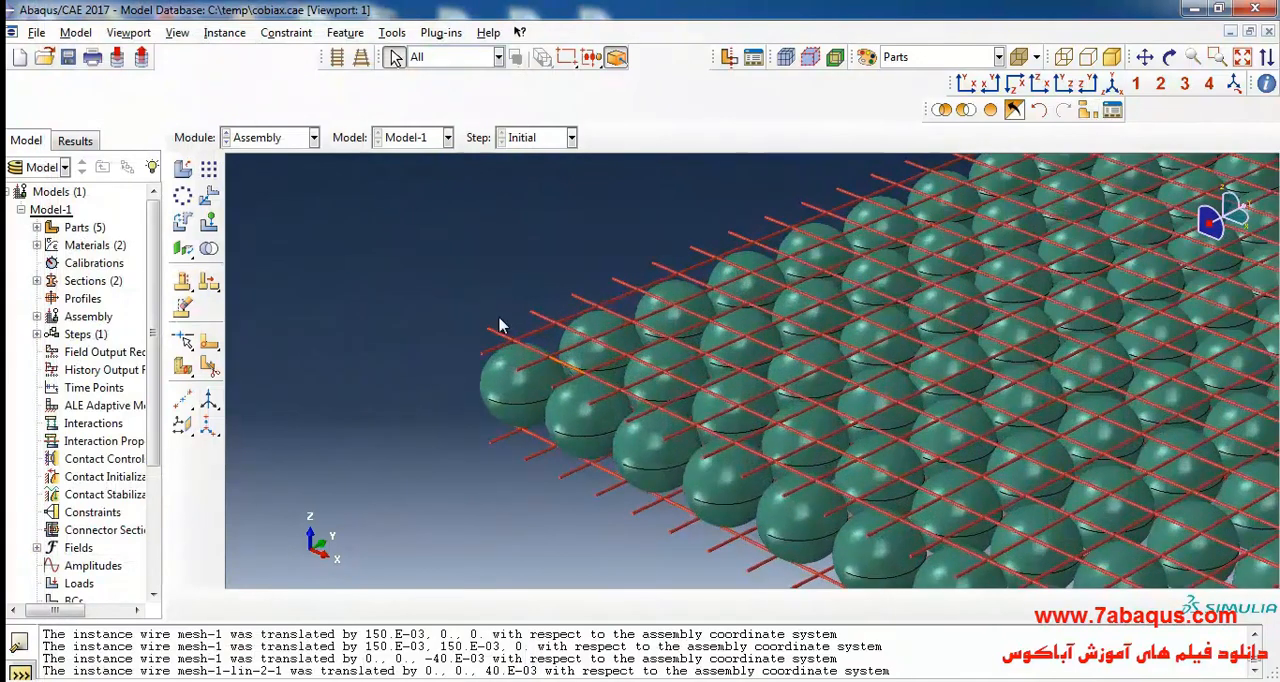
pyautogui.moveTo(500, 324); pyautogui.dragTo(904, 444)
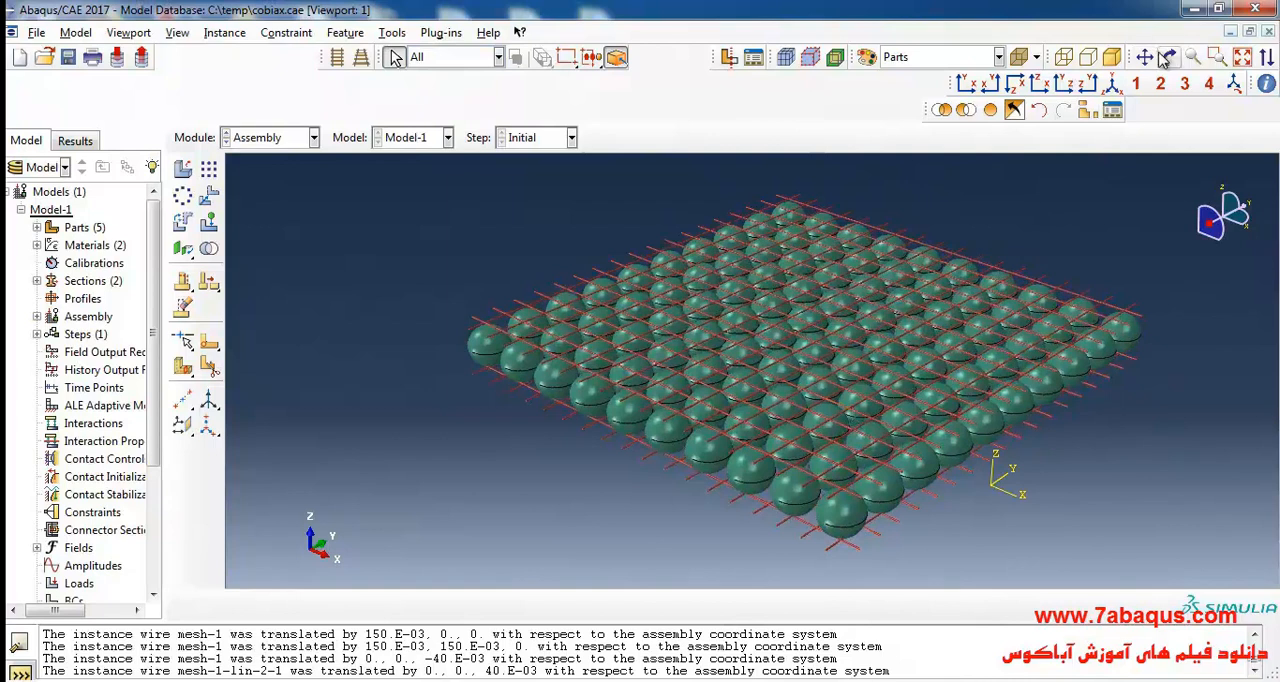
pyautogui.click(1168, 56)
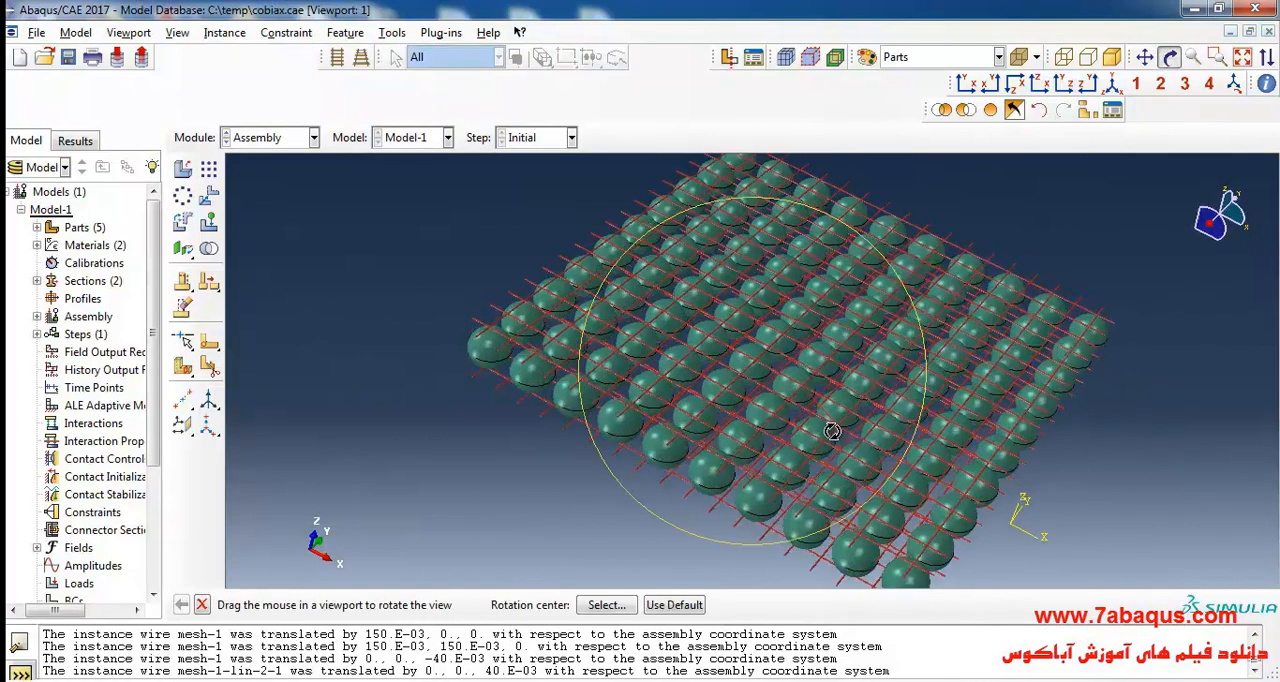
pyautogui.moveTo(832, 432); pyautogui.dragTo(764, 314)
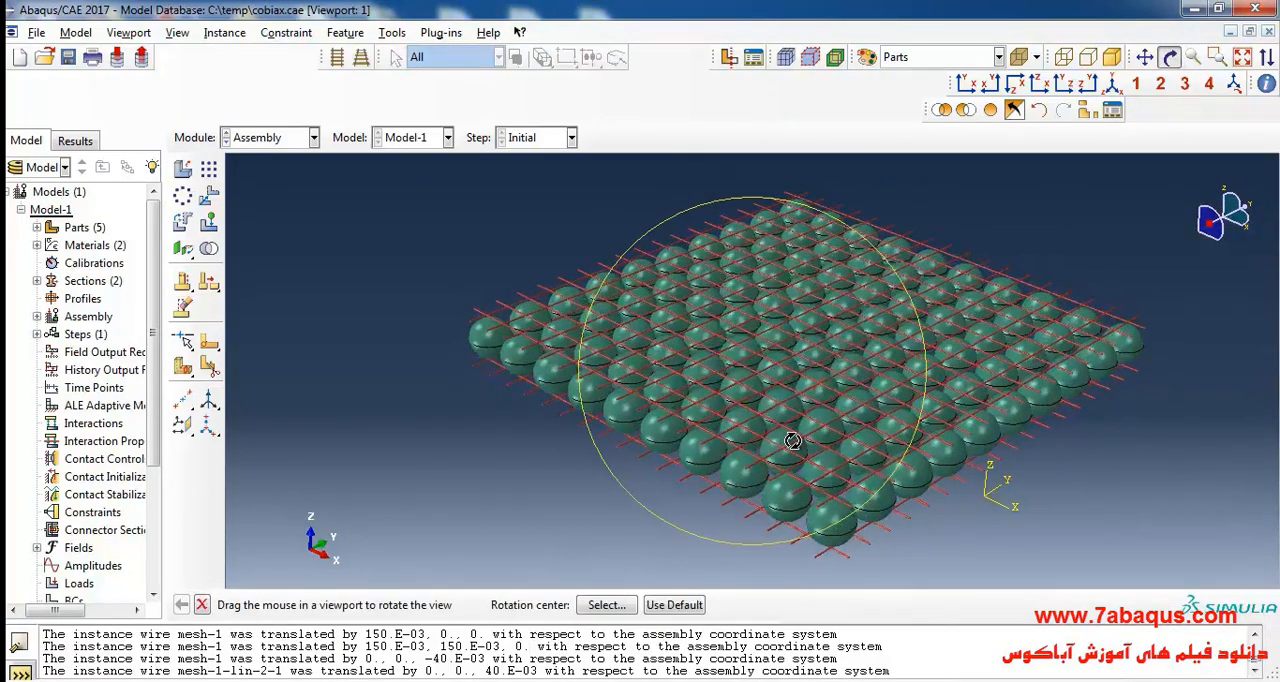
pyautogui.moveTo(792, 440); pyautogui.dragTo(862, 322)
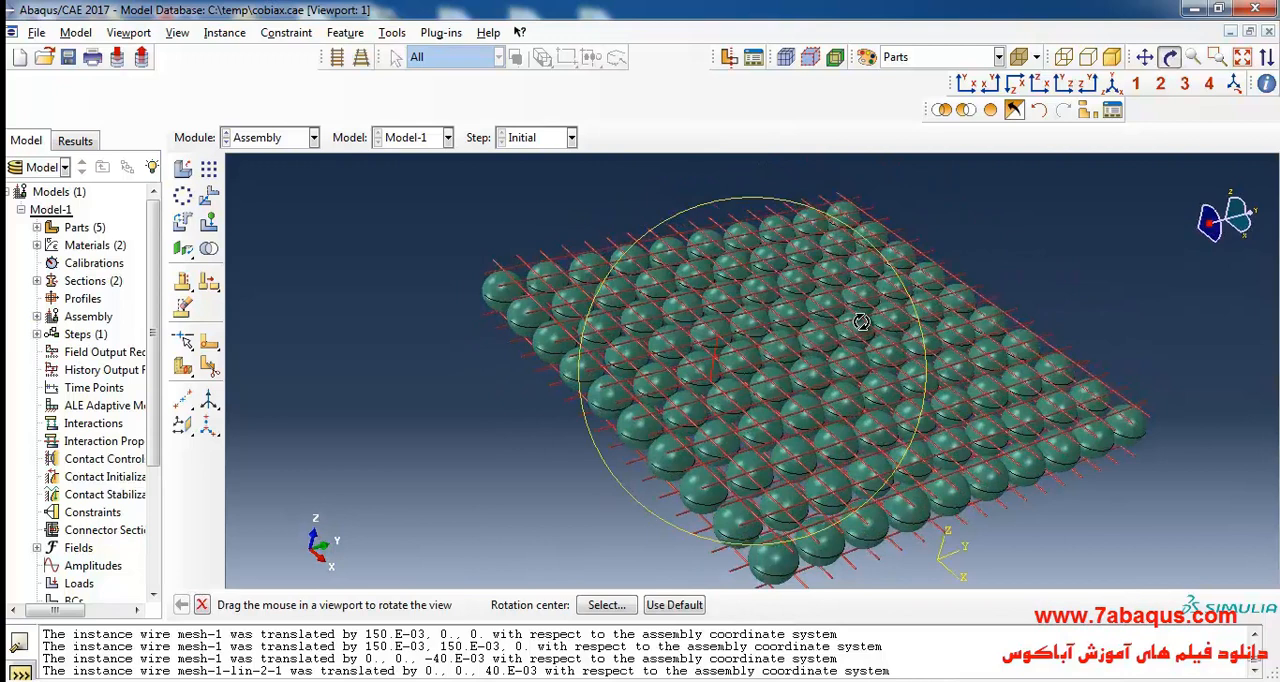
pyautogui.moveTo(862, 322); pyautogui.dragTo(798, 308)
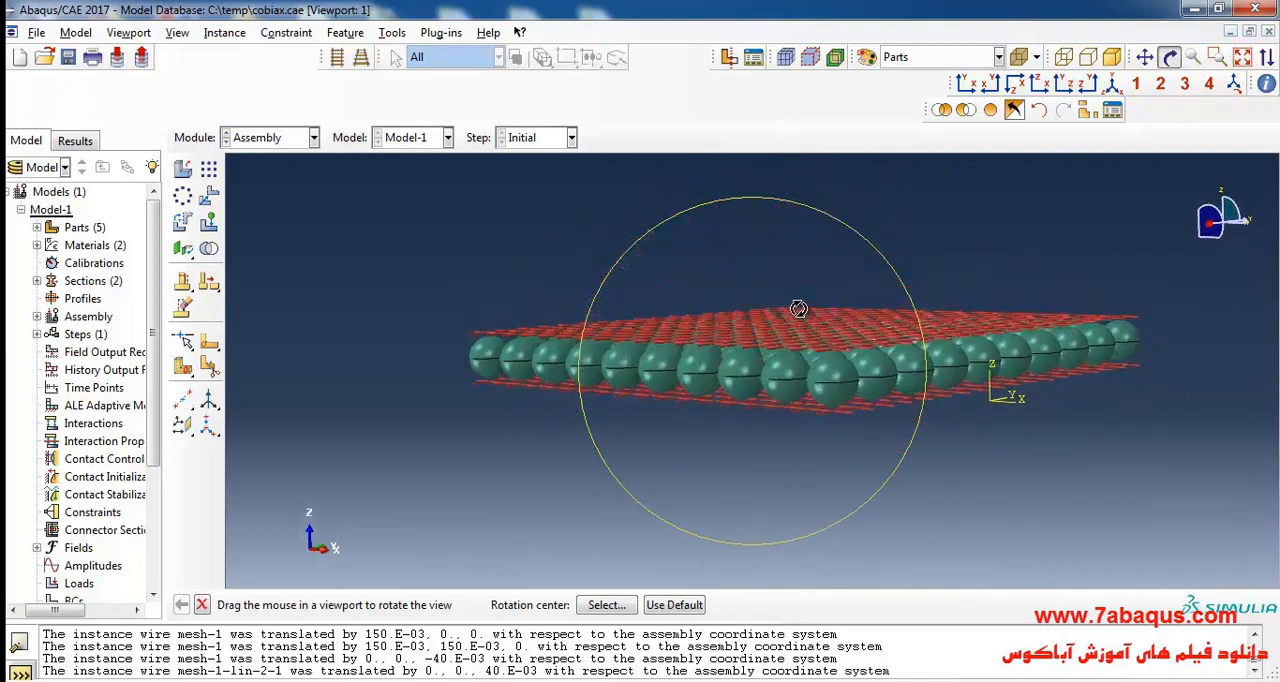
pyautogui.moveTo(798, 308); pyautogui.dragTo(880, 328)
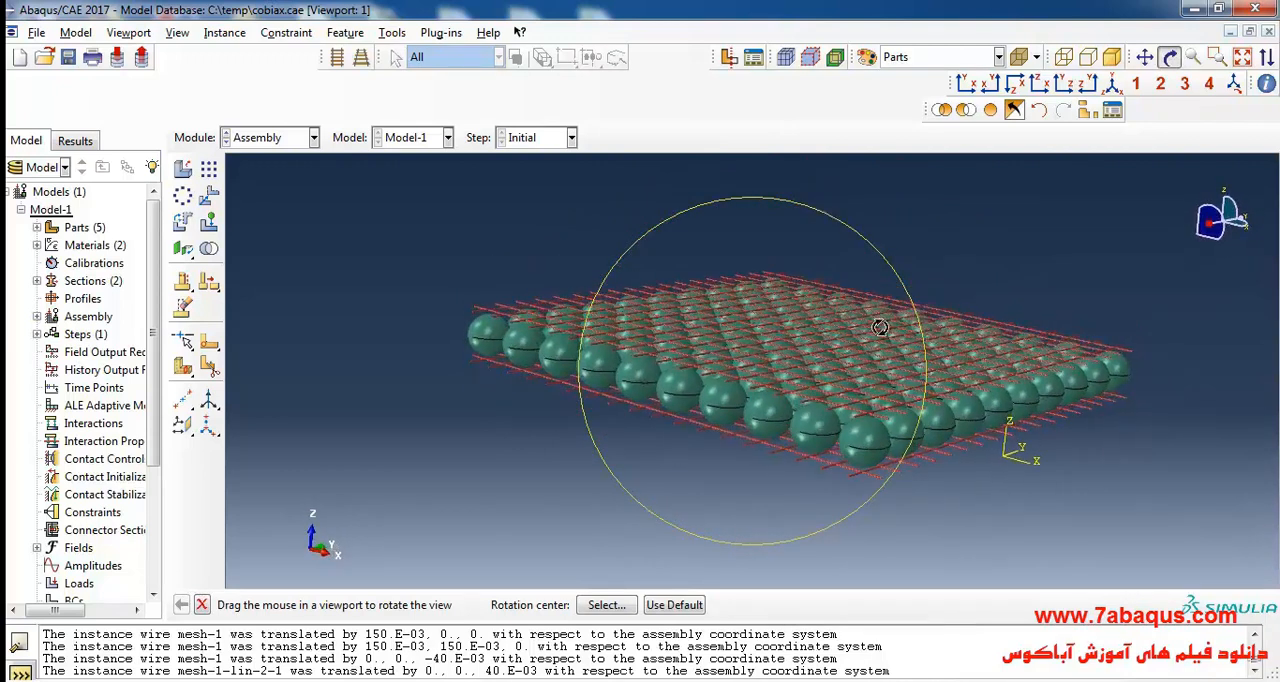
pyautogui.moveTo(880, 330); pyautogui.dragTo(840, 344)
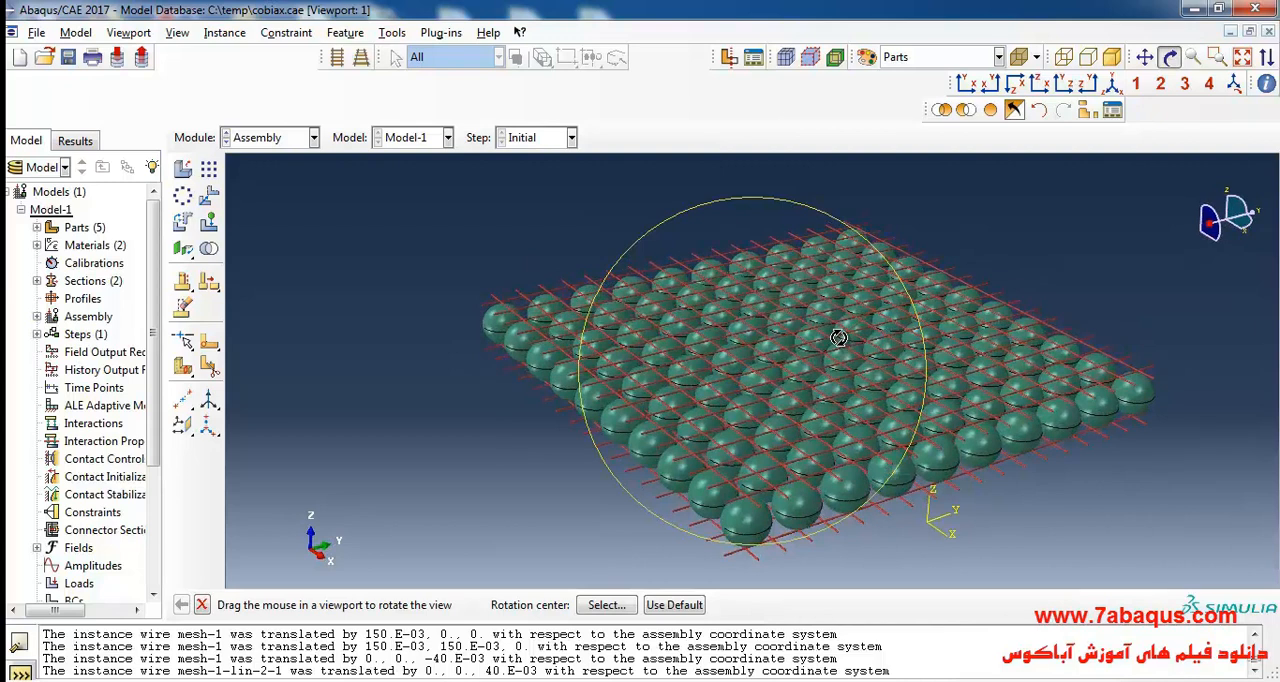
pyautogui.moveTo(840, 338); pyautogui.dragTo(860, 460)
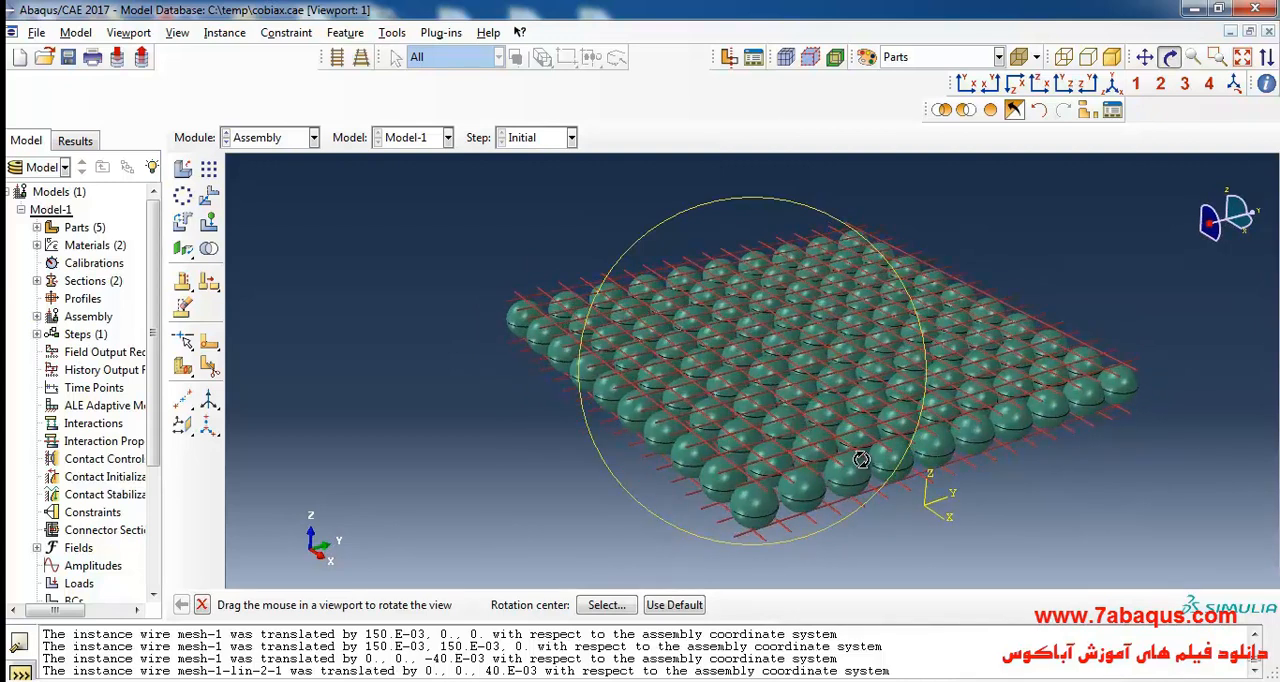
pyautogui.moveTo(862, 458); pyautogui.dragTo(800, 452)
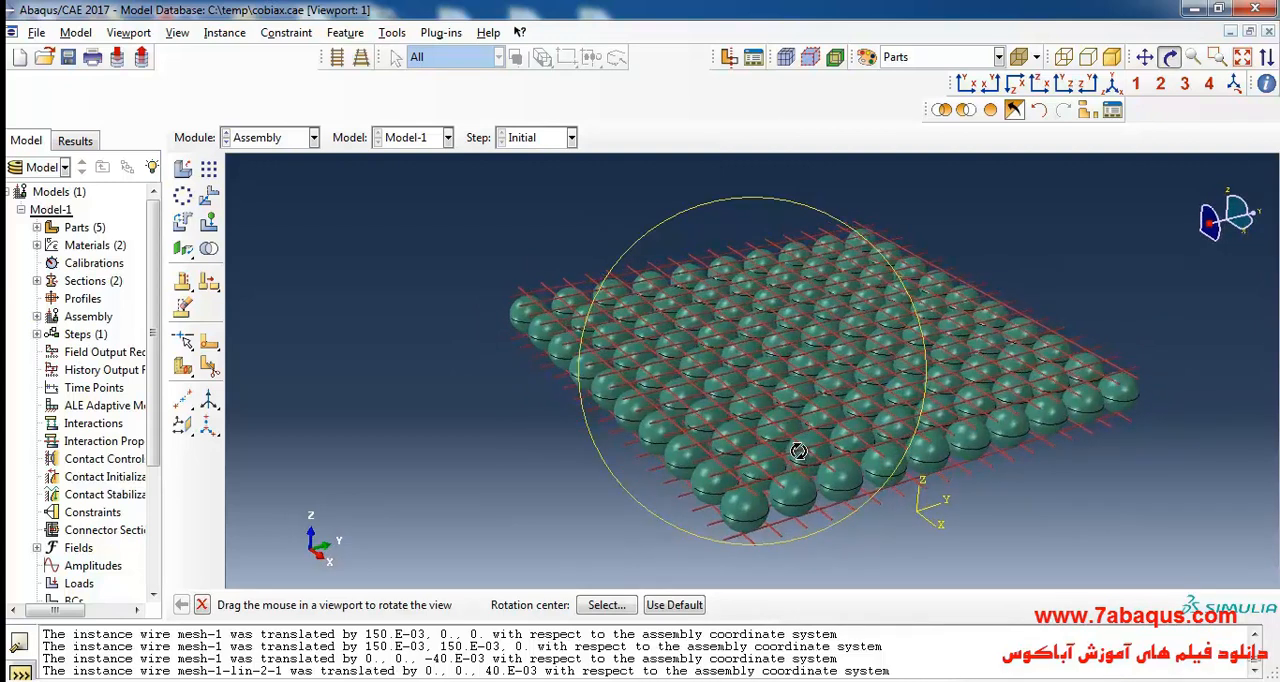
pyautogui.moveTo(800, 452); pyautogui.dragTo(860, 444)
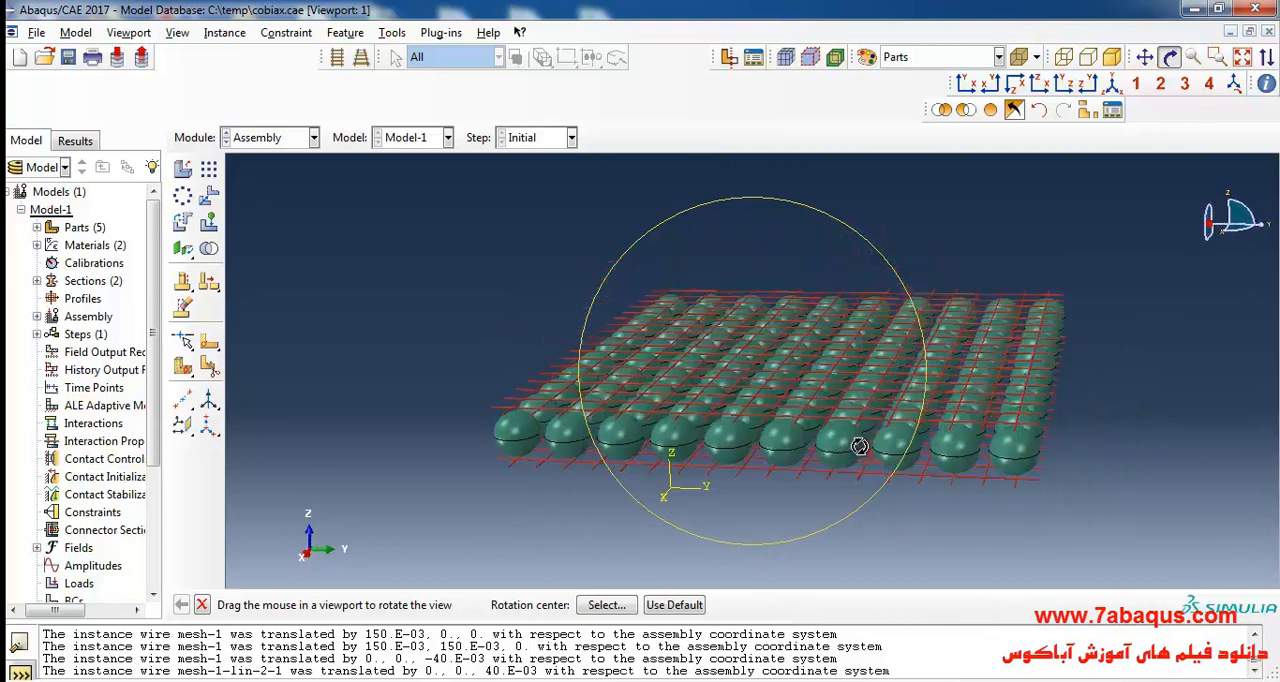
pyautogui.moveTo(860, 446); pyautogui.dragTo(736, 326)
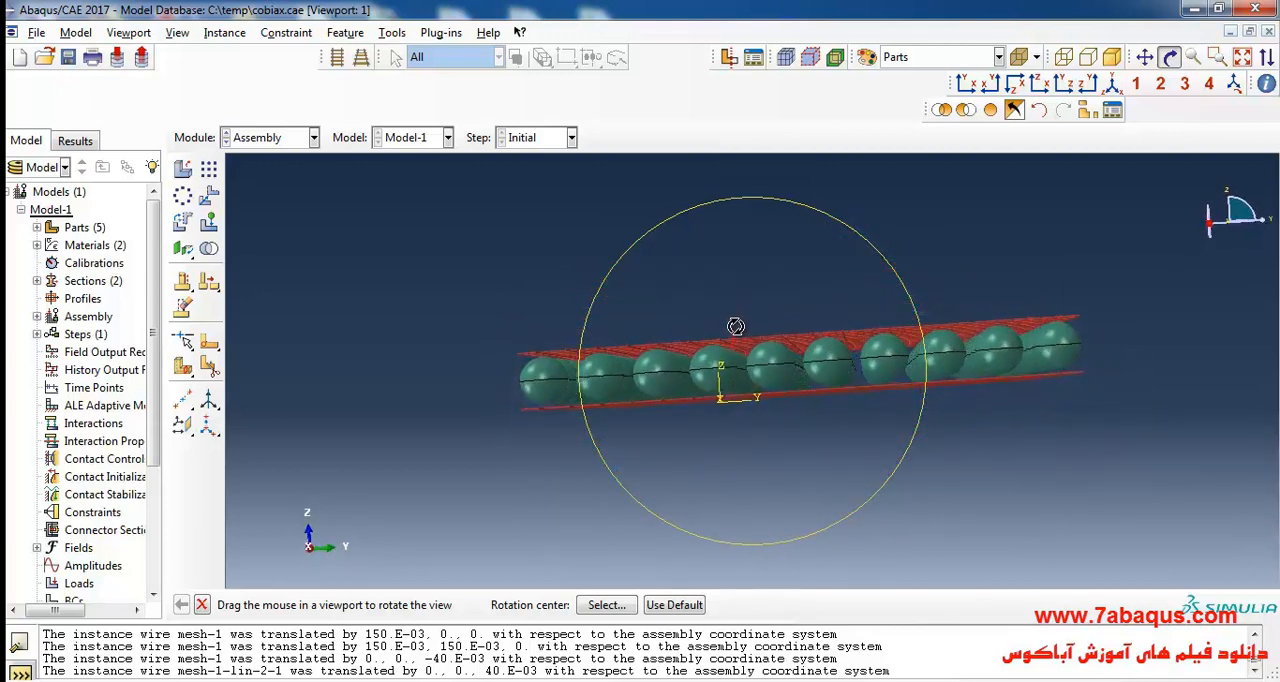
pyautogui.moveTo(736, 326); pyautogui.dragTo(764, 332)
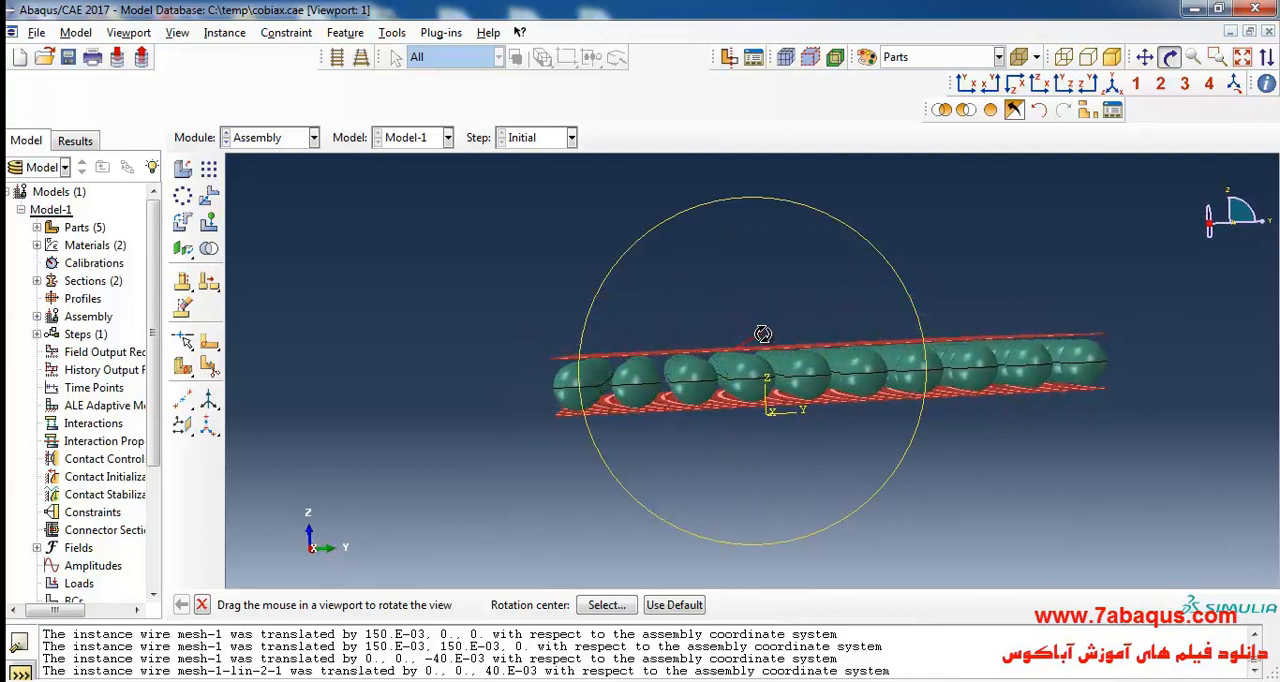
pyautogui.moveTo(764, 334); pyautogui.dragTo(806, 380)
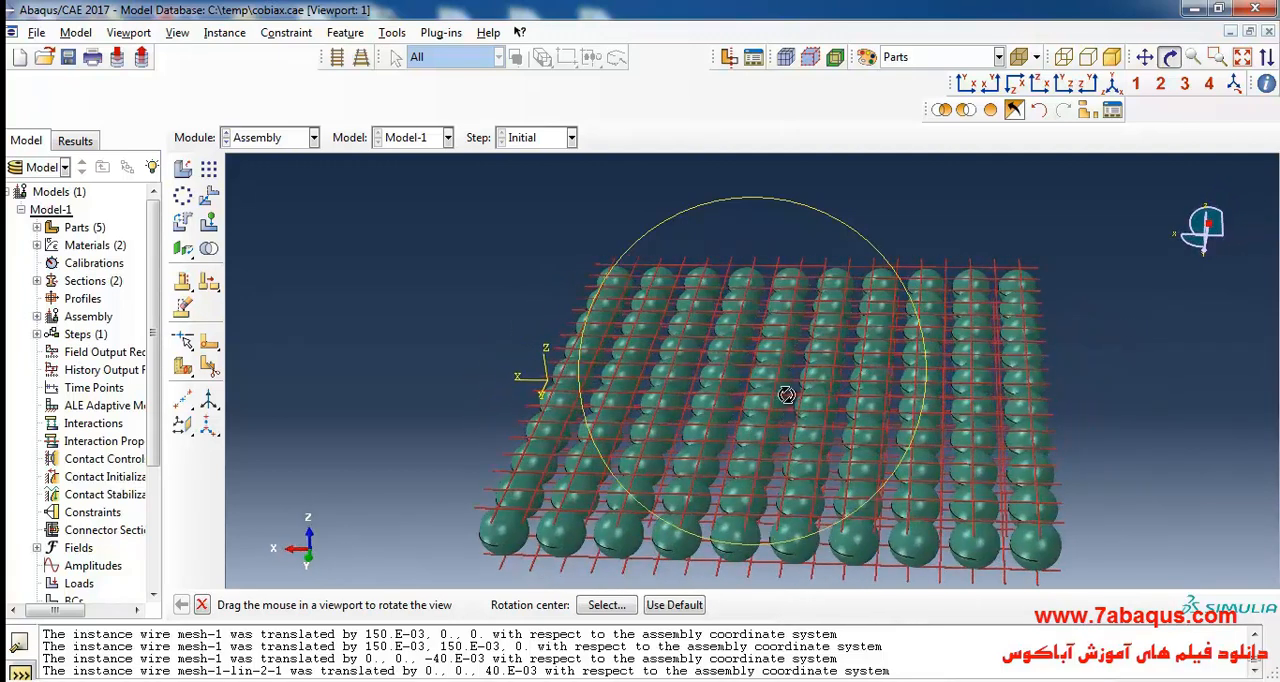
pyautogui.moveTo(788, 396); pyautogui.dragTo(820, 328)
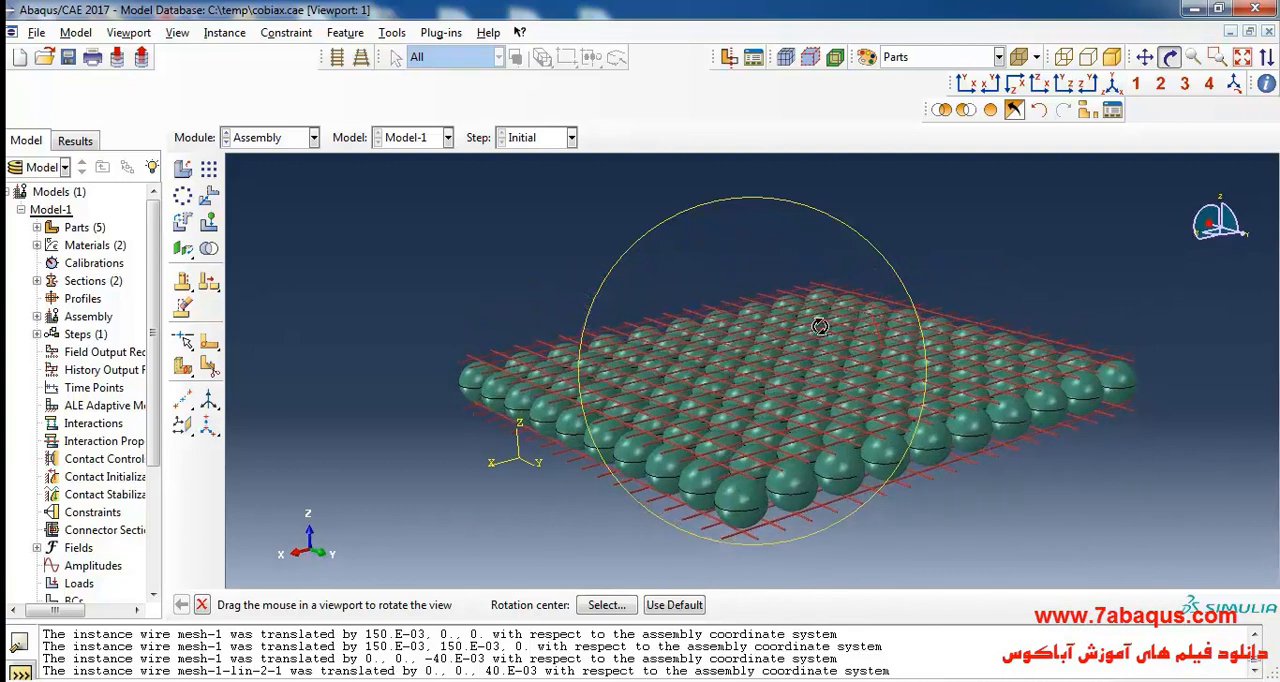
pyautogui.moveTo(820, 328); pyautogui.dragTo(776, 438)
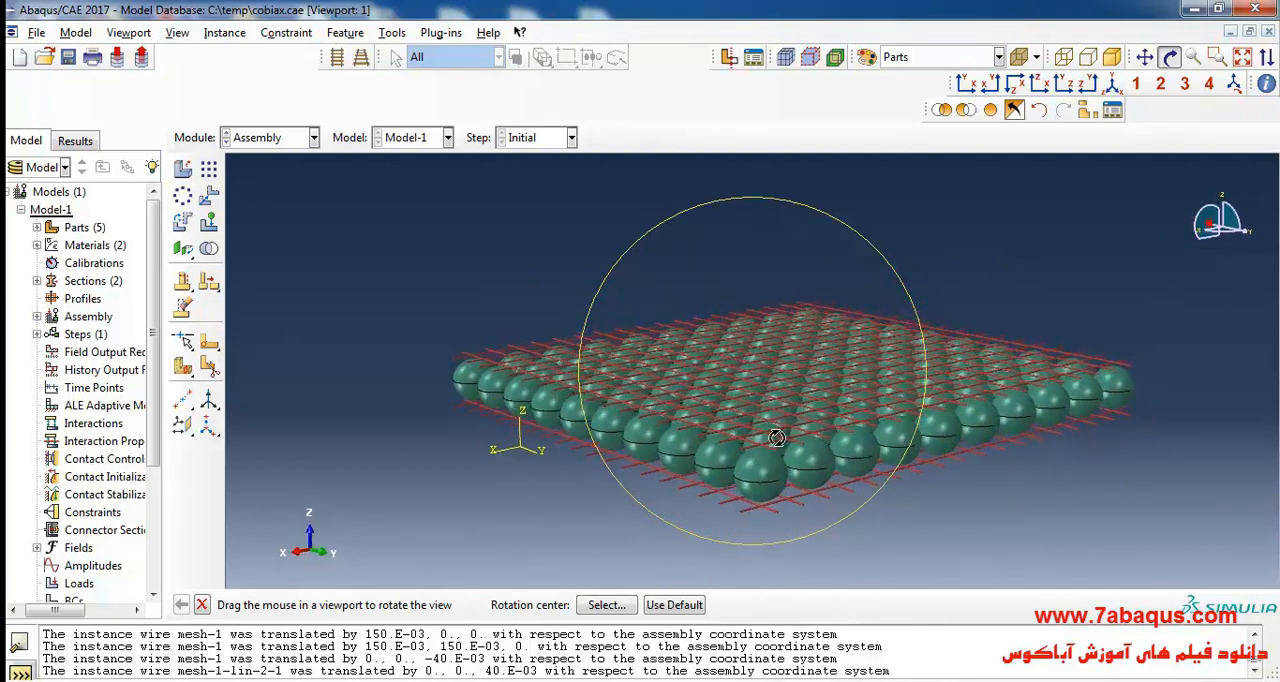
pyautogui.moveTo(776, 438); pyautogui.dragTo(938, 204)
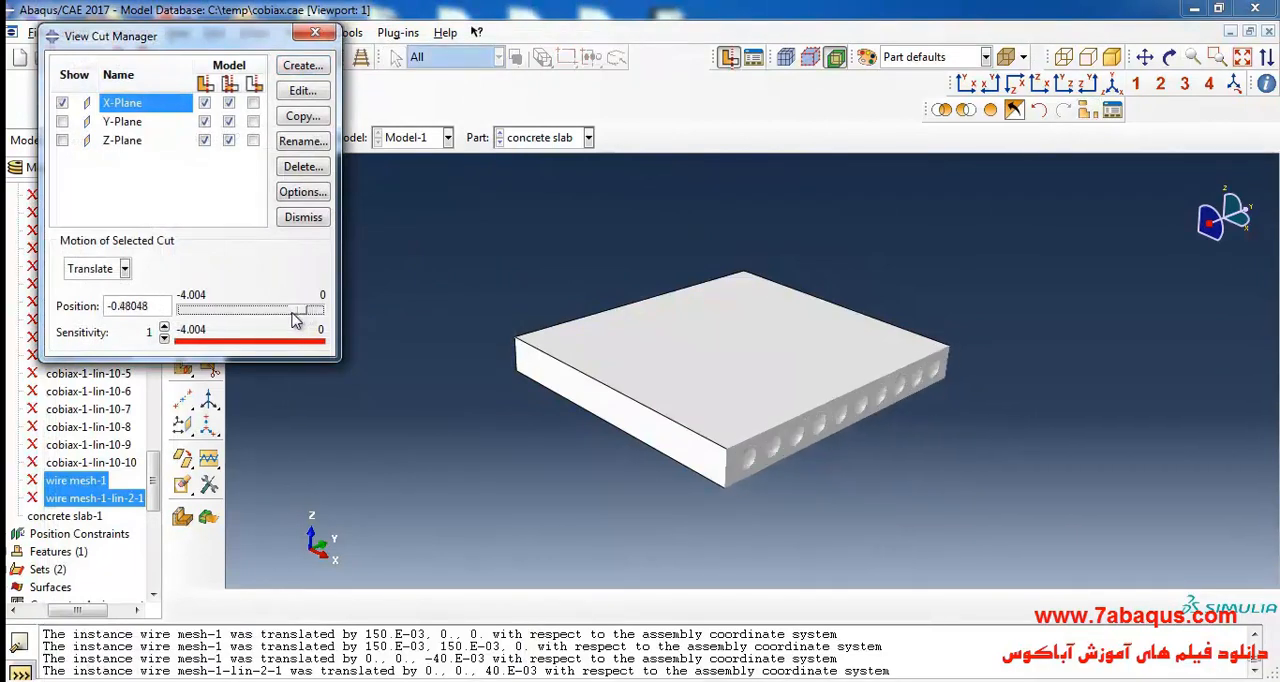
# Sweep the X-Plane cut across the slab and view its top
pyautogui.moveTo(292, 310); pyautogui.dragTo(256, 318)
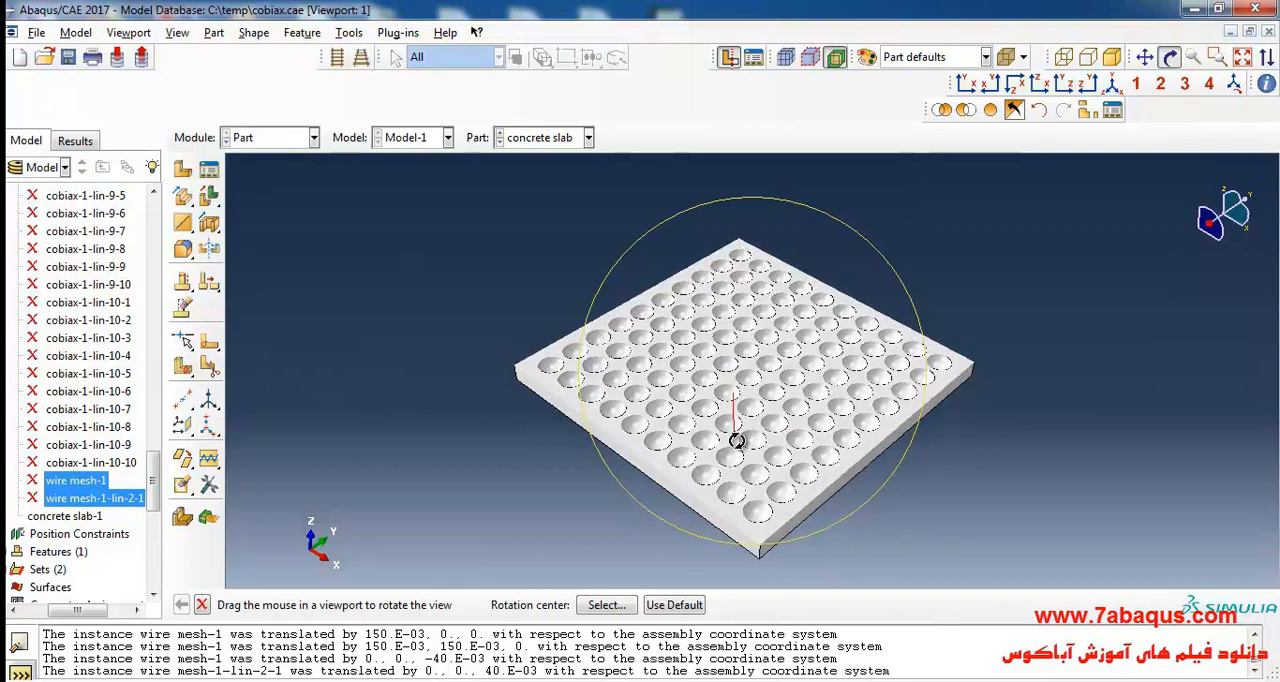
pyautogui.moveTo(736, 440); pyautogui.dragTo(520, 352)
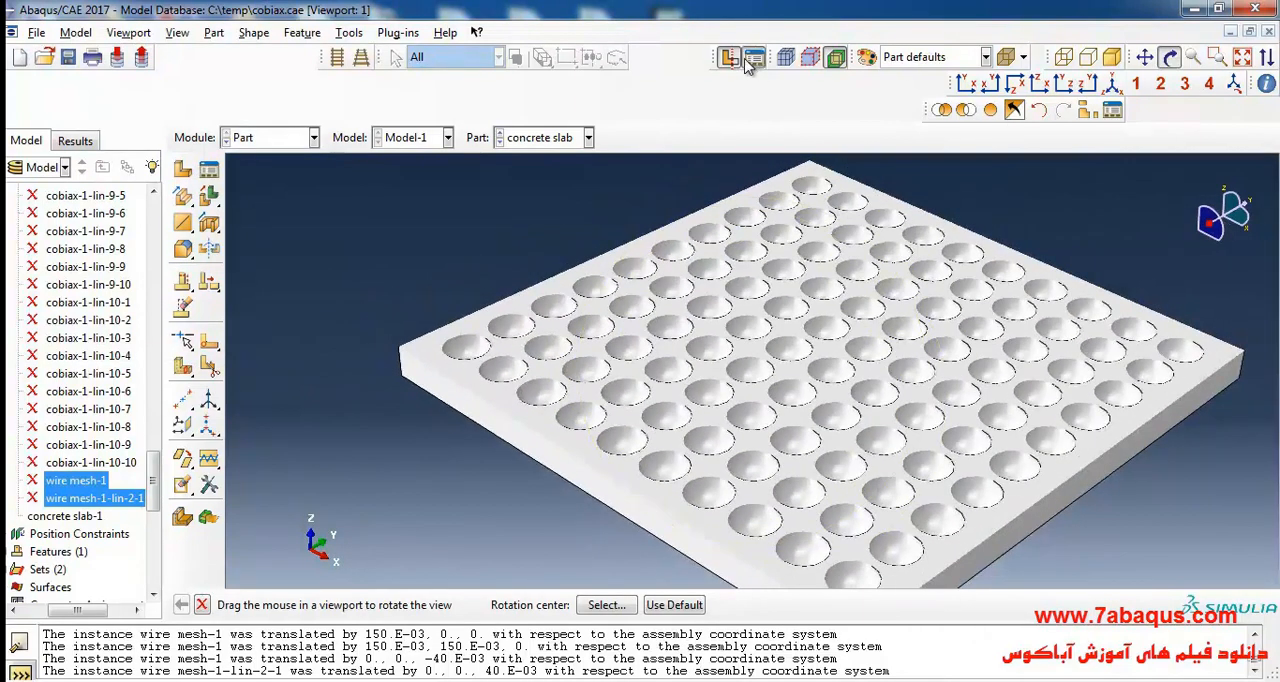
pyautogui.click(752, 56)
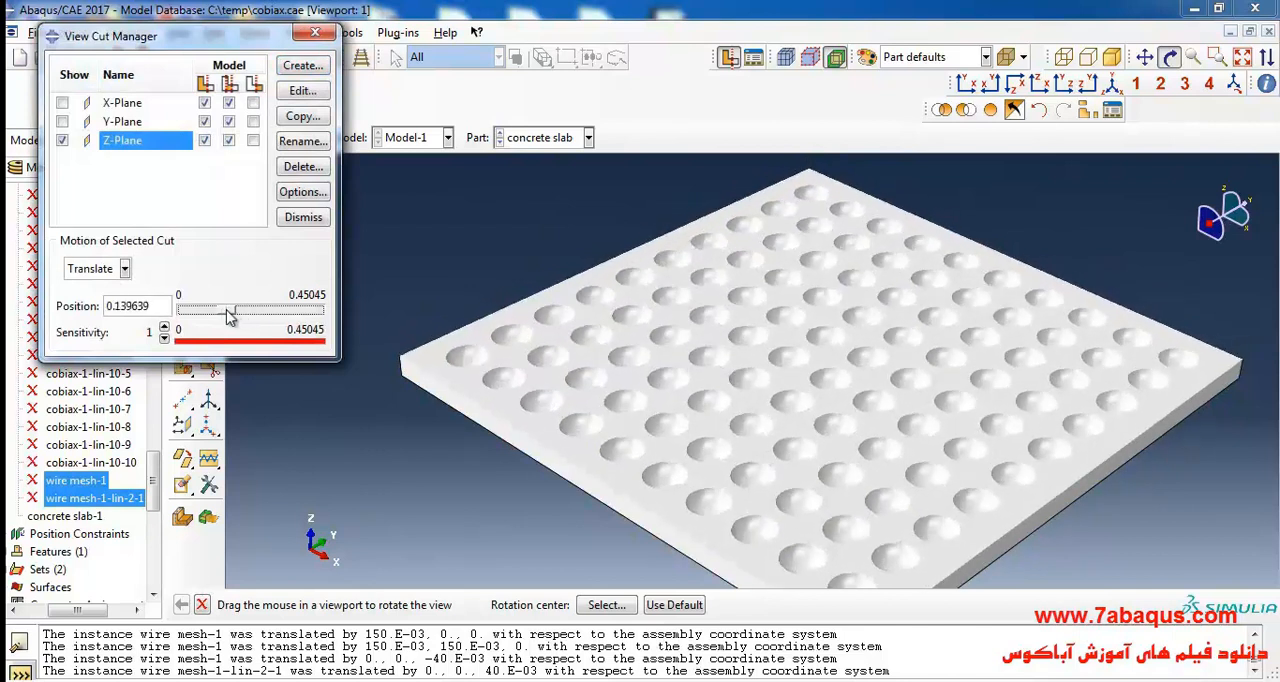
# Raise the Z-Plane cut through the slab thickness to expose the spherical voids
pyautogui.moveTo(230, 308); pyautogui.dragTo(250, 308)
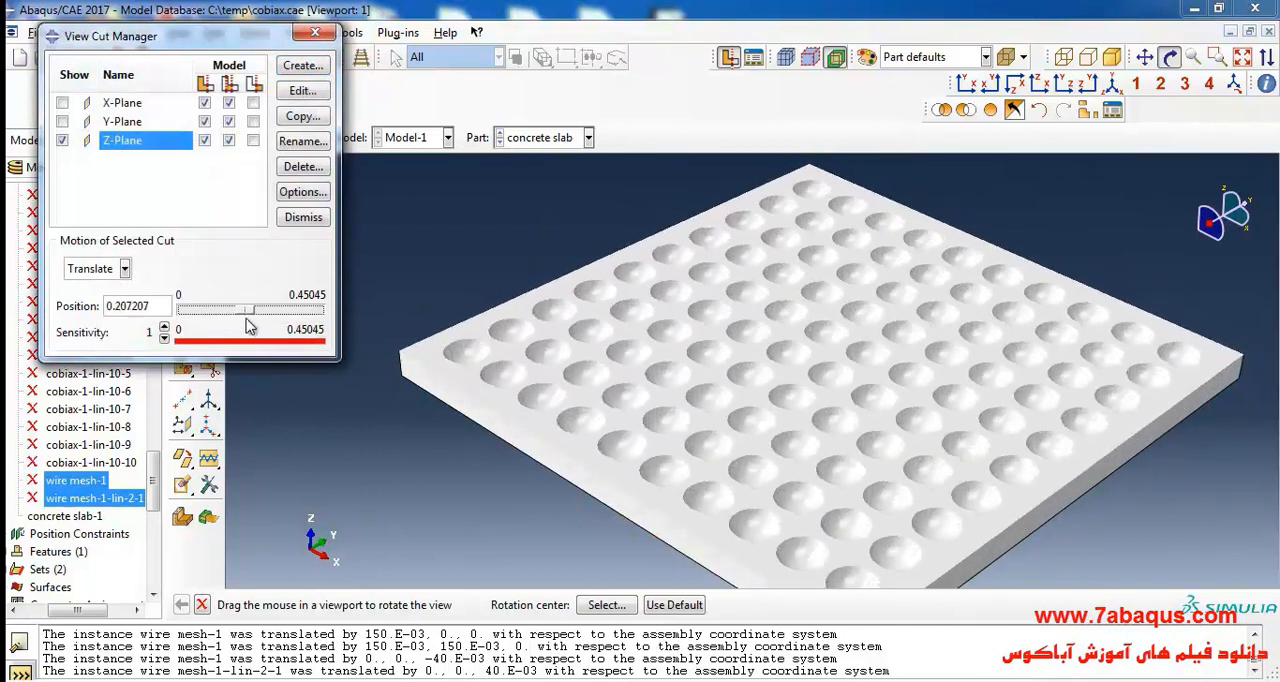
pyautogui.moveTo(244, 308); pyautogui.dragTo(320, 308)
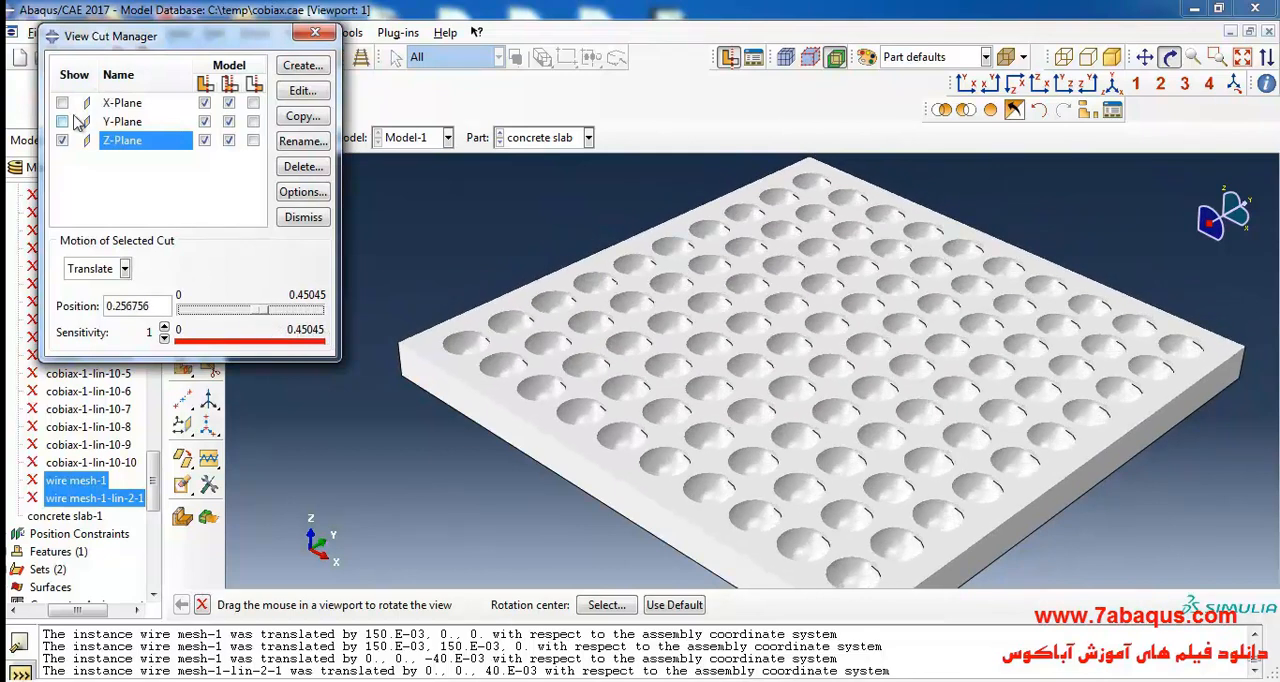
pyautogui.click(122, 120)
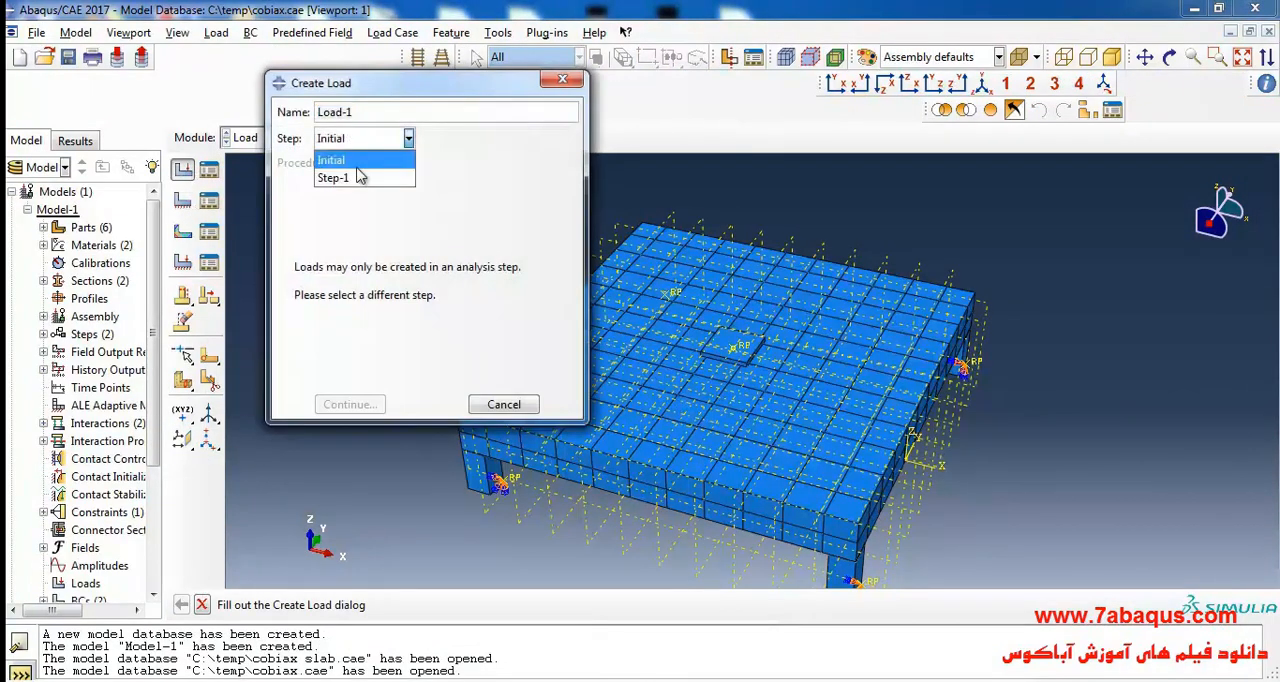
# Create a concentrated force in Step-1 with CF3 = -440000 on Set-6
pyautogui.click(332, 176)
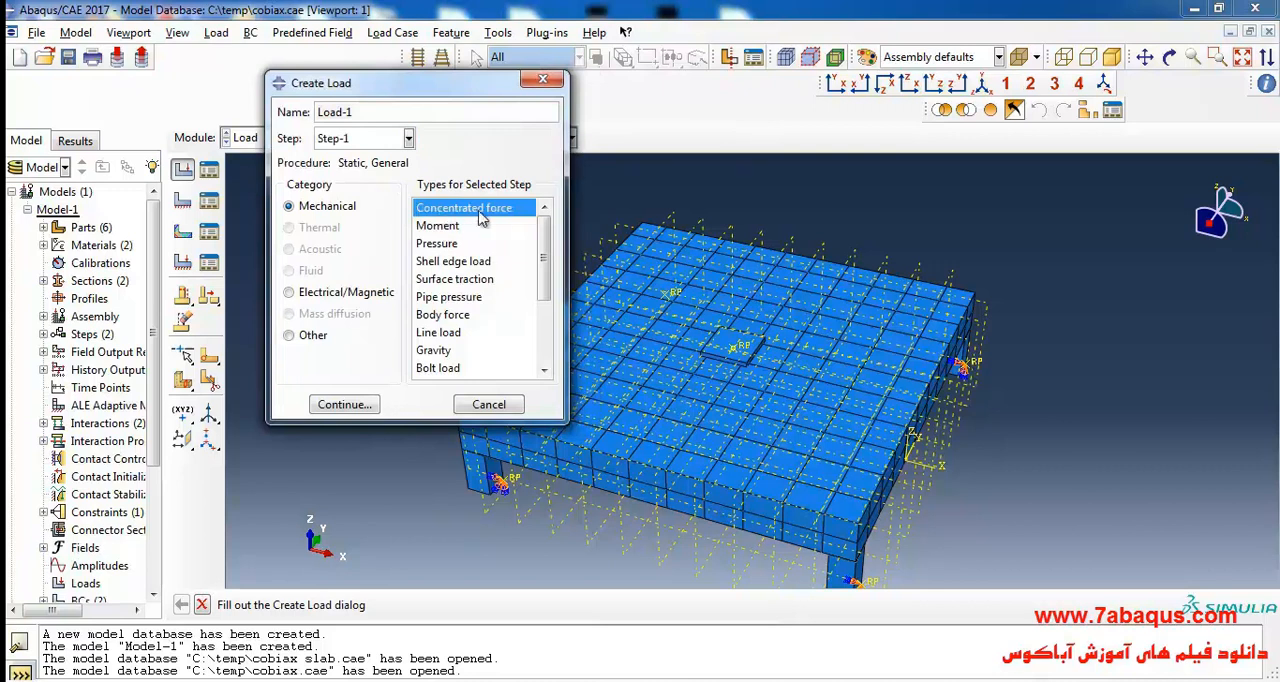
pyautogui.click(488, 404)
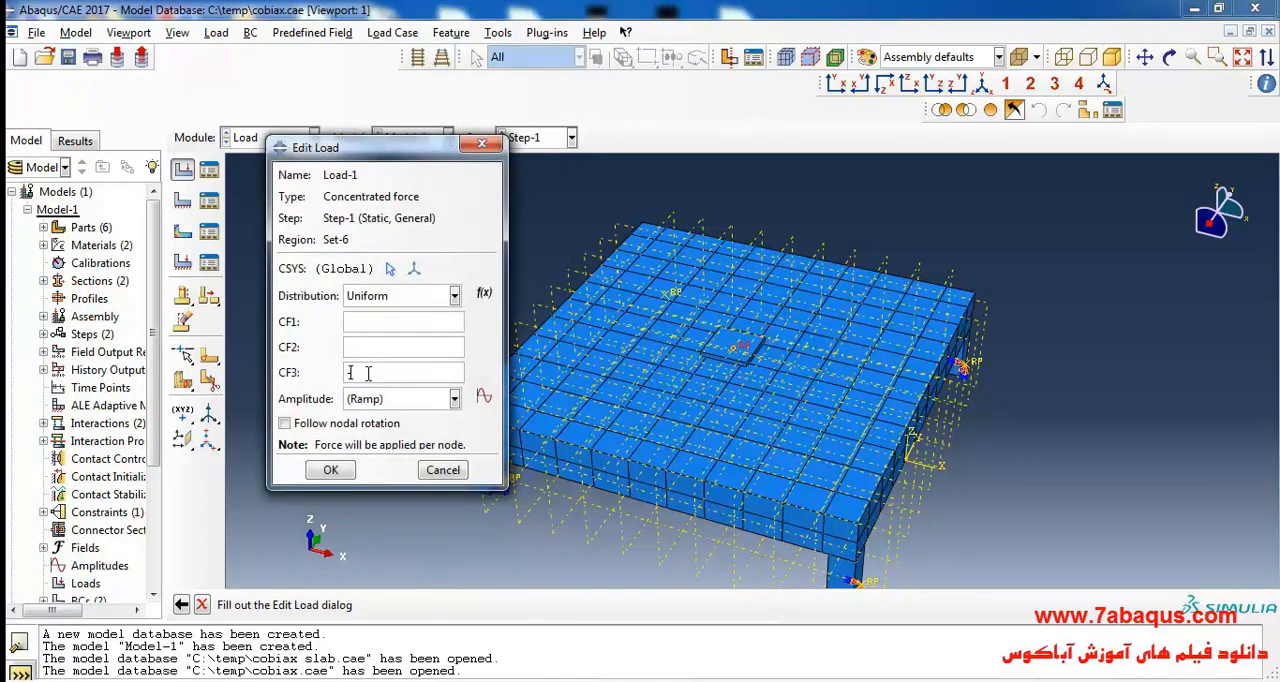
pyautogui.write('-440')
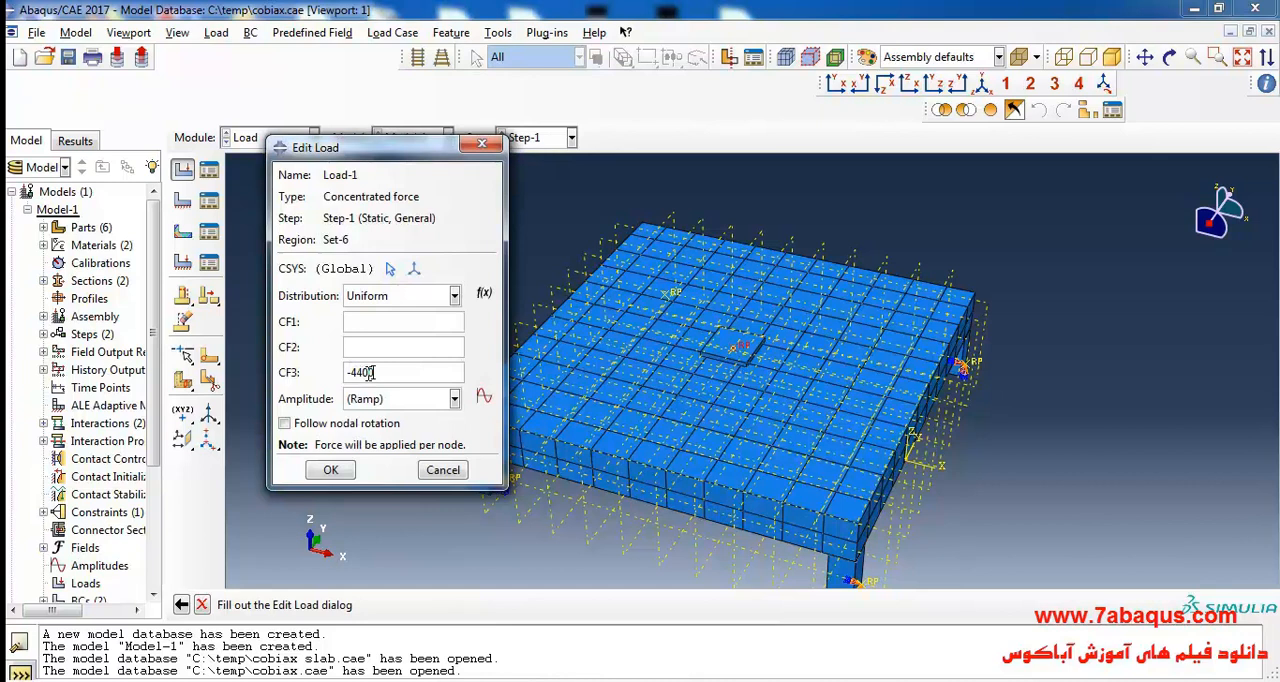
pyautogui.write('000')
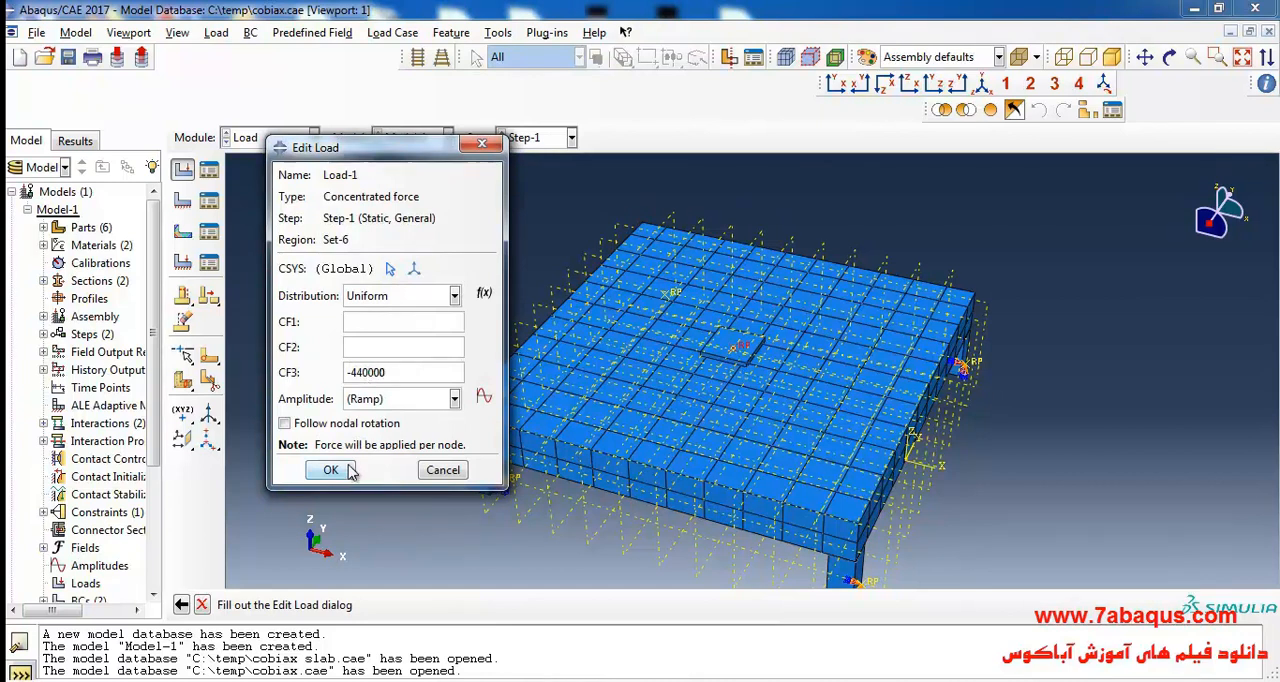
pyautogui.click(330, 470)
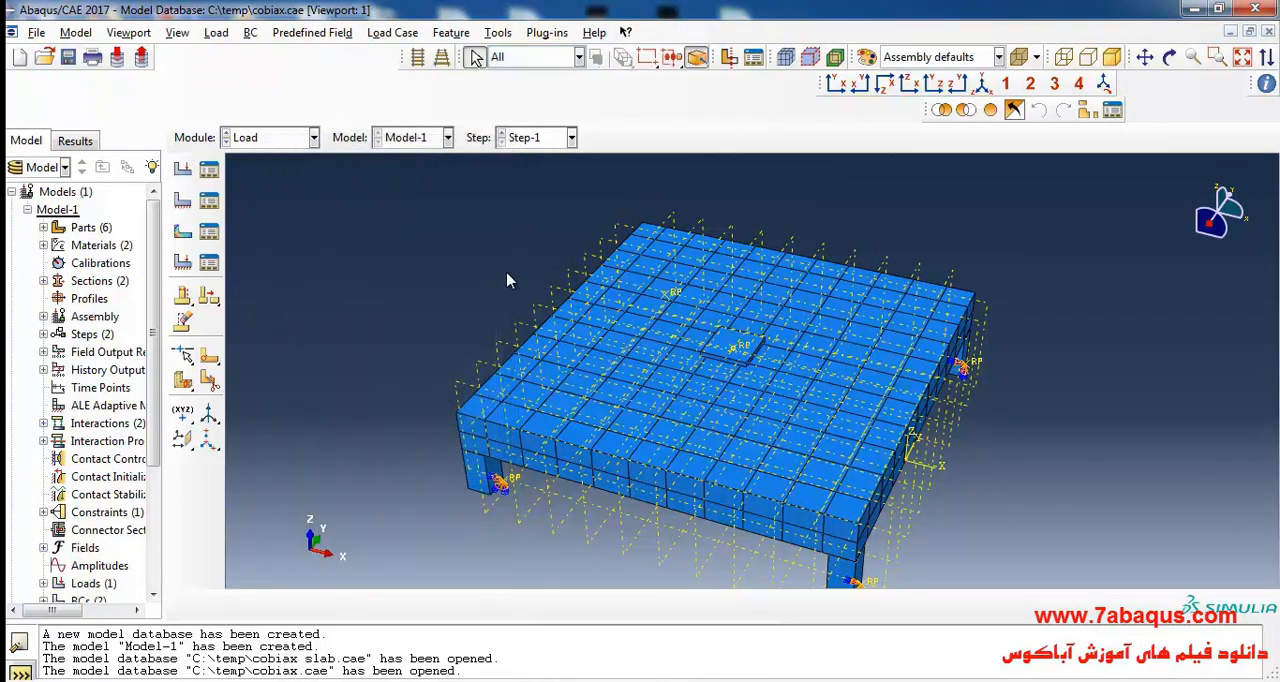
# Review Load-1 in the Load Manager
pyautogui.click(182, 168)
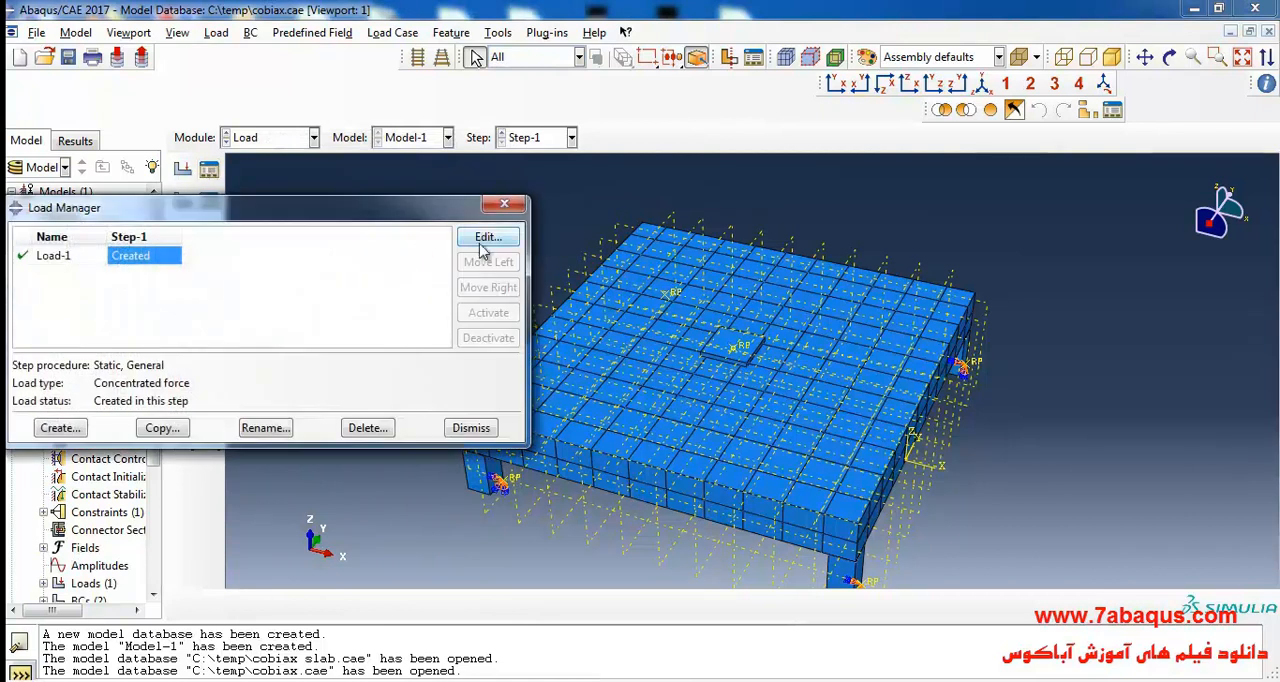
pyautogui.click(488, 238)
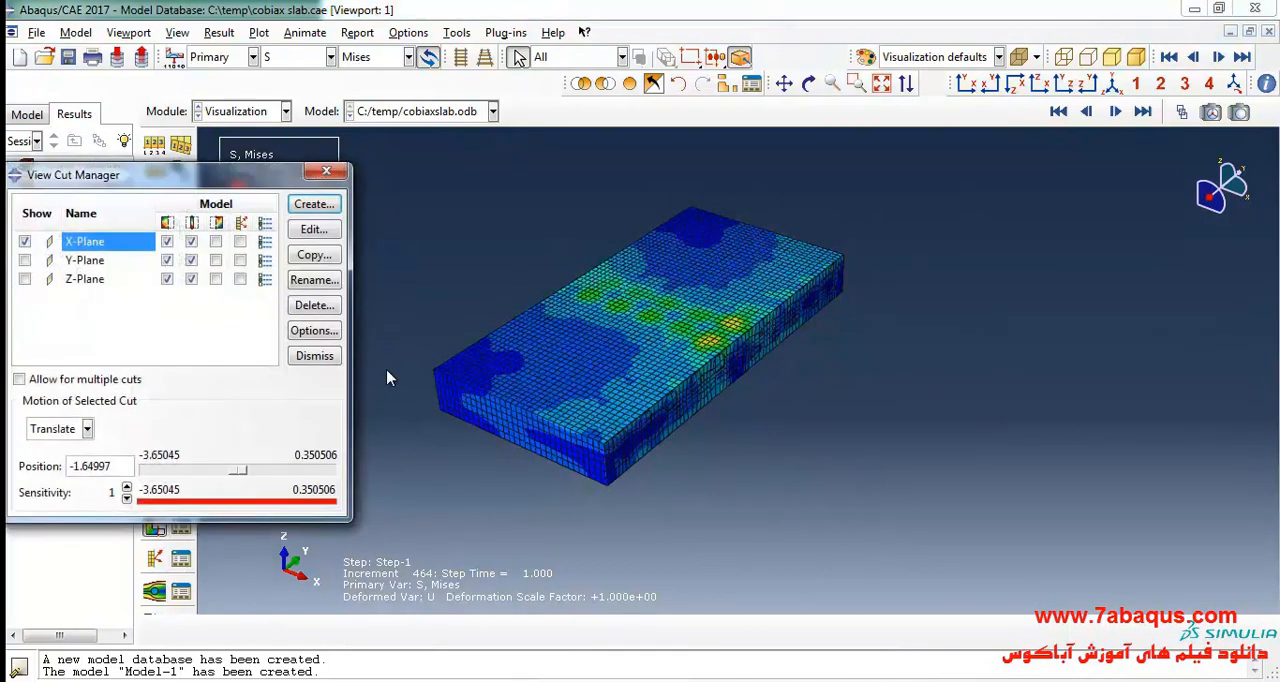
# Slide the X-Plane cut through successive void rows to show Mises stress in section
pyautogui.moveTo(236, 470); pyautogui.dragTo(250, 470)
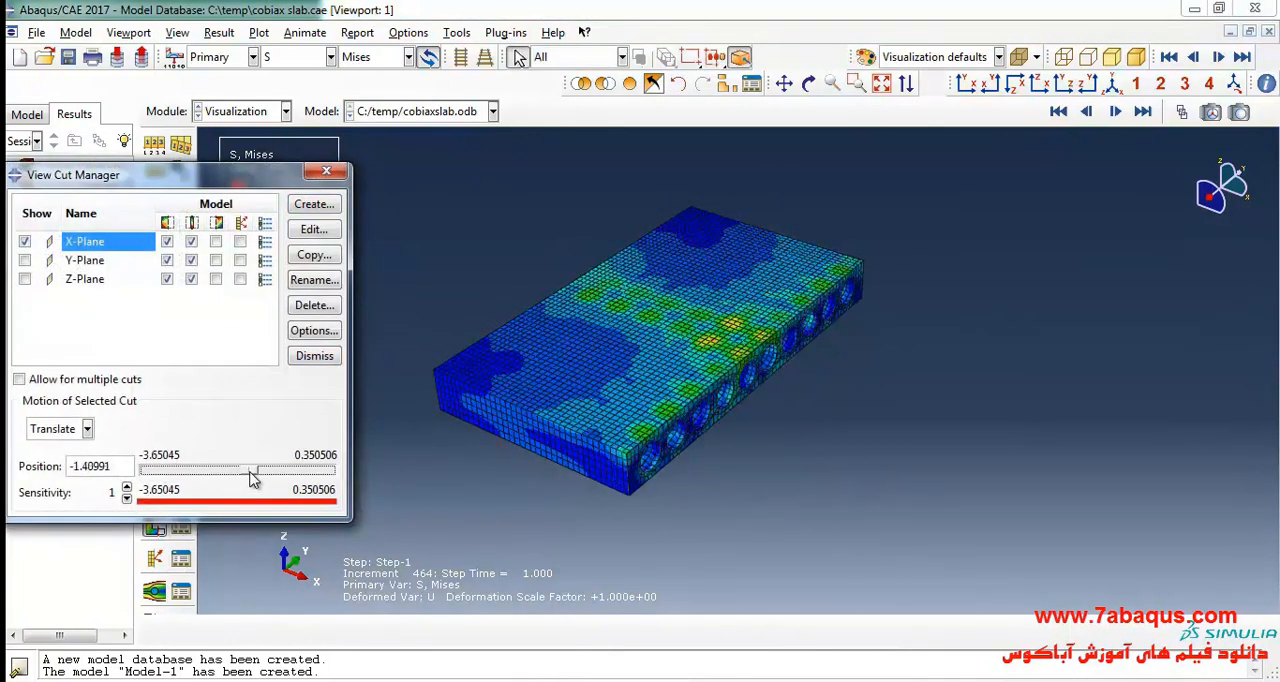
pyautogui.moveTo(252, 470); pyautogui.dragTo(248, 470)
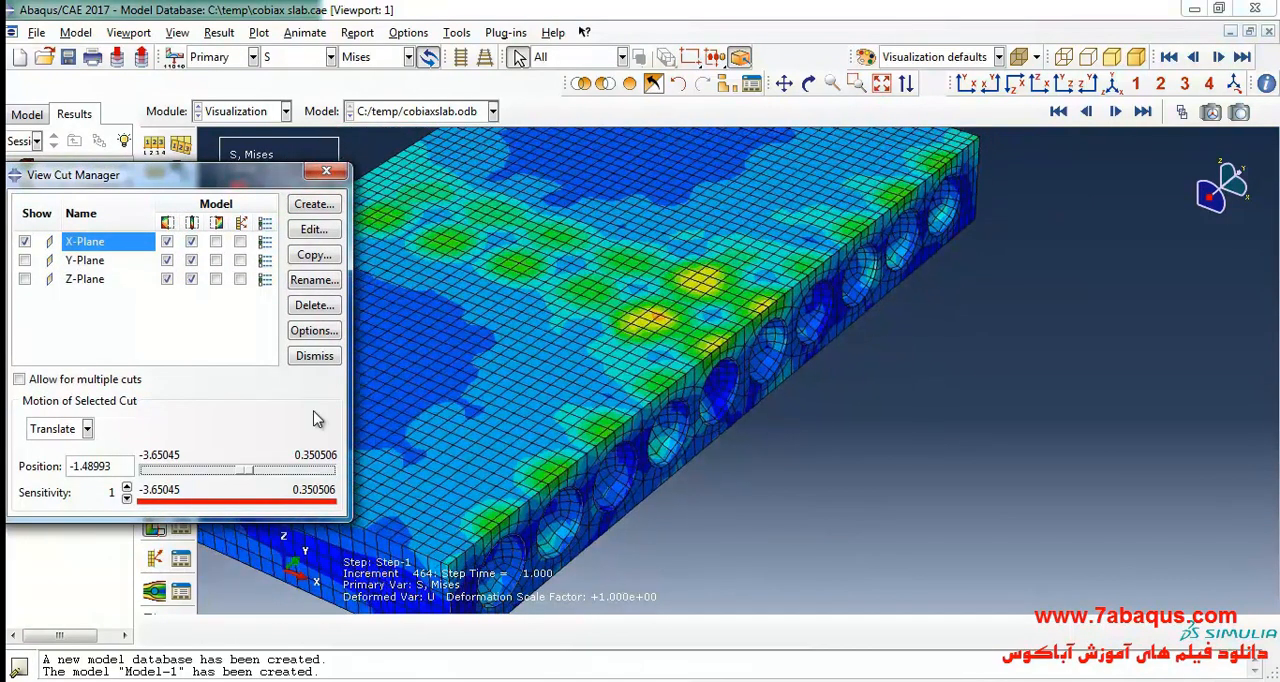
pyautogui.moveTo(250, 470); pyautogui.dragTo(258, 470)
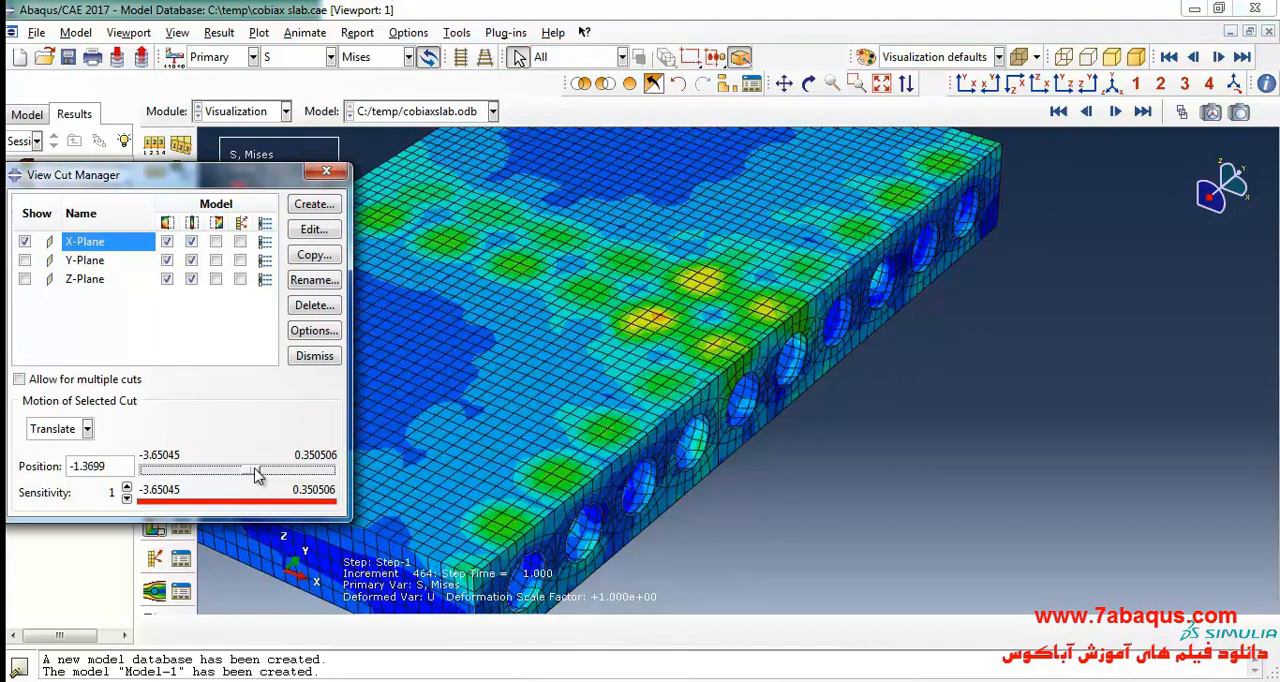
pyautogui.moveTo(256, 470); pyautogui.dragTo(270, 470)
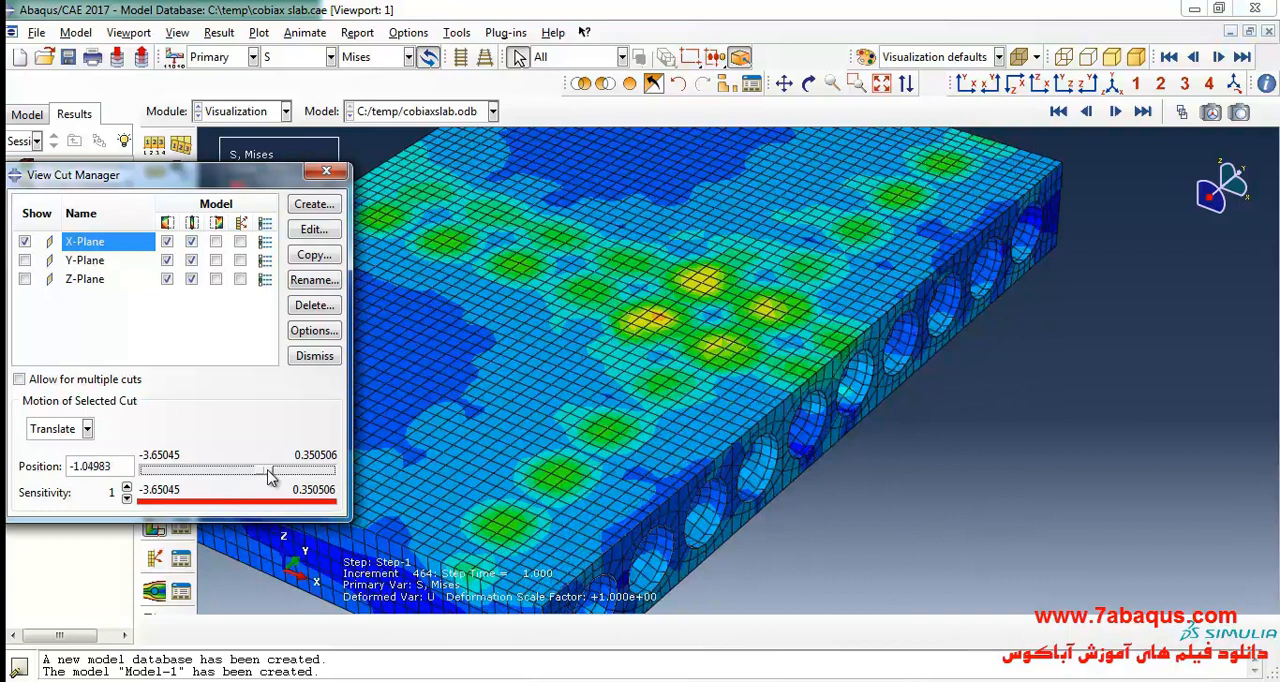
pyautogui.moveTo(270, 472); pyautogui.dragTo(292, 472)
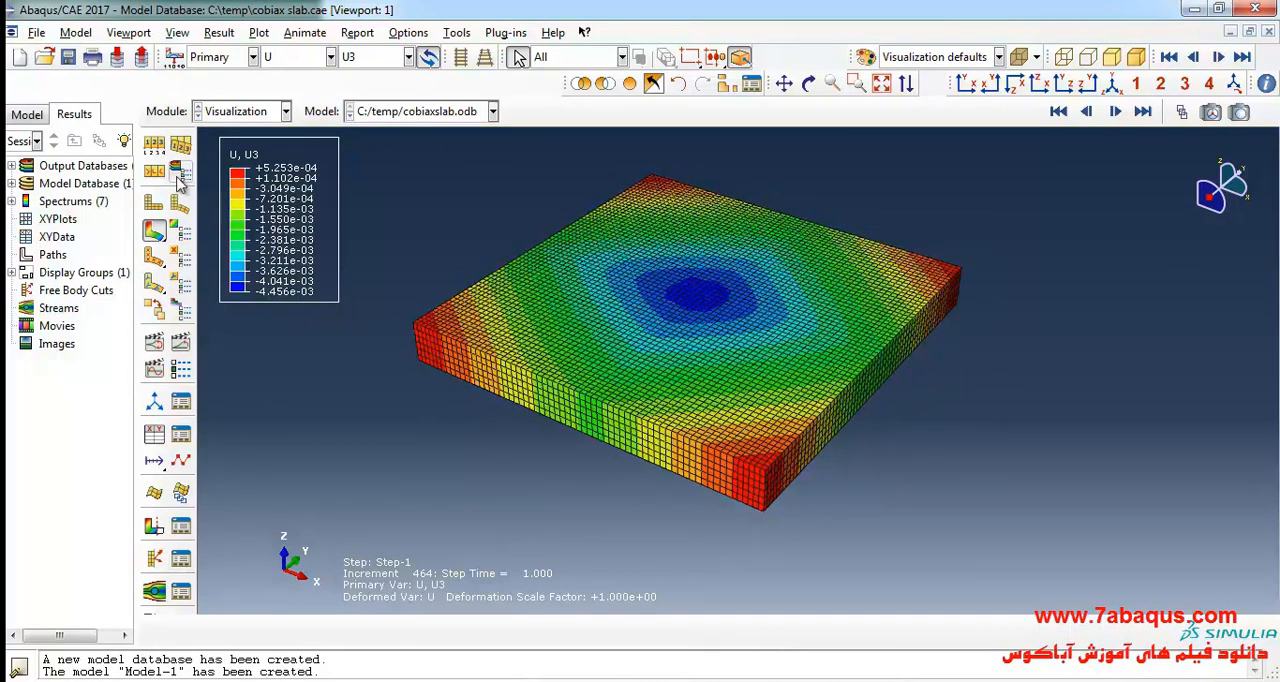
# Apply a uniform deformation scale factor of 100, then adjust it, on the U3 plot
pyautogui.click(154, 172)
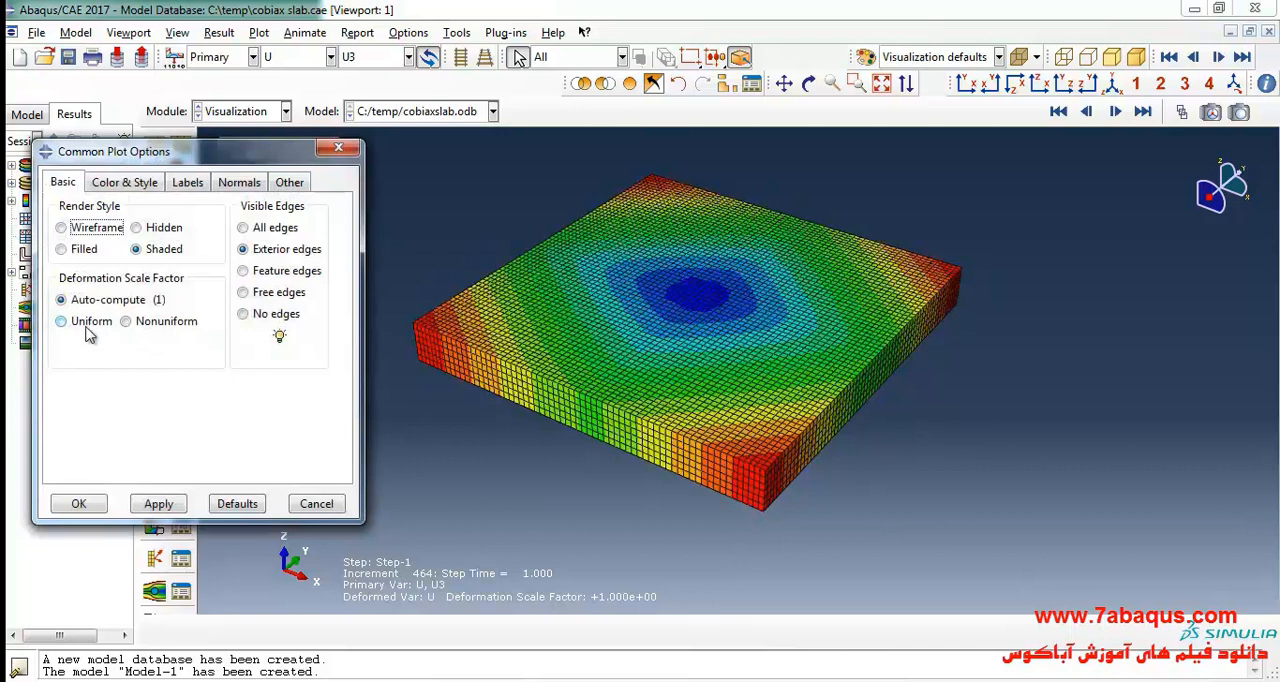
pyautogui.click(60, 320)
pyautogui.write('100')
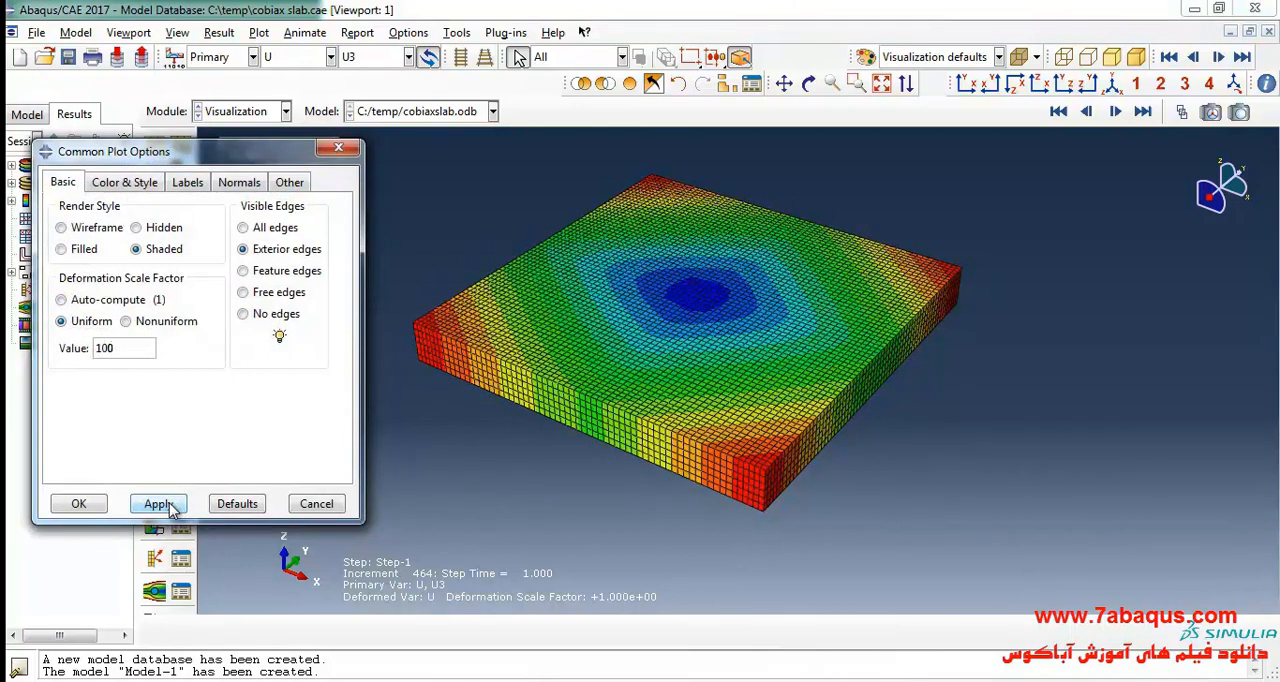
pyautogui.click(158, 504)
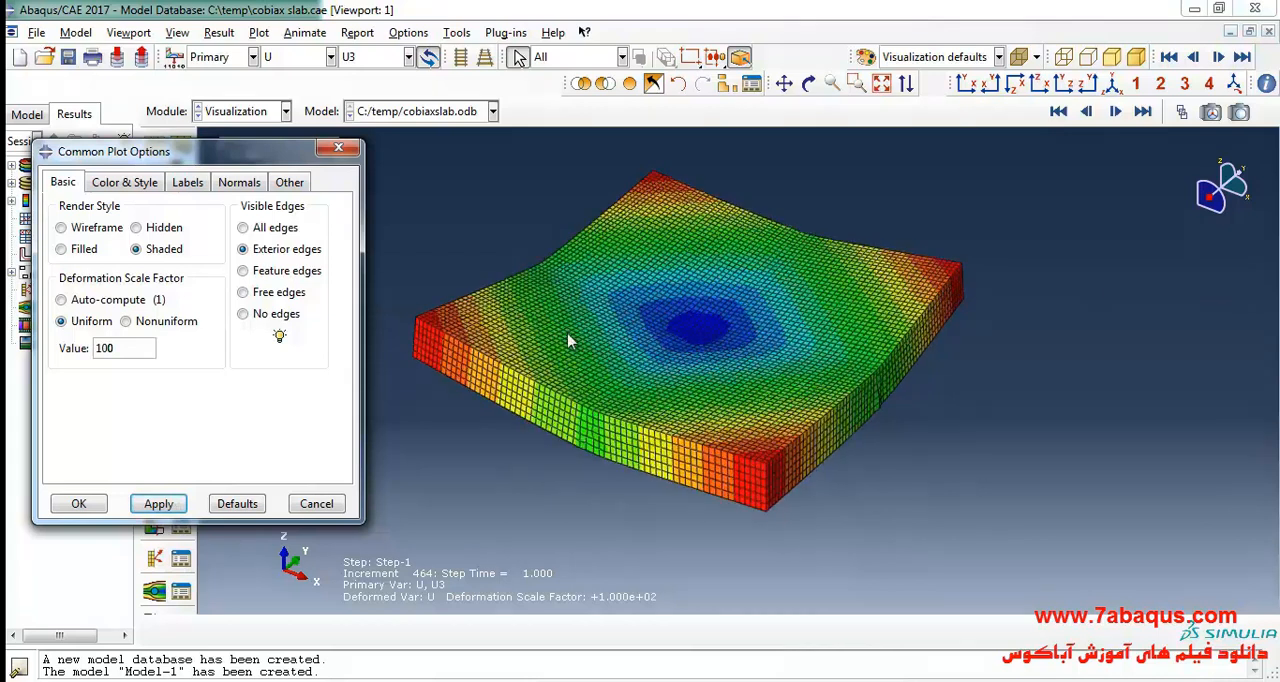
pyautogui.tripleClick(104, 348)
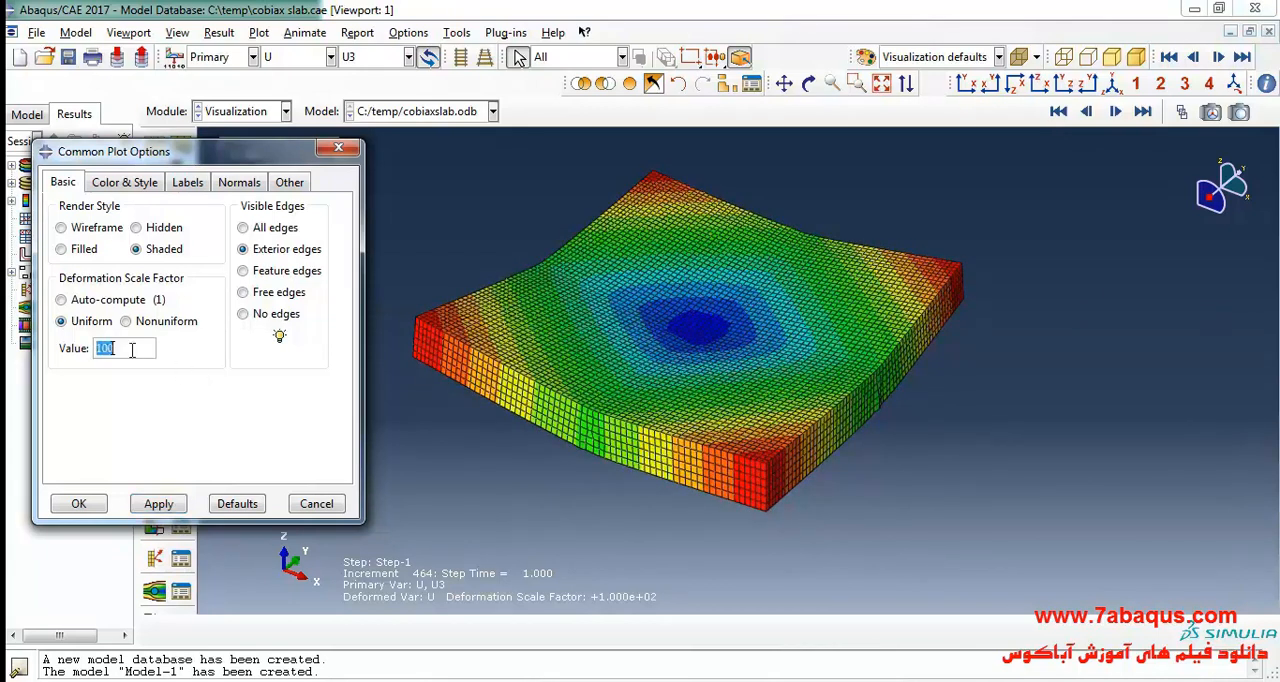
pyautogui.click(158, 504)
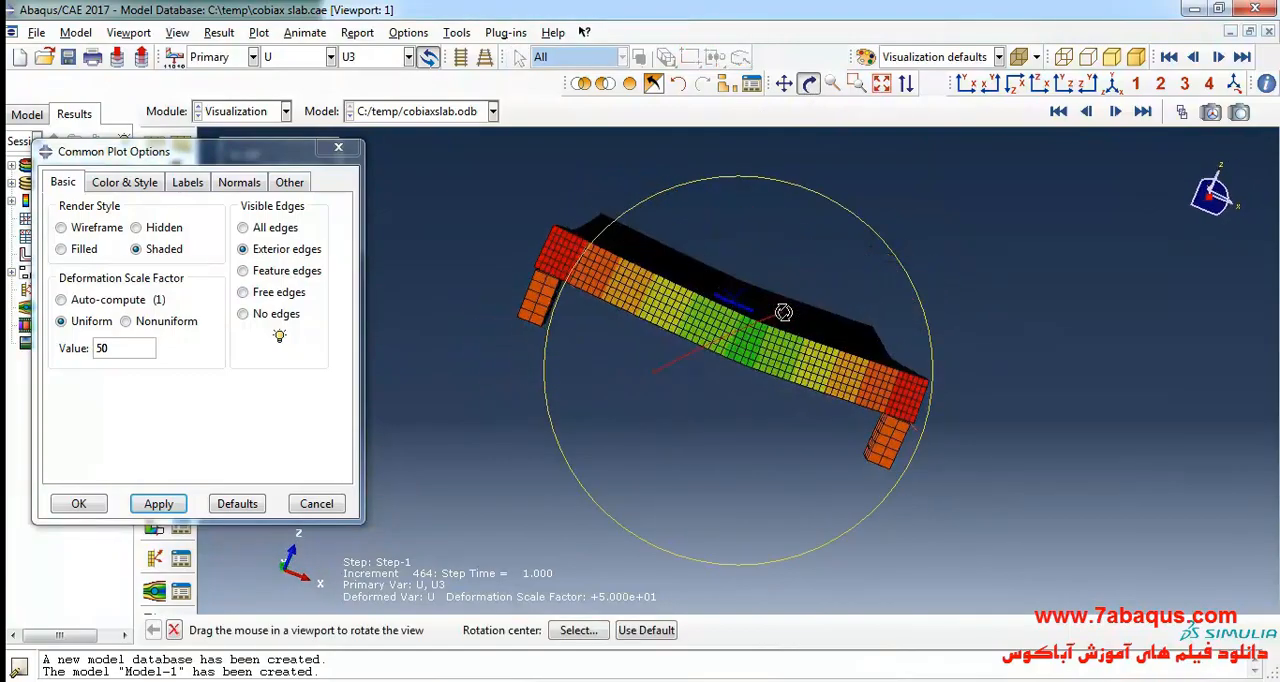
# View the deflected slab edge-on over its column supports
pyautogui.moveTo(784, 312); pyautogui.dragTo(750, 358)
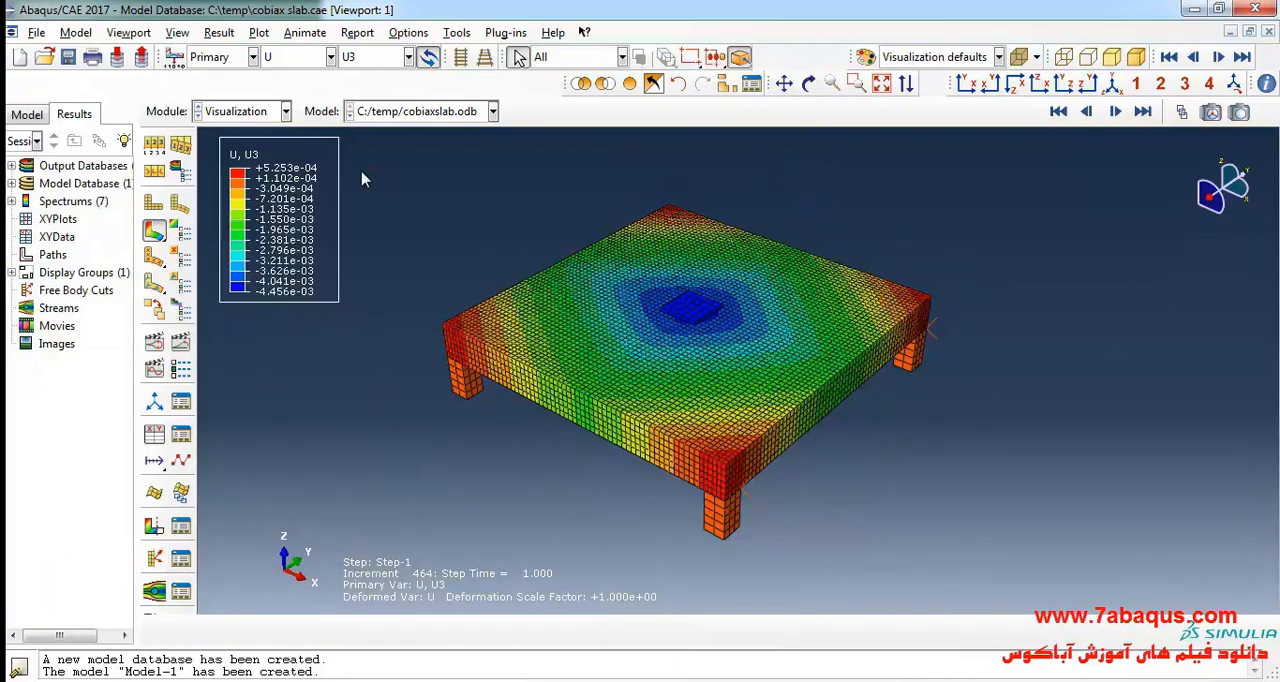
pyautogui.click(296, 56)
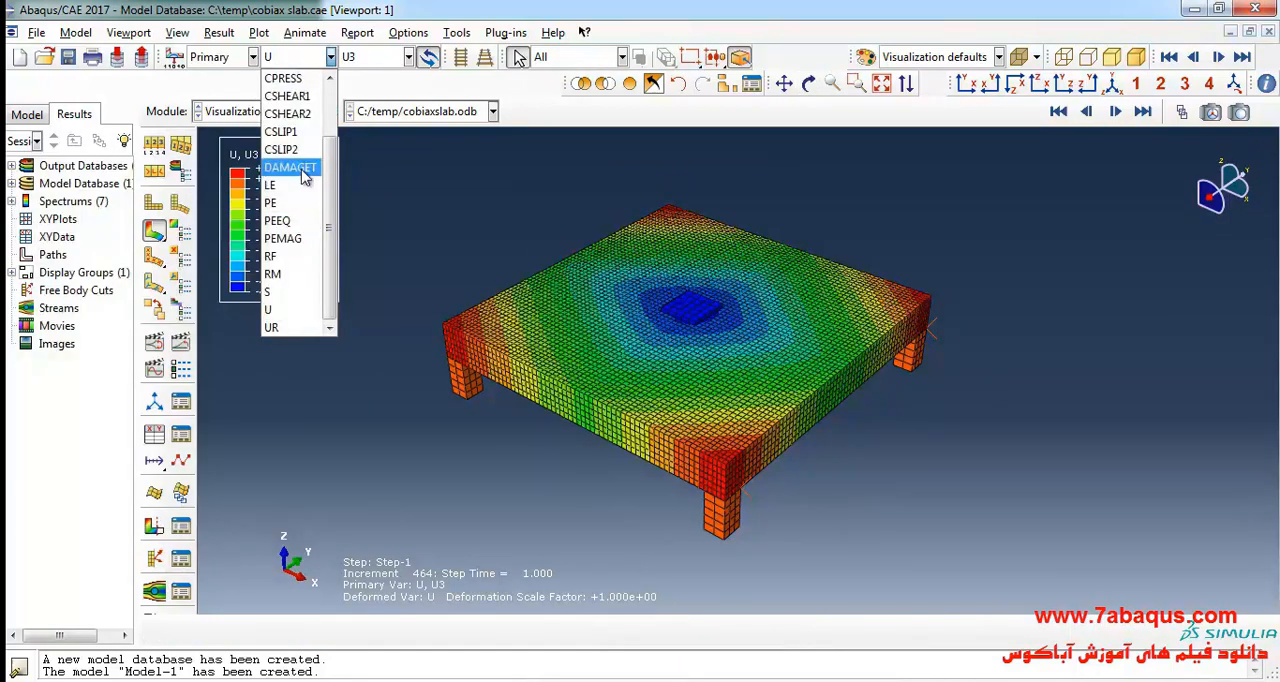
# Plot DAMAGET tensile damage and inspect the cracked underside and top of the slab
pyautogui.click(290, 168)
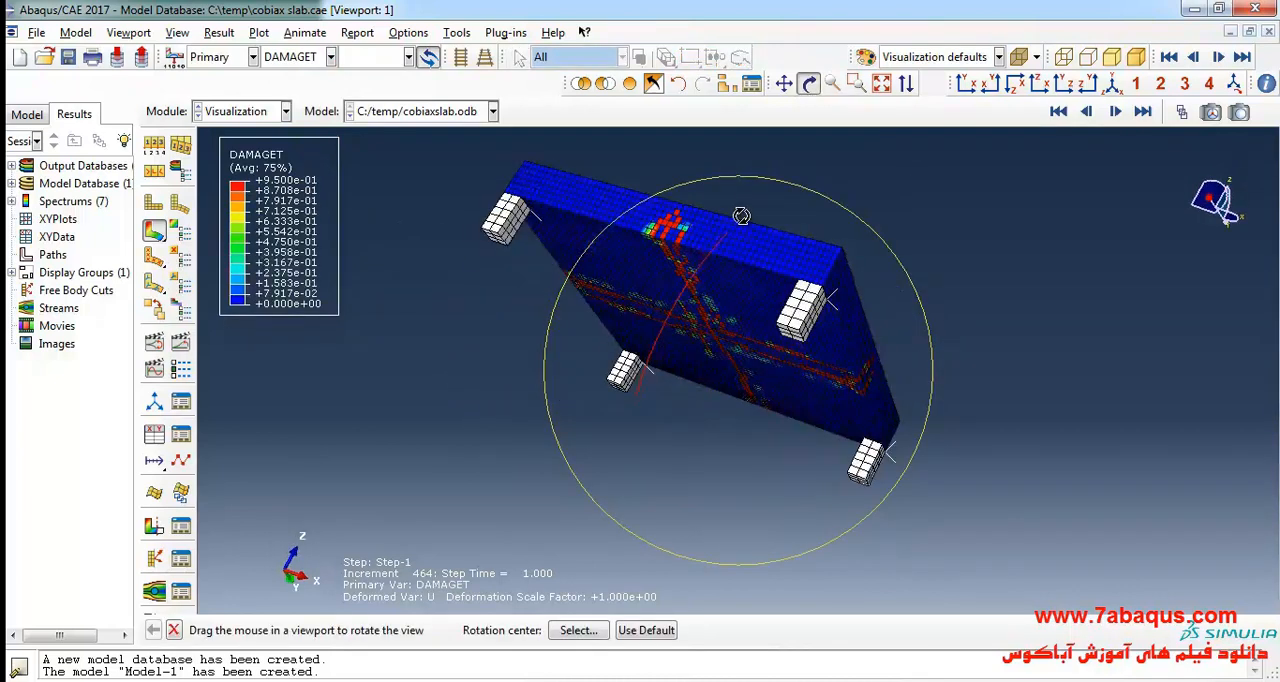
pyautogui.moveTo(740, 216); pyautogui.dragTo(716, 348)
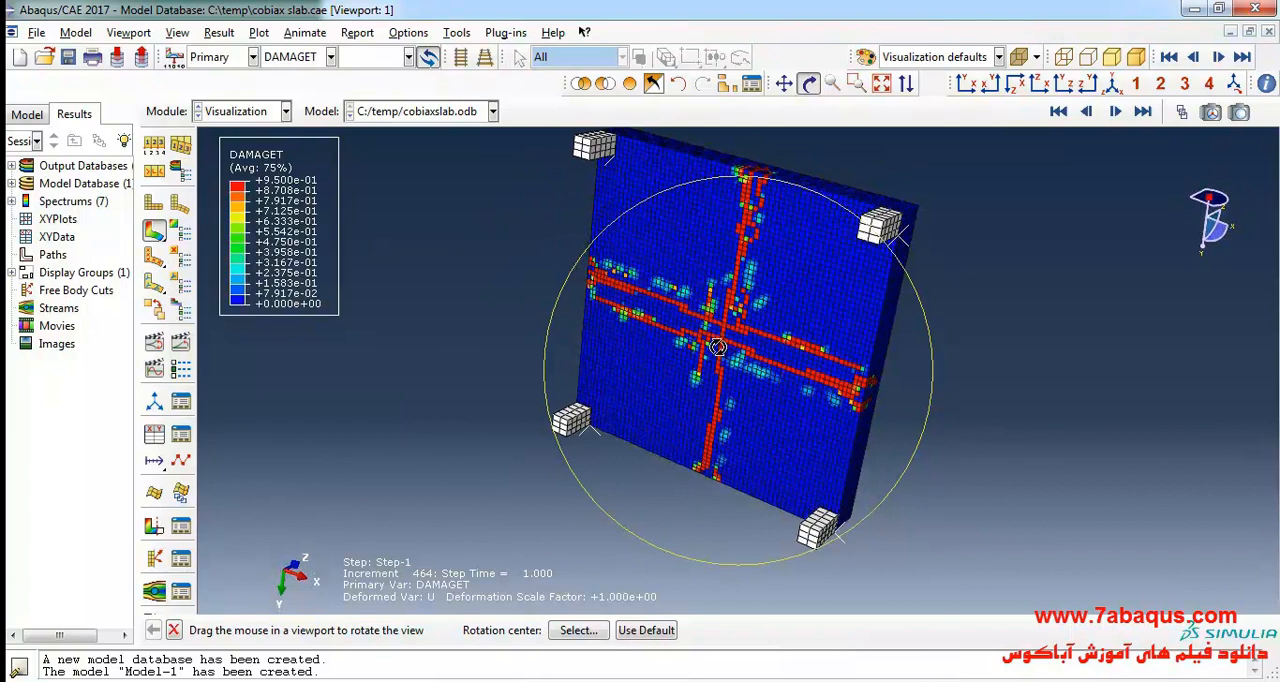
pyautogui.moveTo(716, 348); pyautogui.dragTo(750, 356)
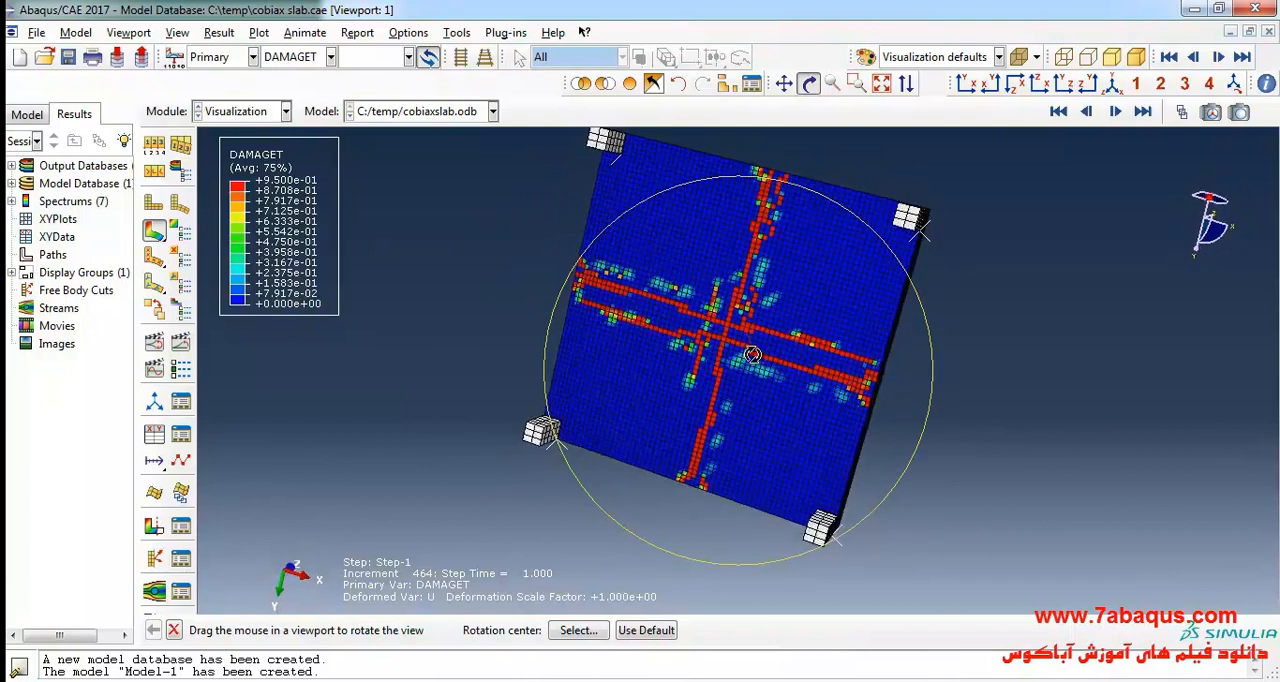
pyautogui.moveTo(750, 356); pyautogui.dragTo(716, 350)
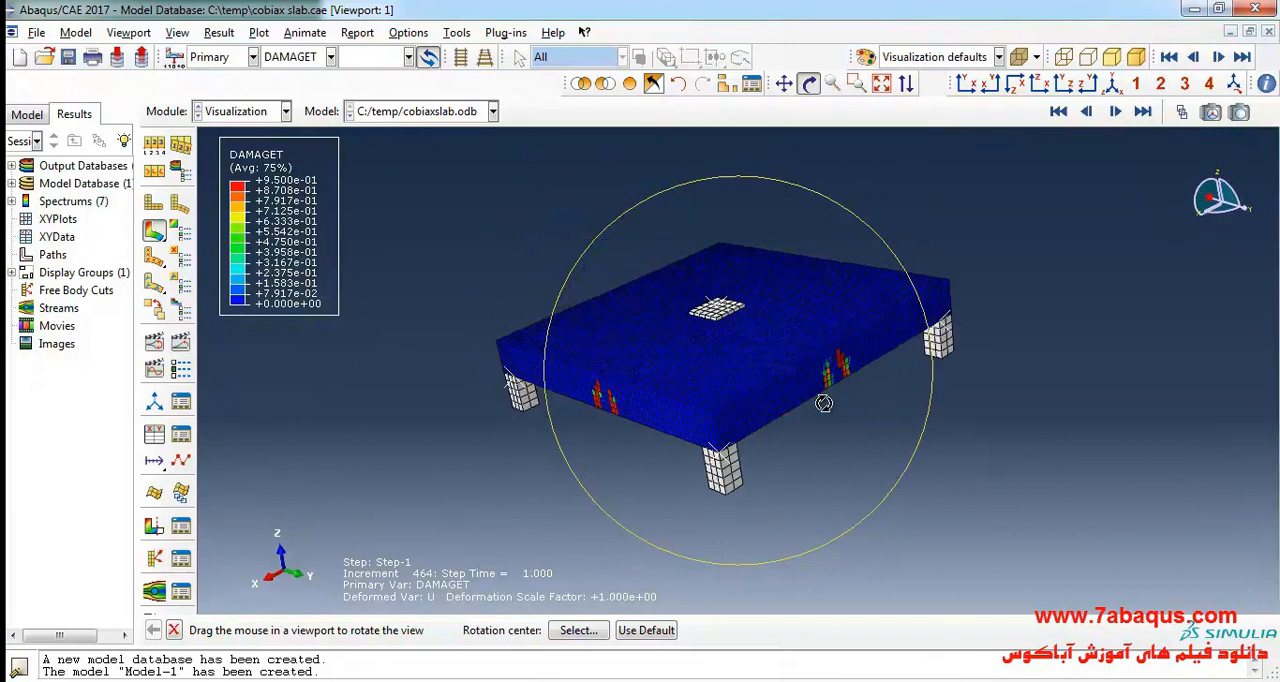
pyautogui.moveTo(824, 404); pyautogui.dragTo(810, 474)
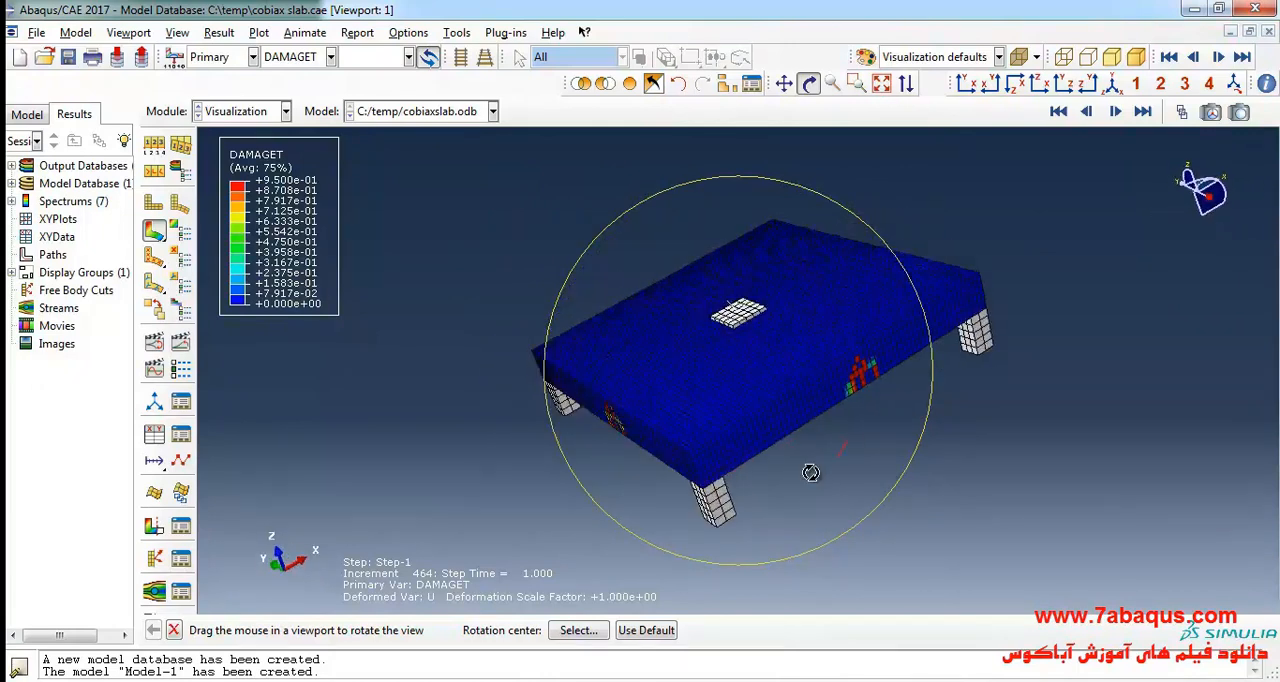
pyautogui.moveTo(810, 474); pyautogui.dragTo(744, 416)
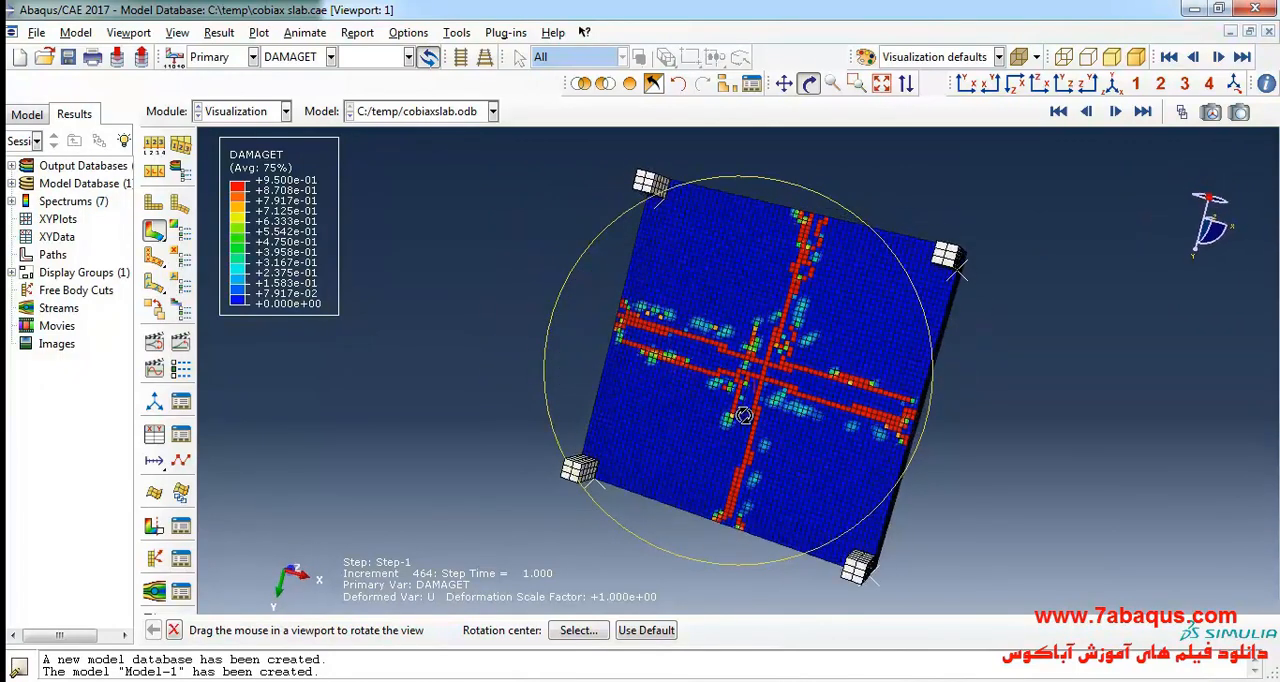
pyautogui.moveTo(744, 416); pyautogui.dragTo(1000, 400)
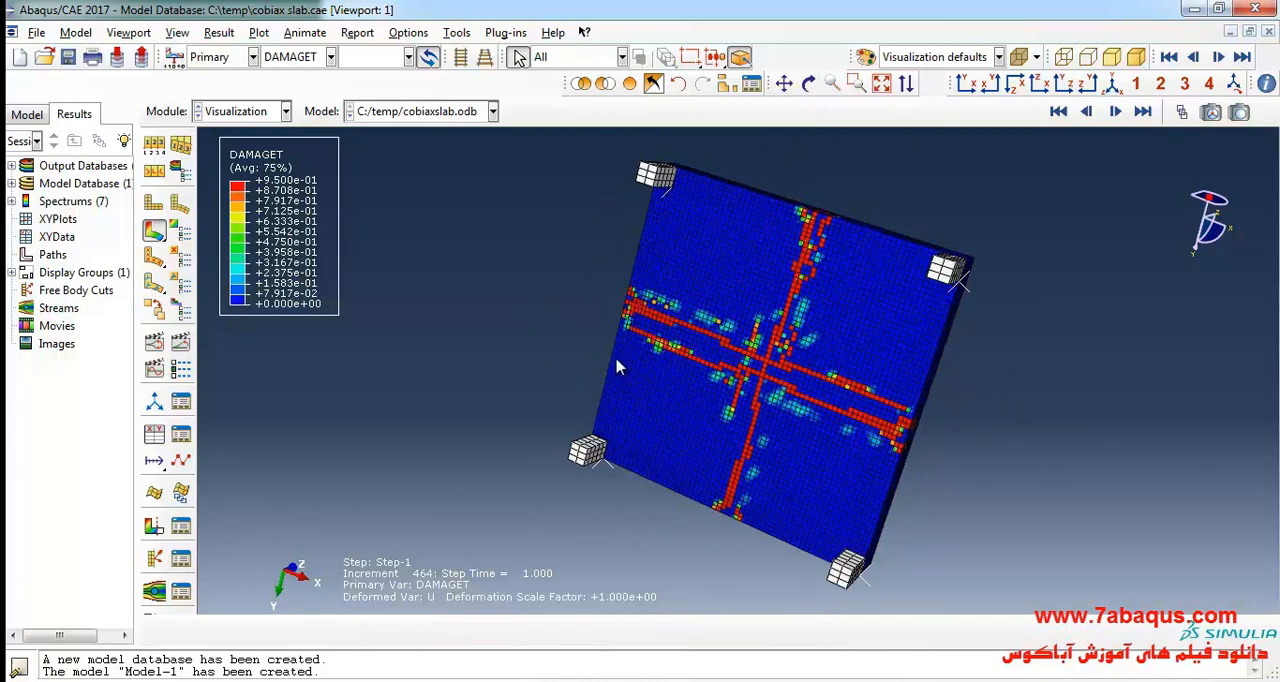
pyautogui.moveTo(704, 348)
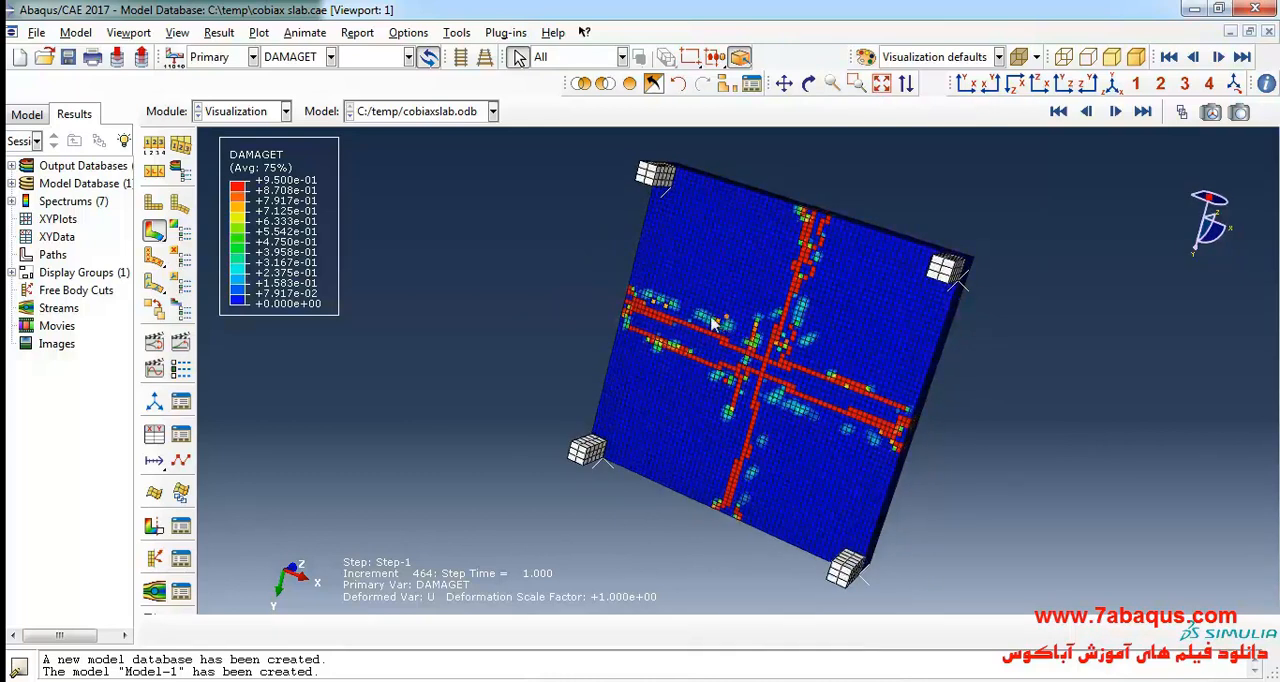
pyautogui.moveTo(180, 340)
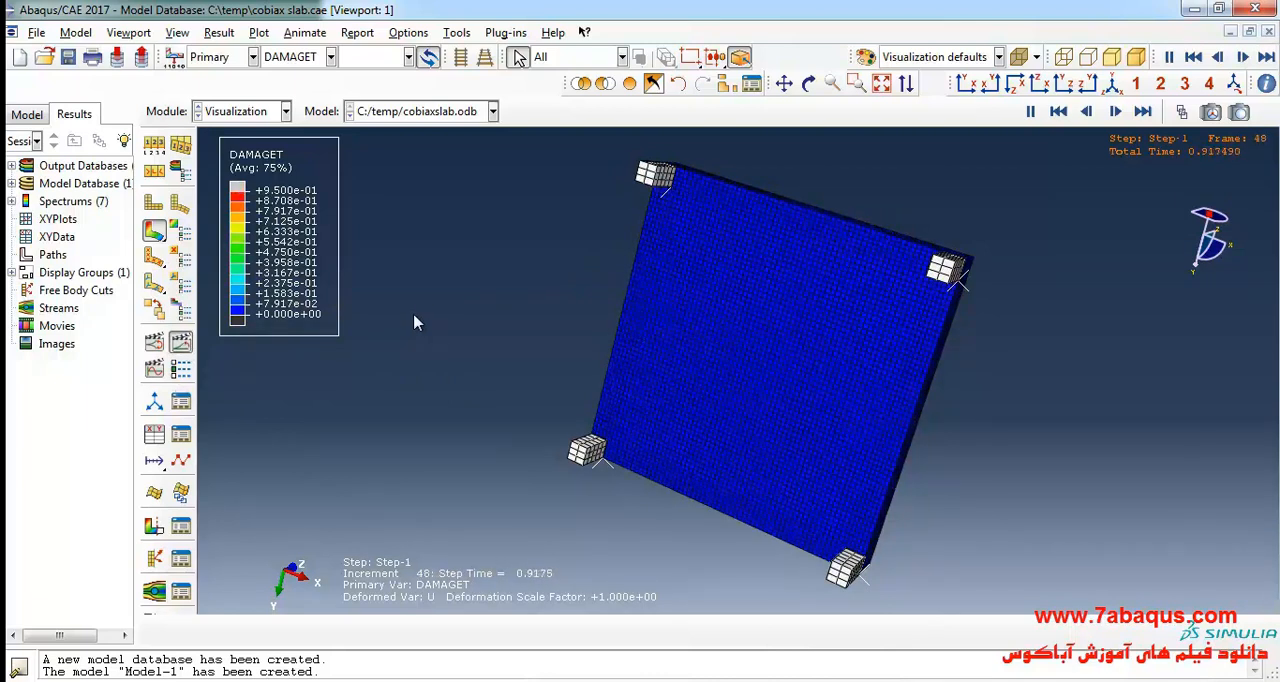
# Step the damage animation through Step-1 frames to watch cracks develop
pyautogui.click(1116, 112)
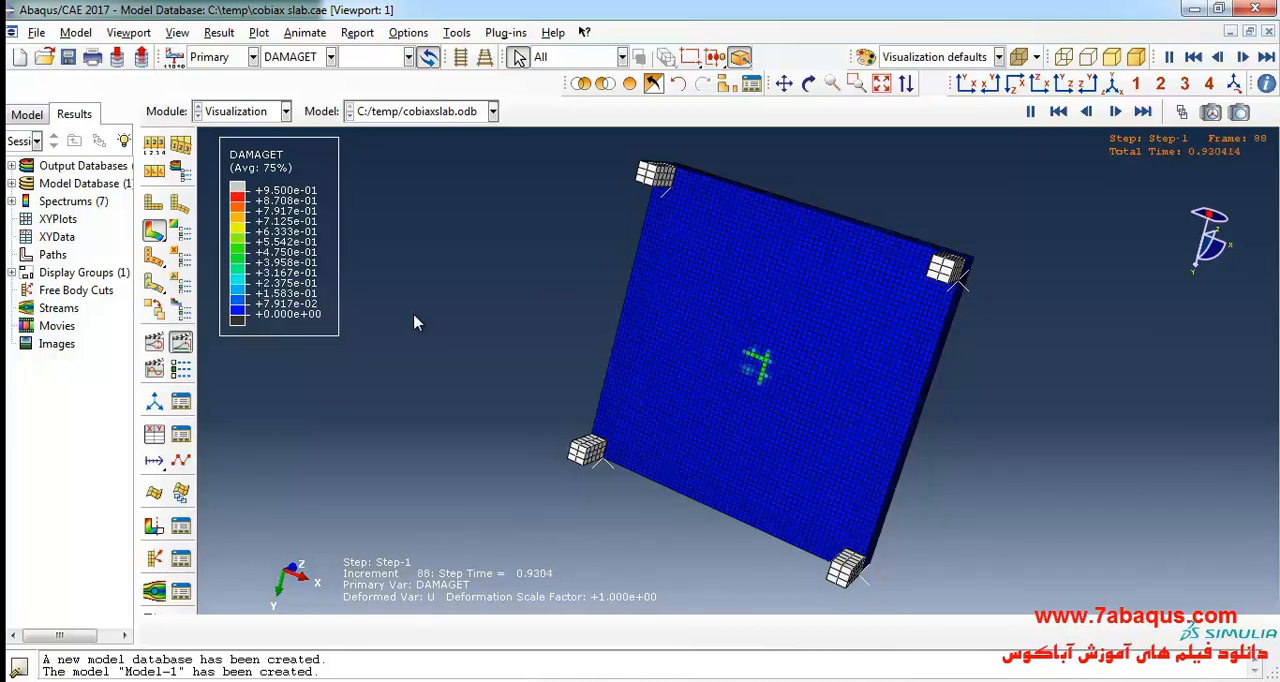
pyautogui.click(1116, 112)
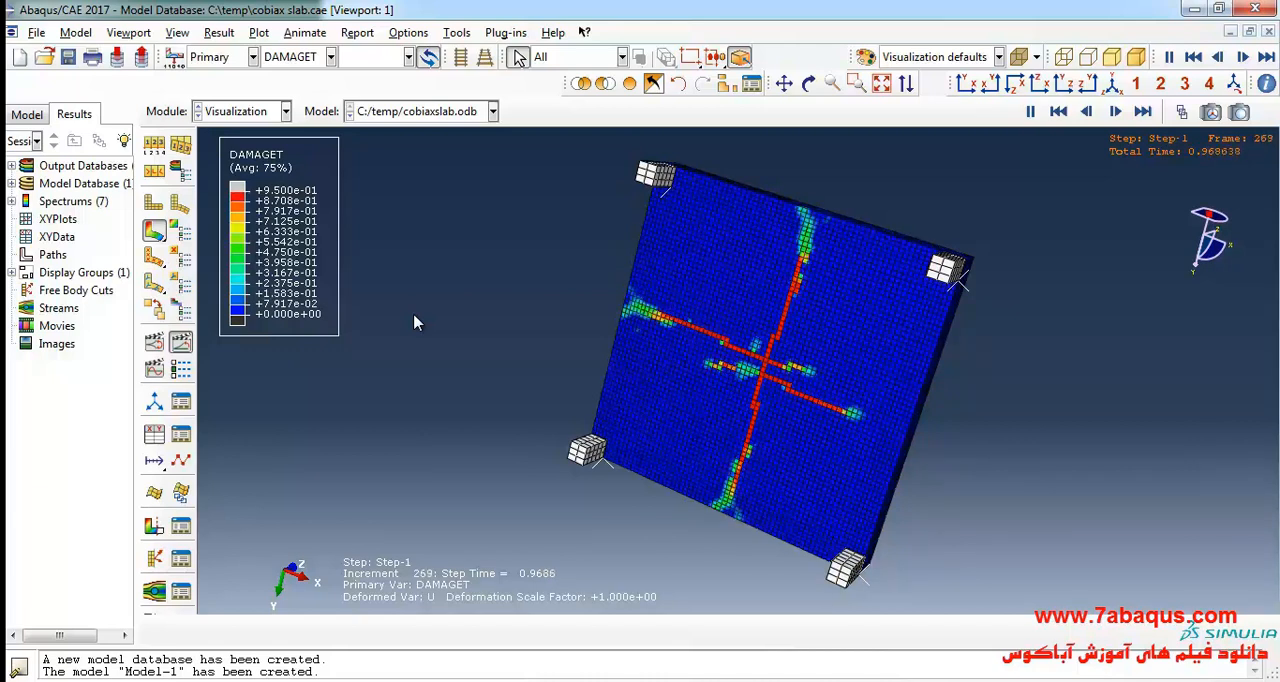
pyautogui.click(1116, 112)
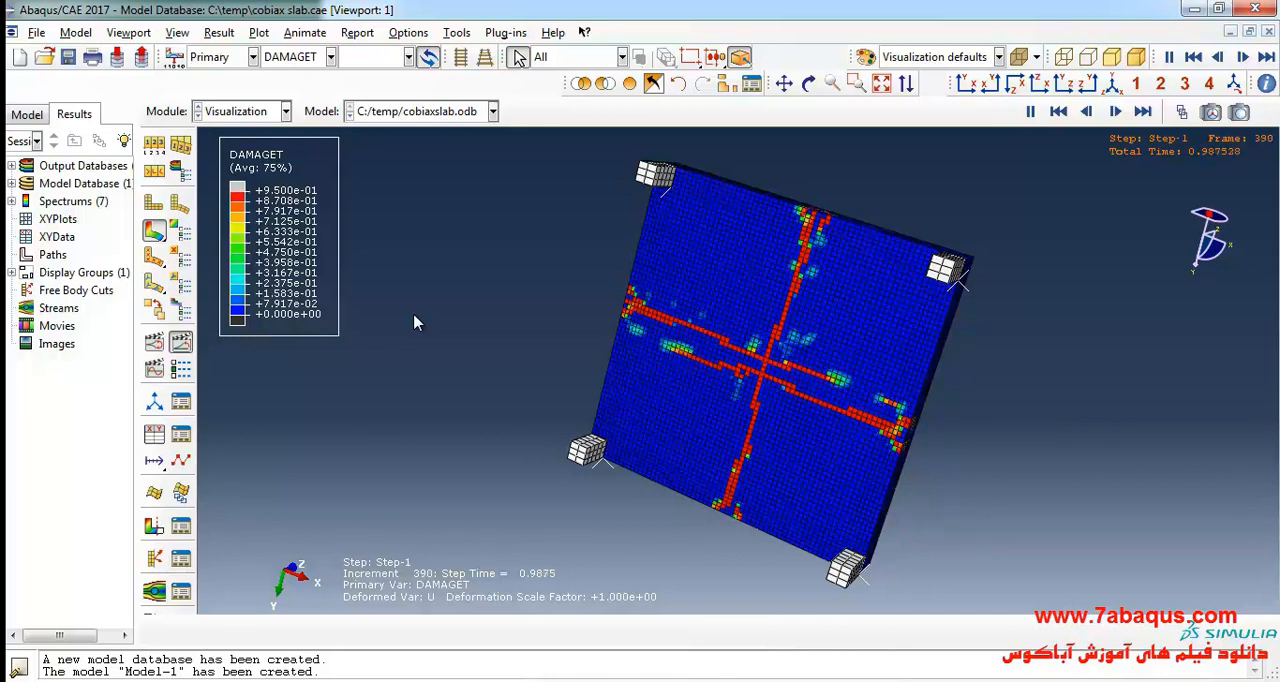
pyautogui.click(1116, 112)
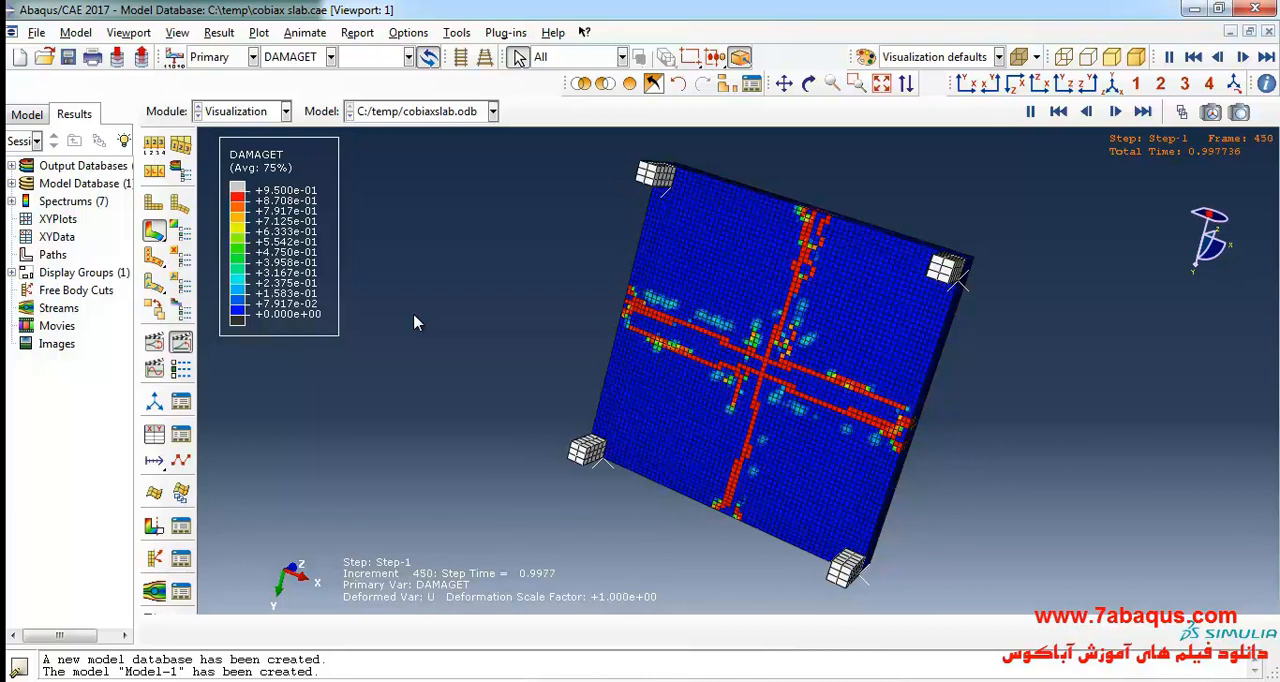
pyautogui.click(1058, 112)
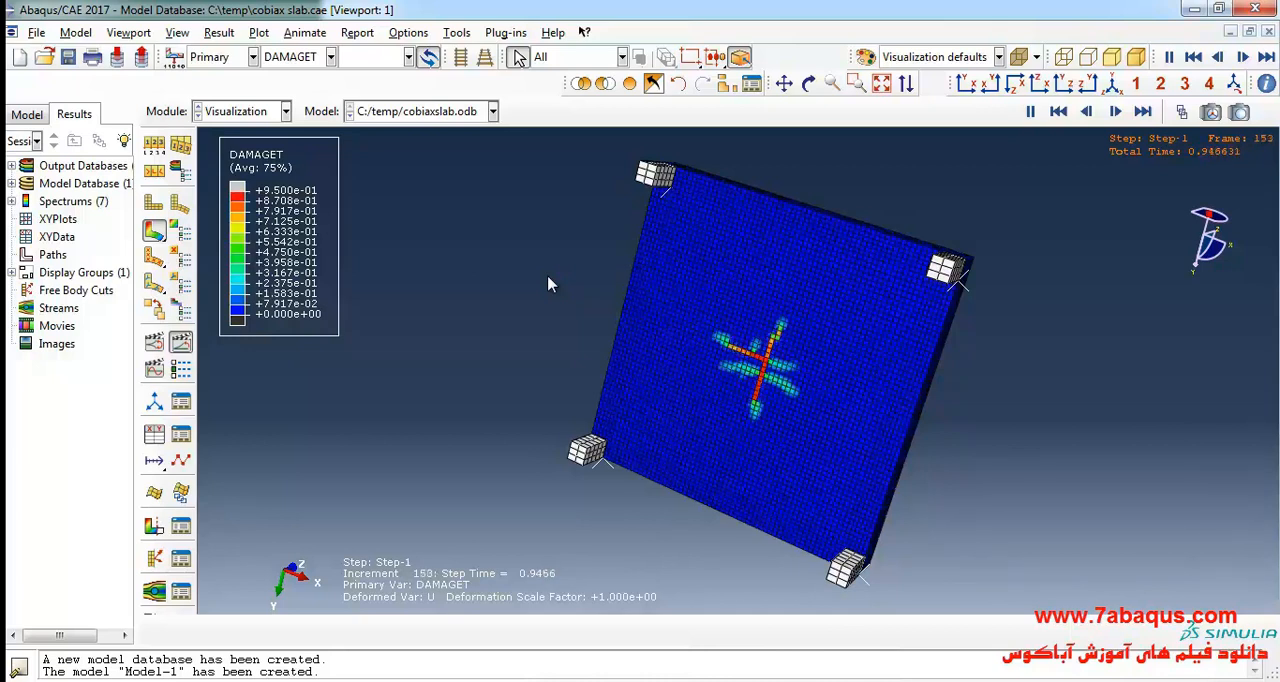
pyautogui.click(1116, 112)
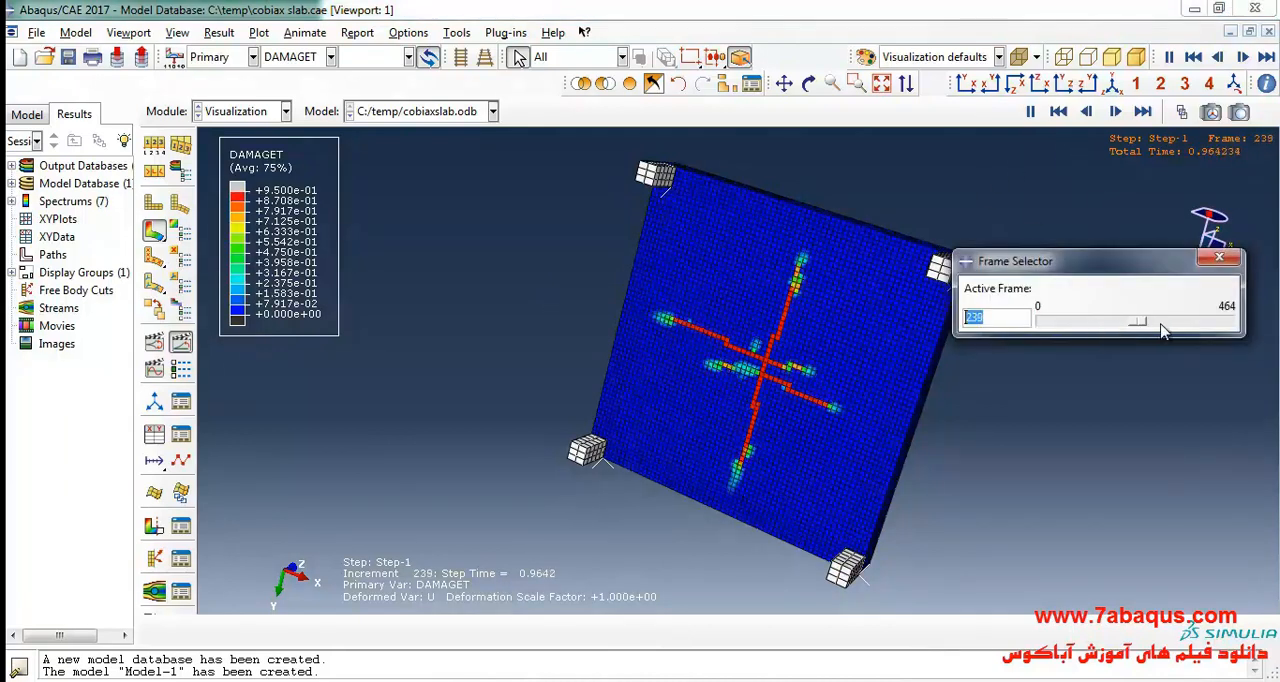
# Slide the Frame Selector from frame 0 through mid-analysis to the final frame 464
pyautogui.moveTo(1136, 318); pyautogui.dragTo(1044, 318)
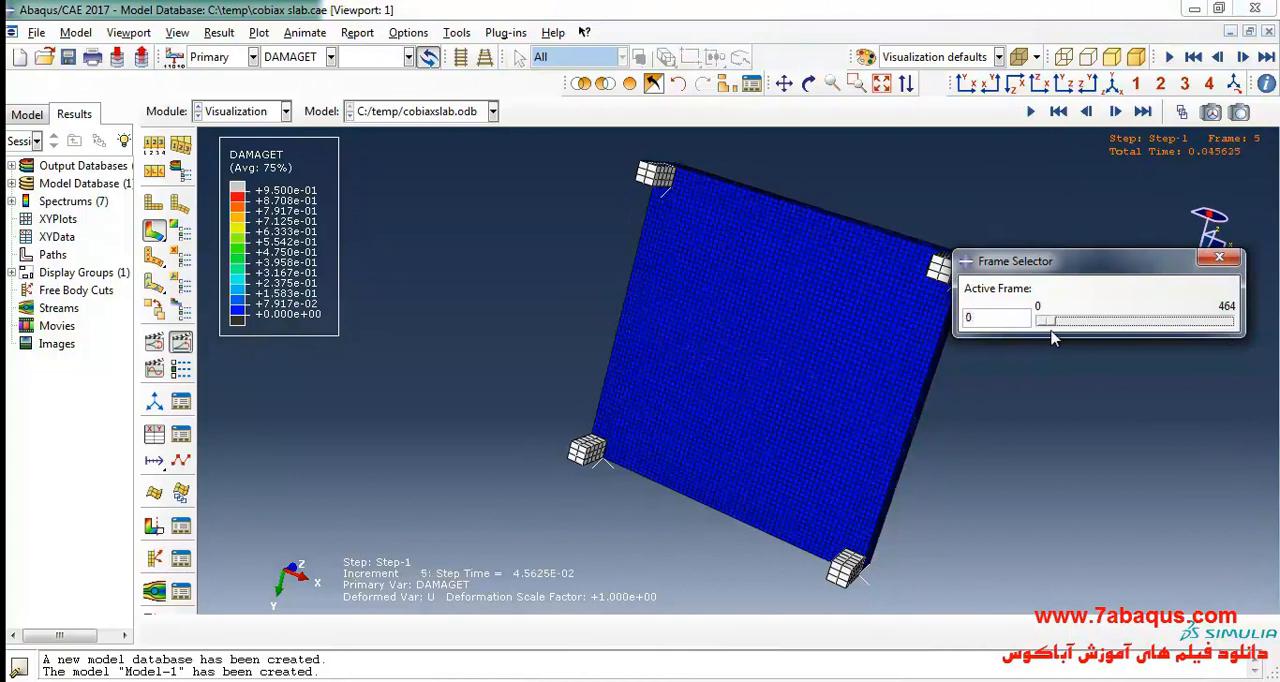
pyautogui.moveTo(1040, 320); pyautogui.dragTo(1130, 320)
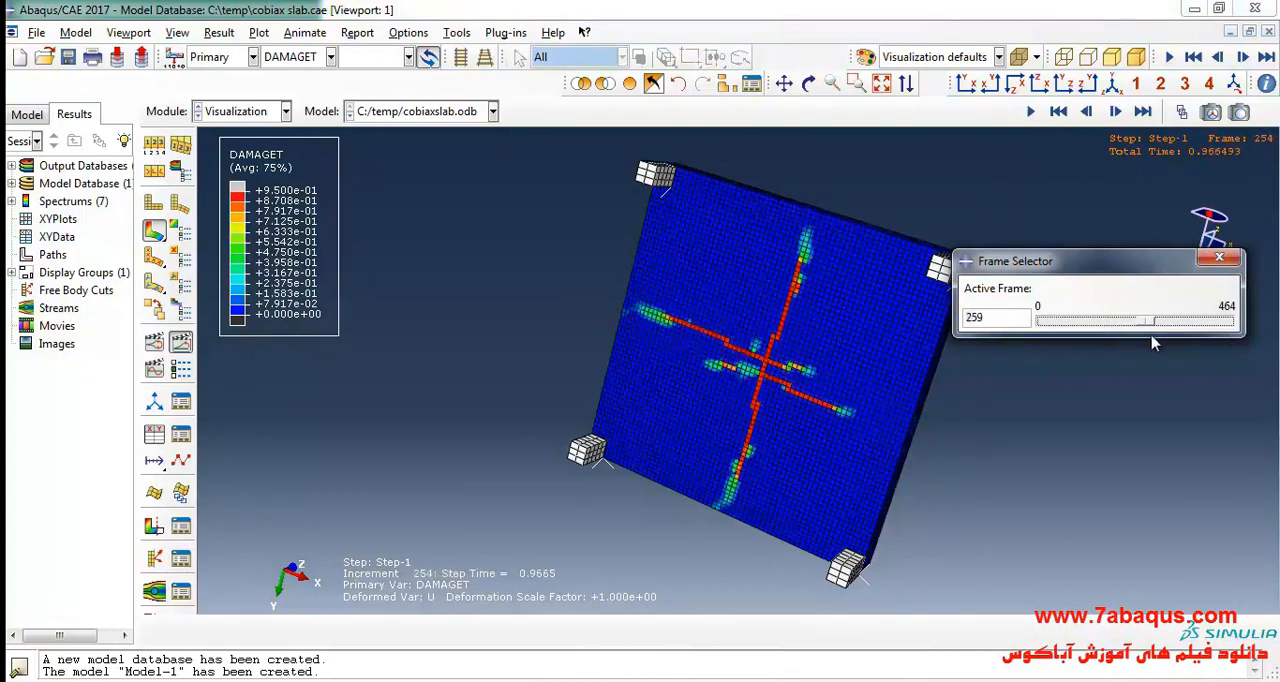
pyautogui.moveTo(1084, 320); pyautogui.dragTo(1230, 320)
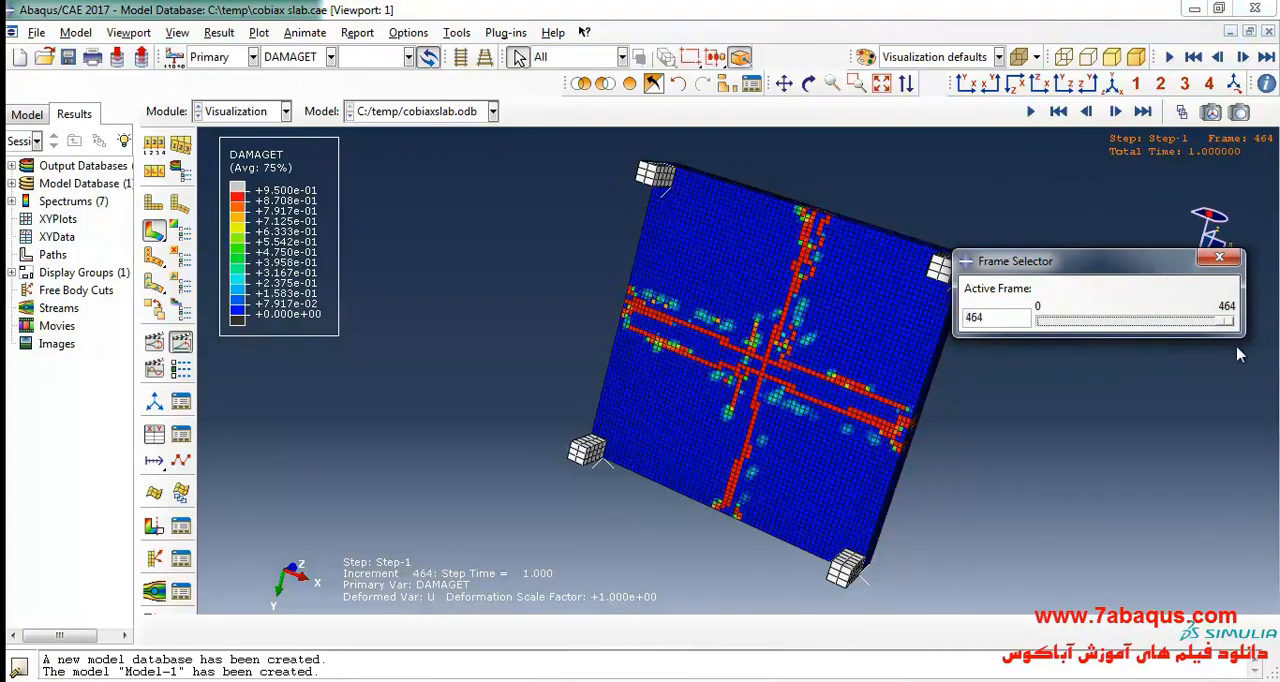
pyautogui.click(1220, 256)
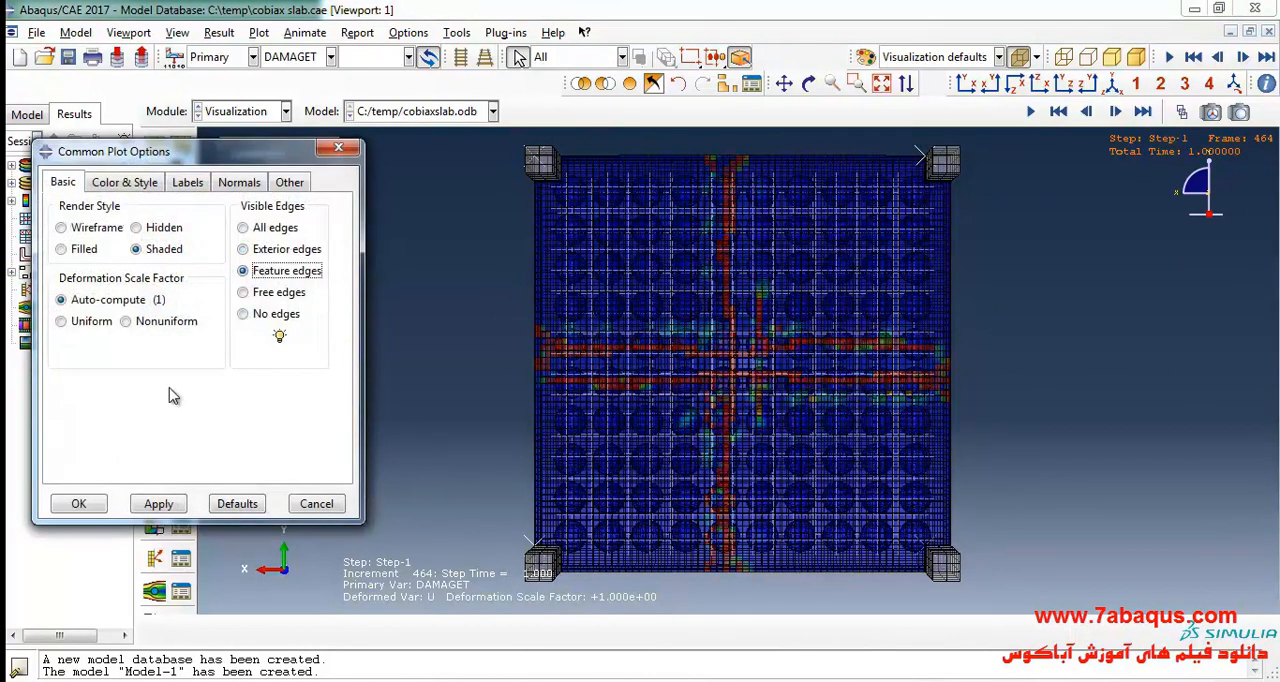
# Accept the Common Plot Options and pan to centre the slab's crack intersection in view
pyautogui.click(78, 504)
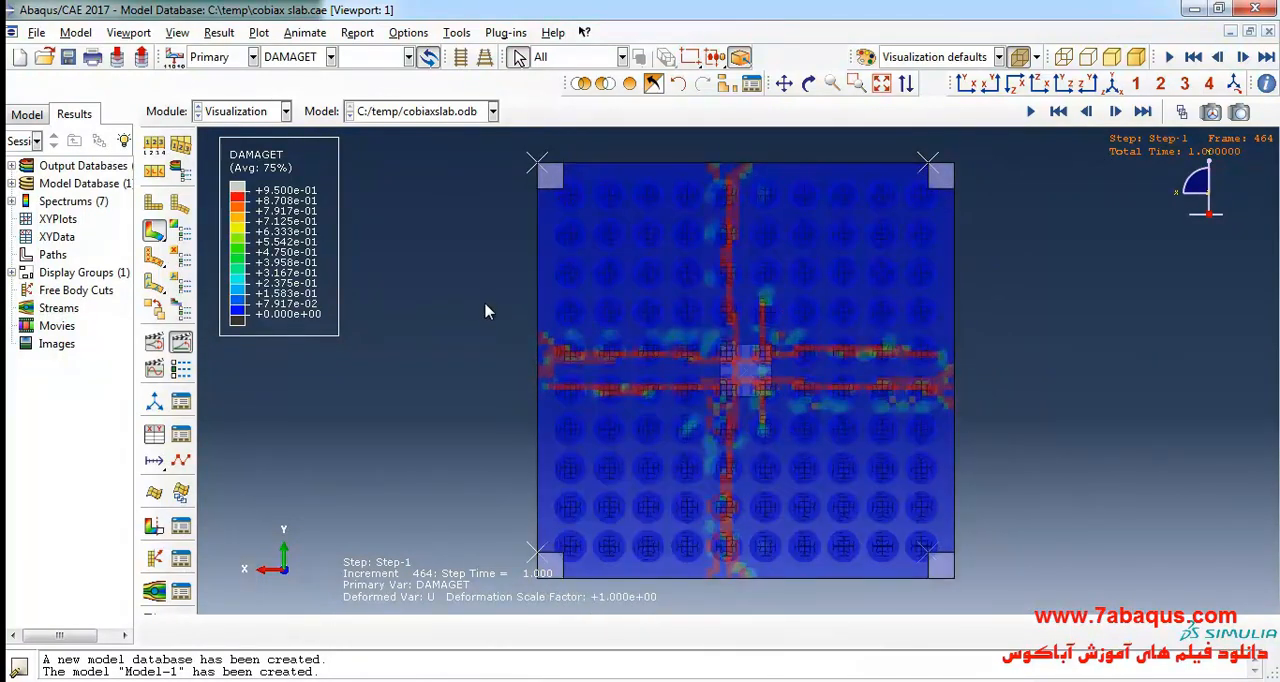
pyautogui.moveTo(578, 242)
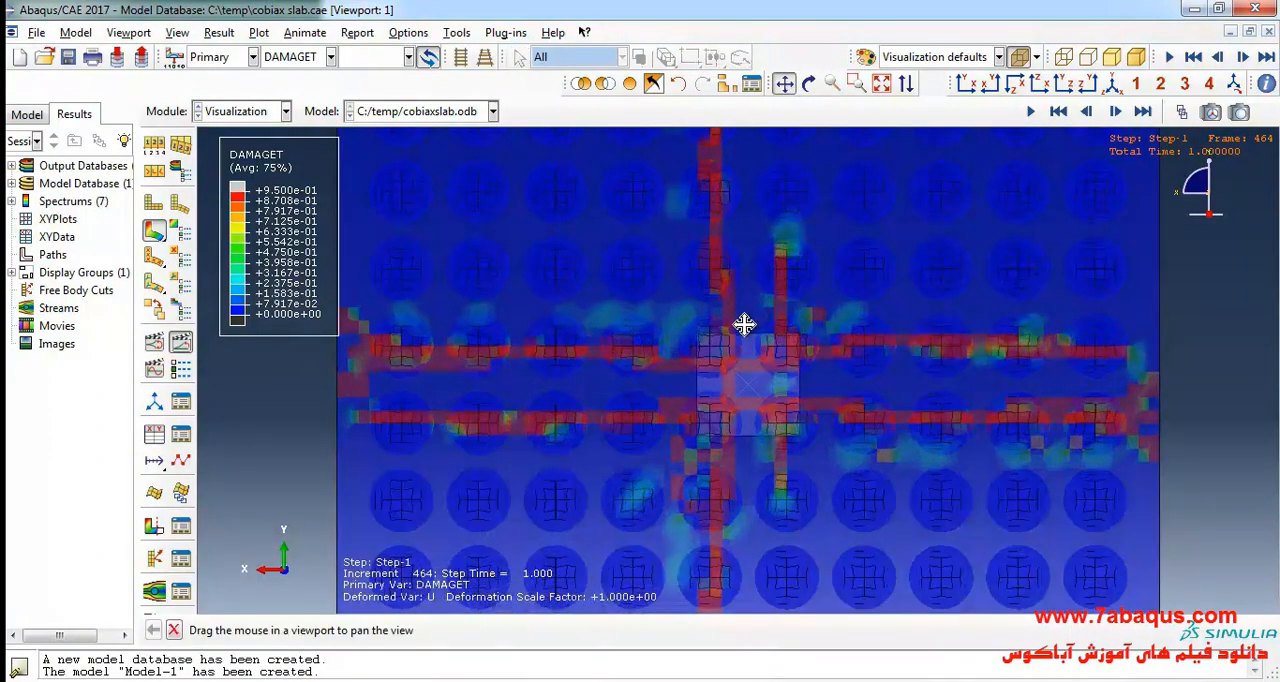
pyautogui.moveTo(744, 324); pyautogui.dragTo(730, 364)
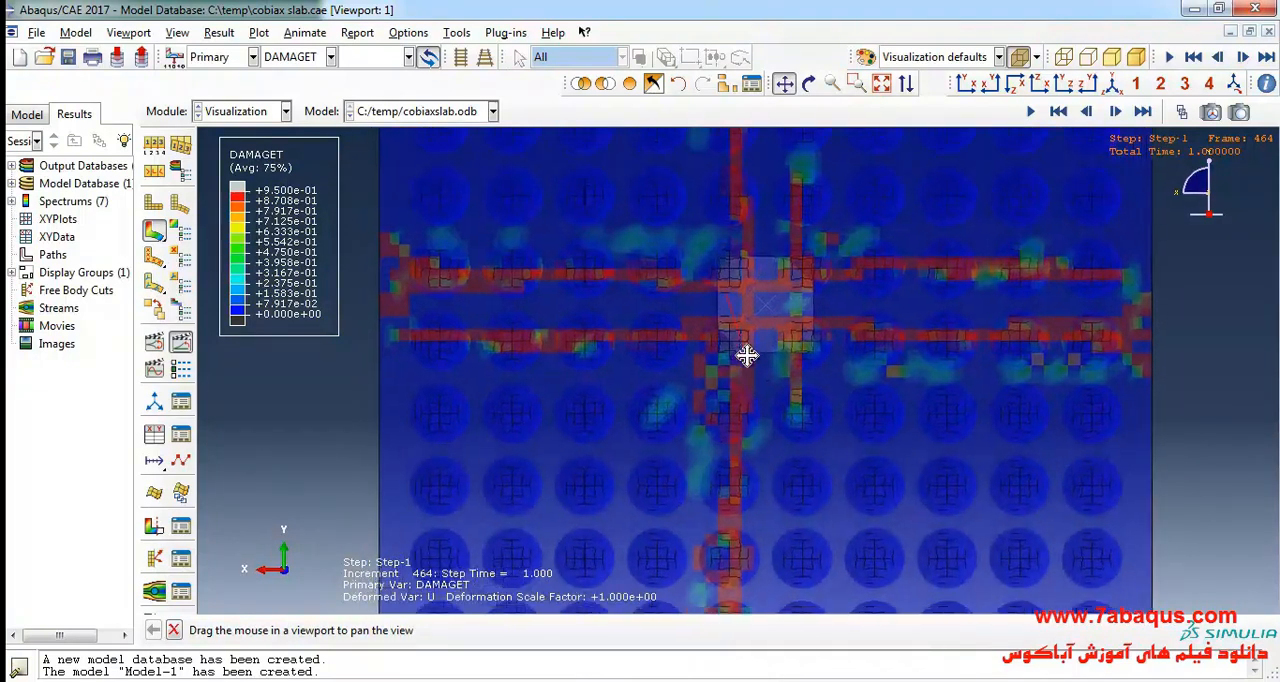
pyautogui.moveTo(748, 356); pyautogui.dragTo(668, 368)
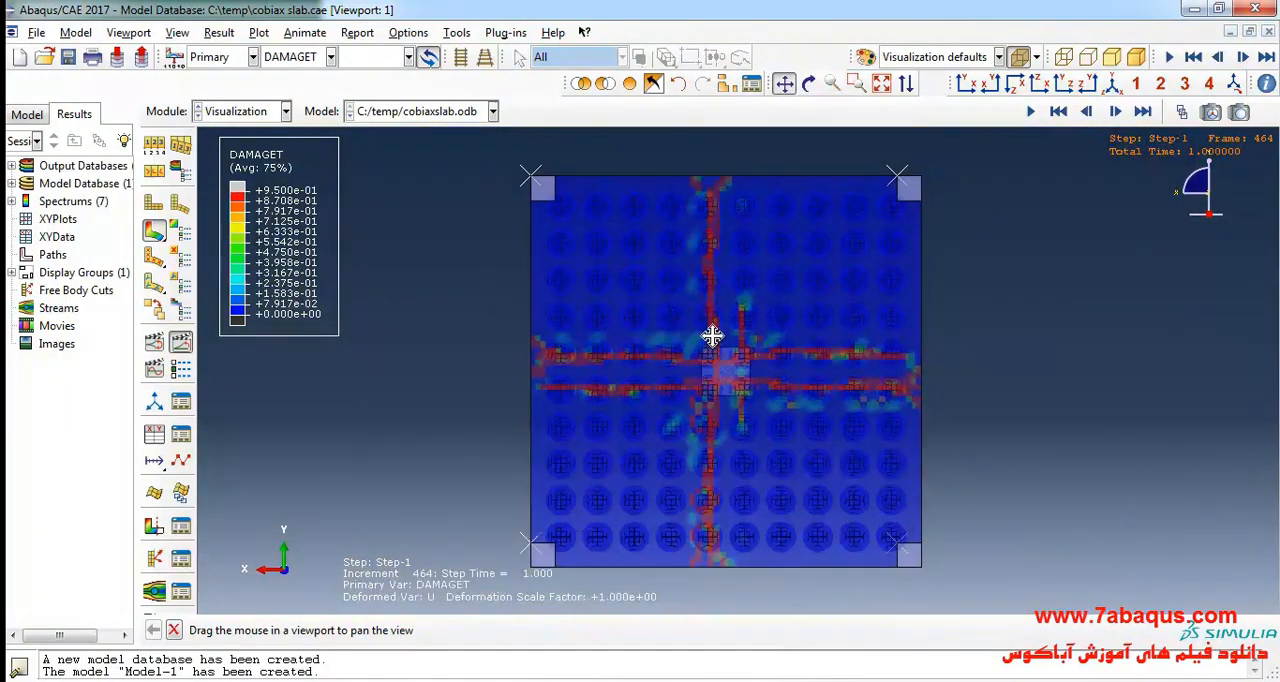
pyautogui.moveTo(712, 336); pyautogui.dragTo(500, 360)
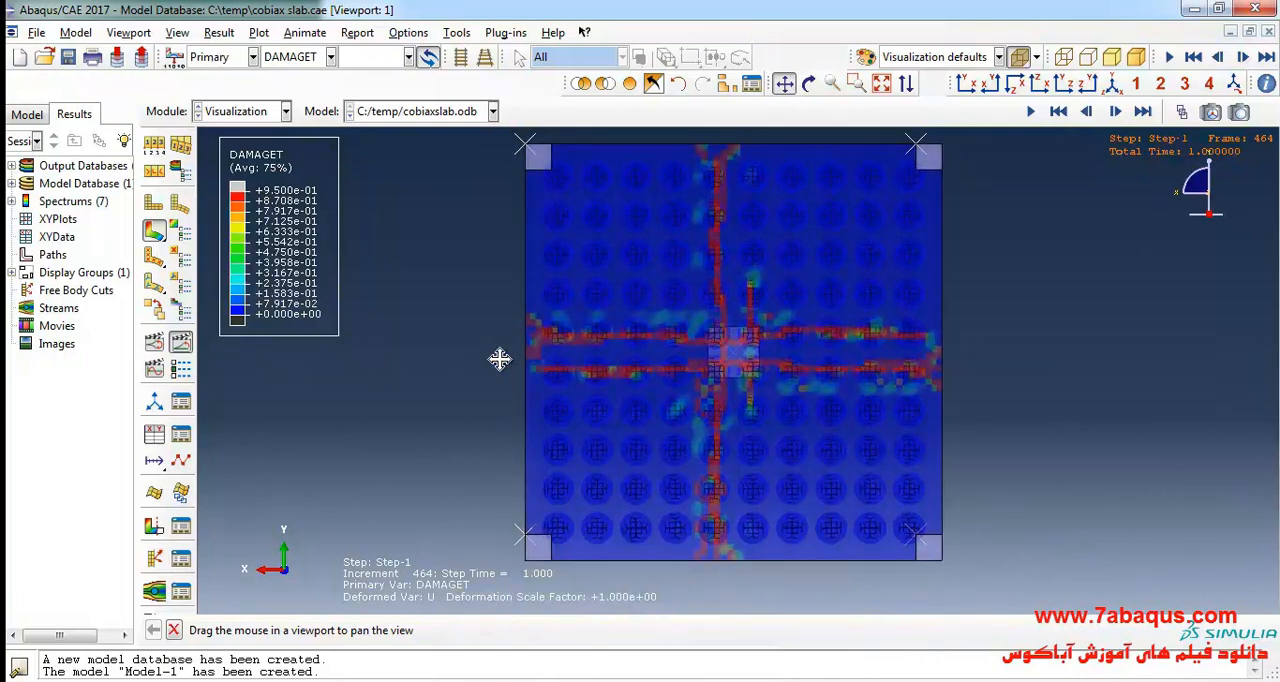
pyautogui.moveTo(500, 360); pyautogui.dragTo(718, 360)
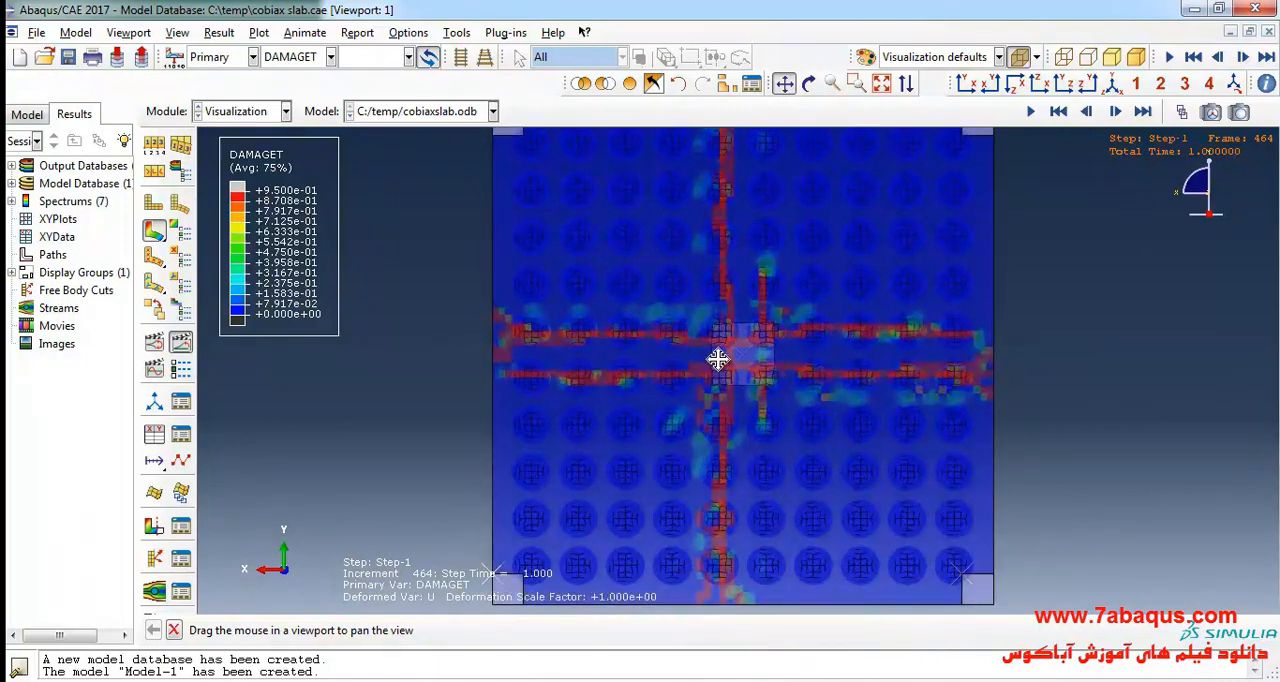
pyautogui.moveTo(718, 358); pyautogui.dragTo(844, 352)
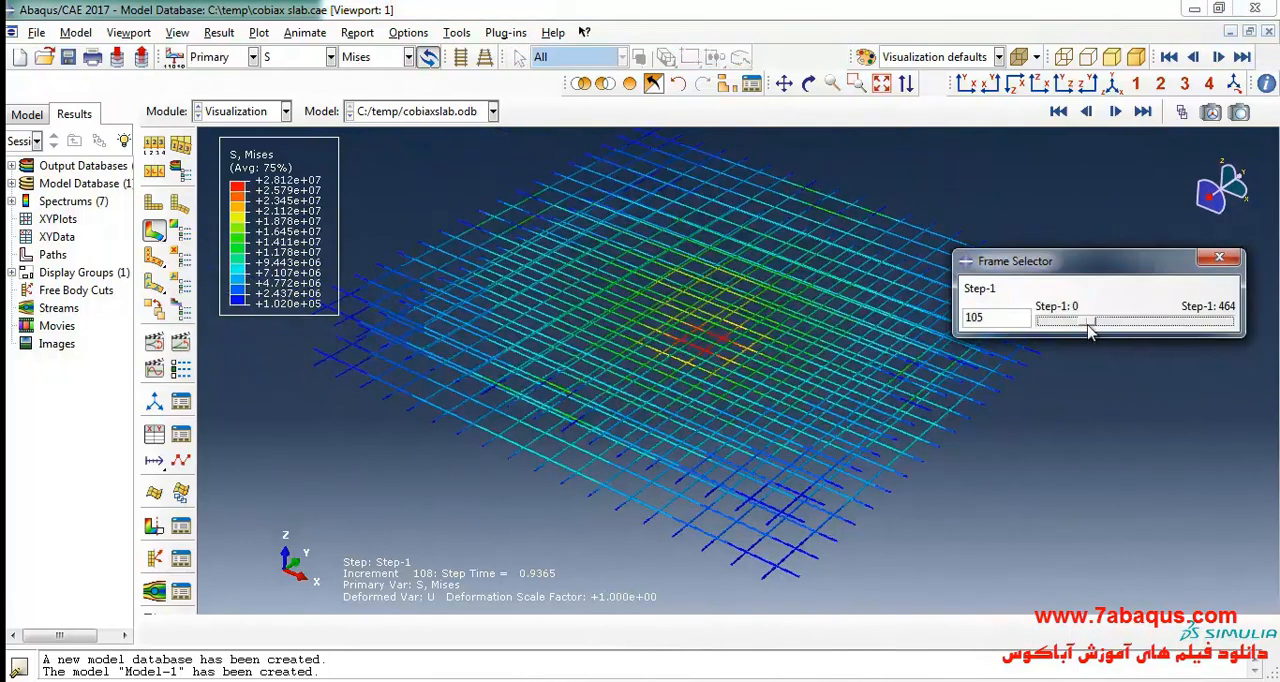
# Advance the rebar Mises stress plot to the final increment 464 of Step-1
pyautogui.moveTo(1084, 320); pyautogui.dragTo(1124, 320)
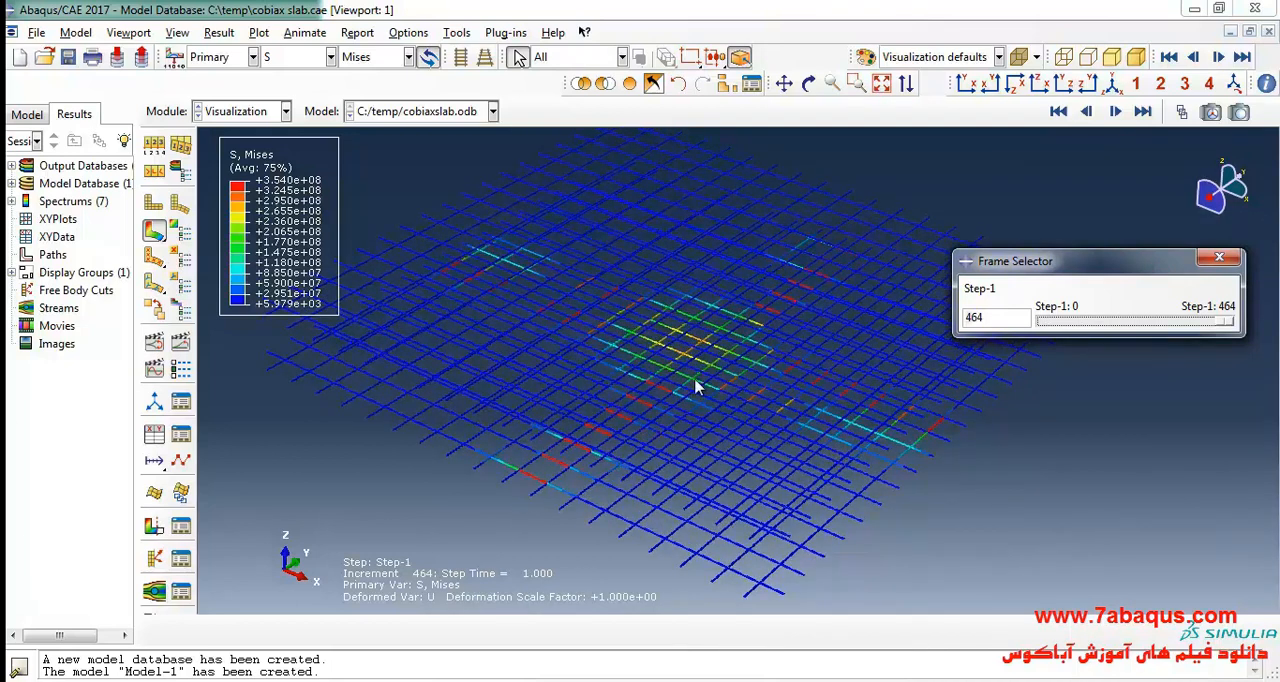
pyautogui.moveTo(784, 312)
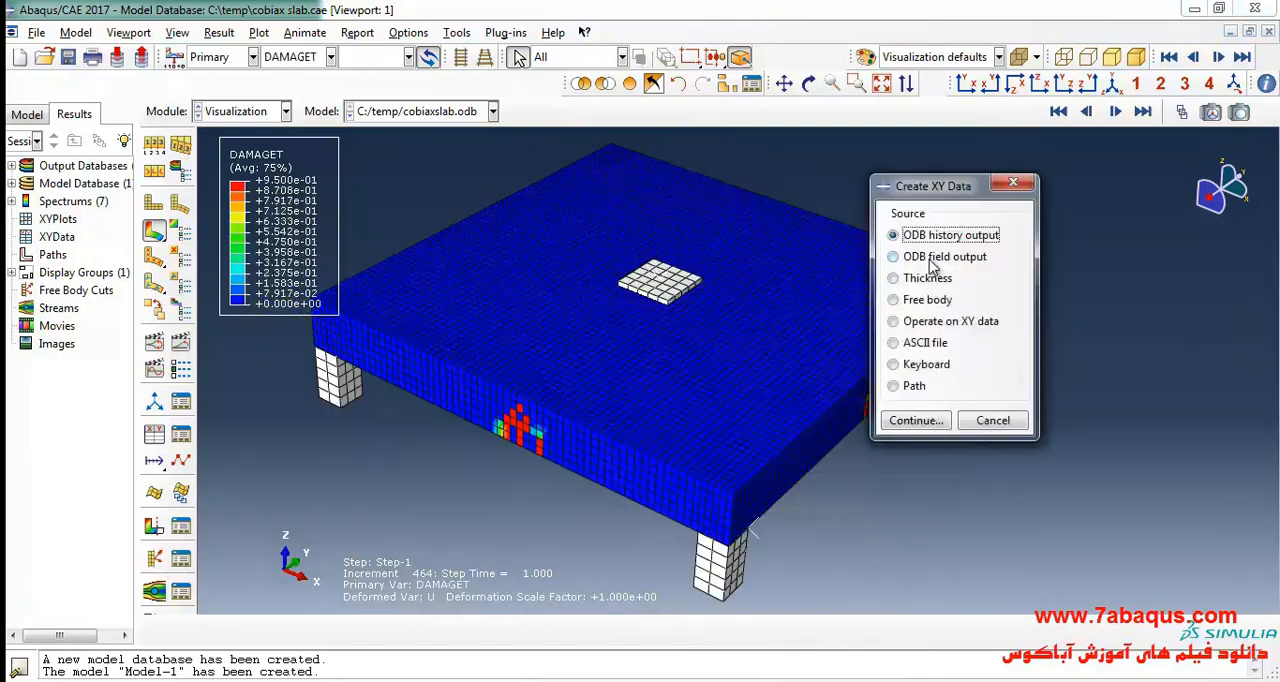
# Set XY data from ODB field output at unique nodal positions with CF3 and U3 selected
pyautogui.click(892, 256)
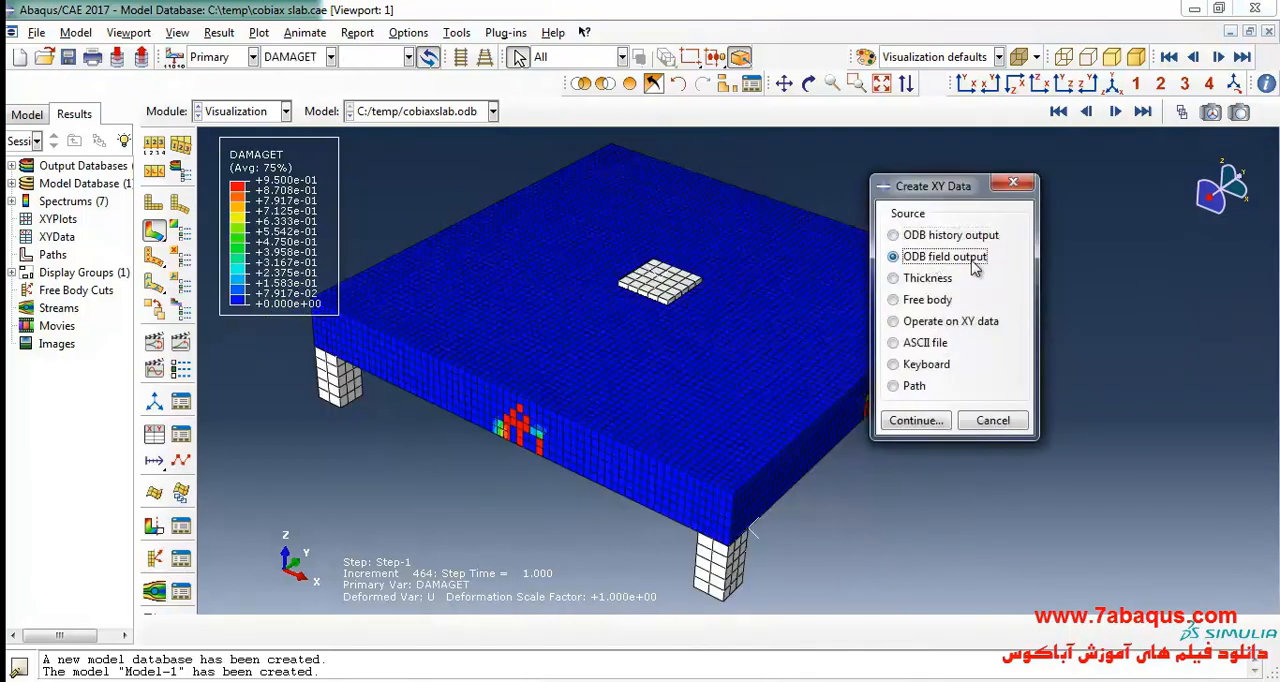
pyautogui.click(914, 420)
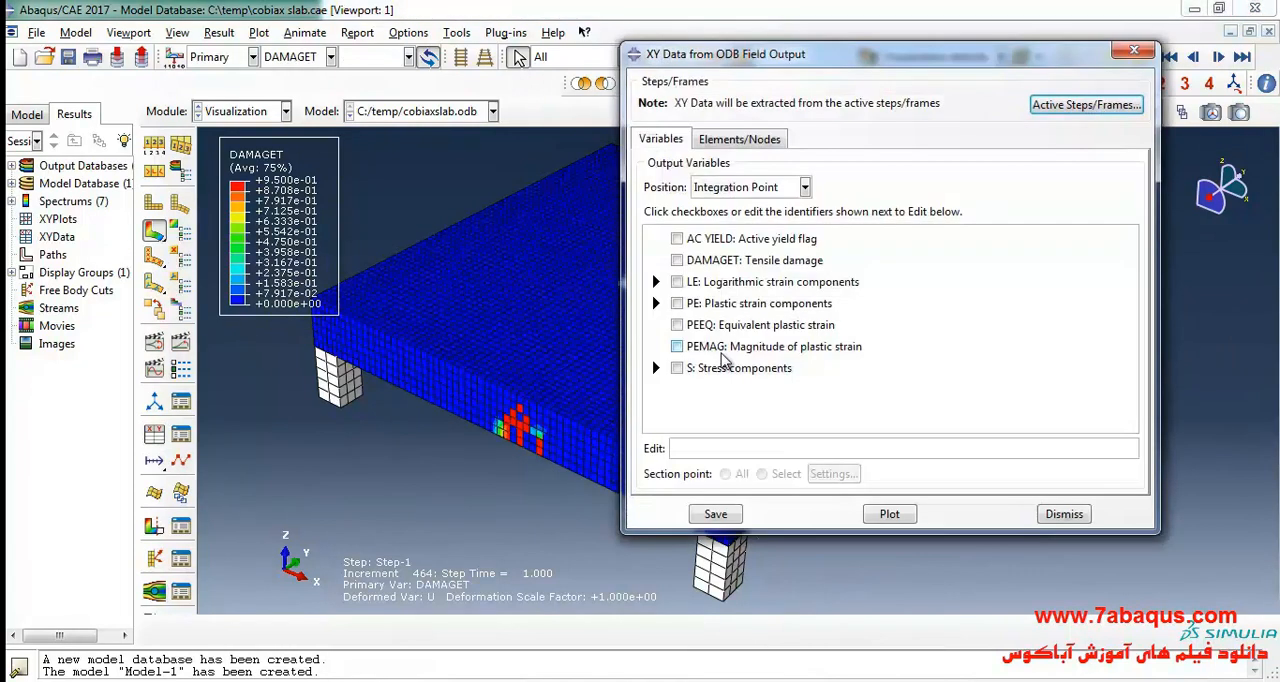
pyautogui.click(804, 186)
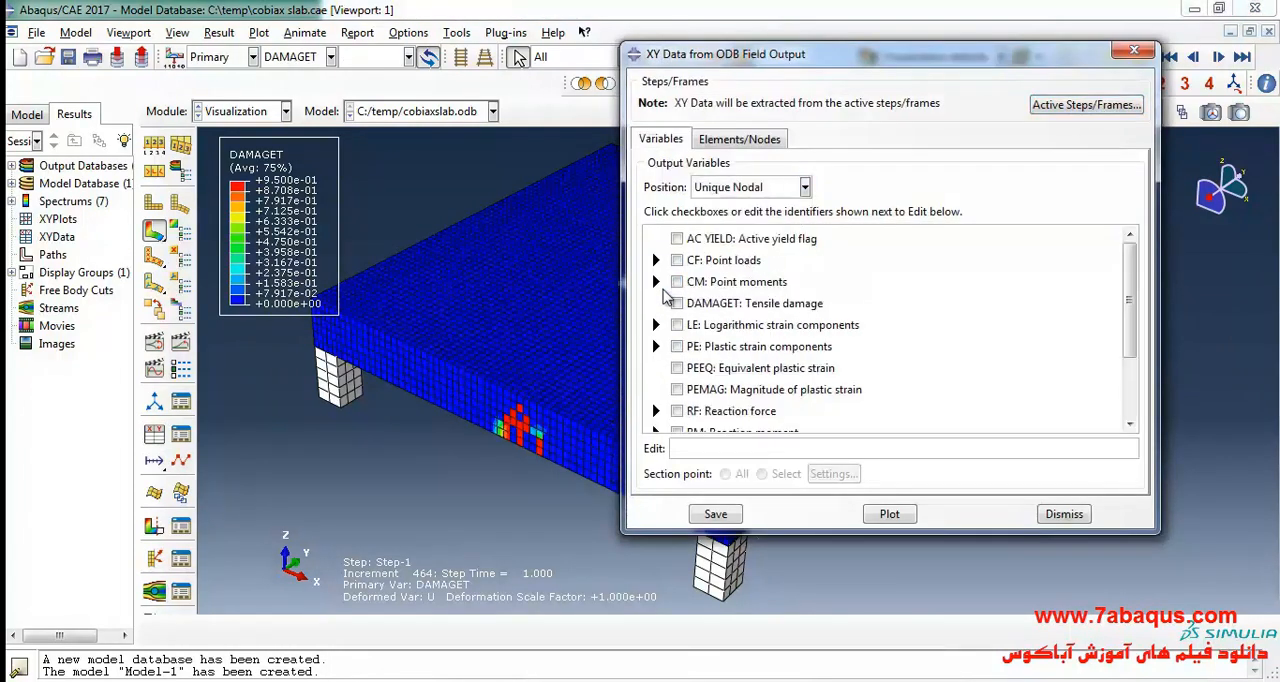
pyautogui.click(656, 260)
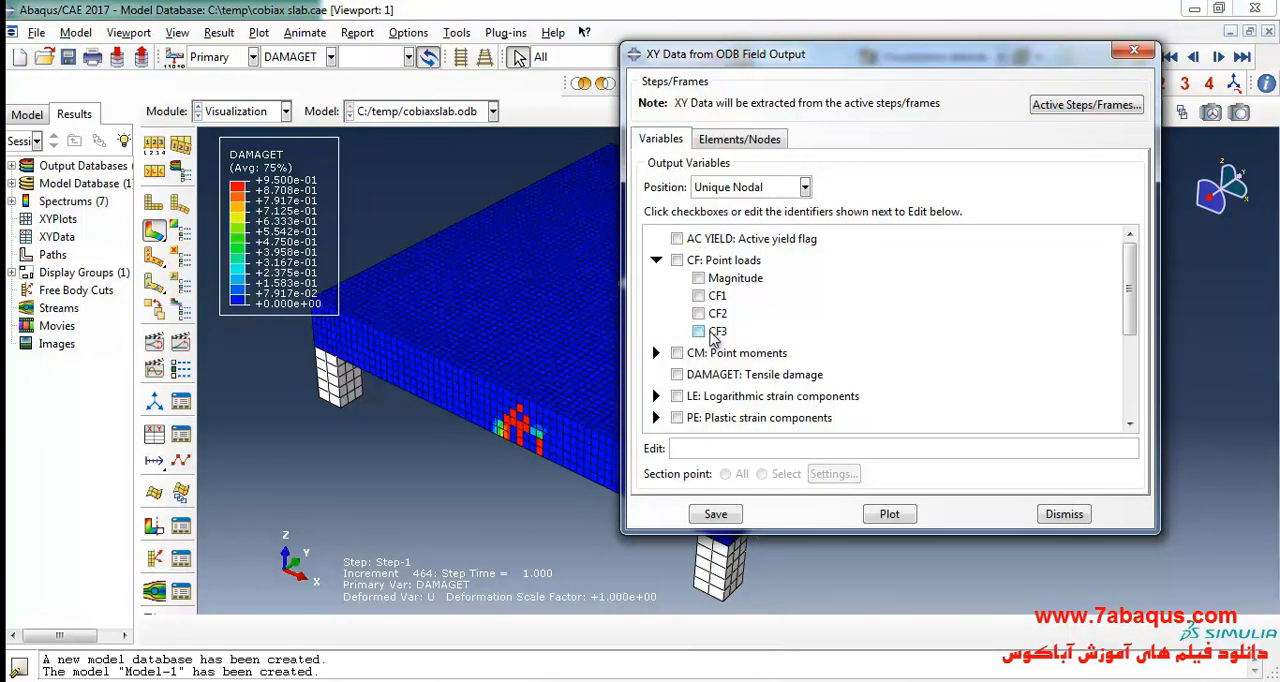
pyautogui.click(698, 332)
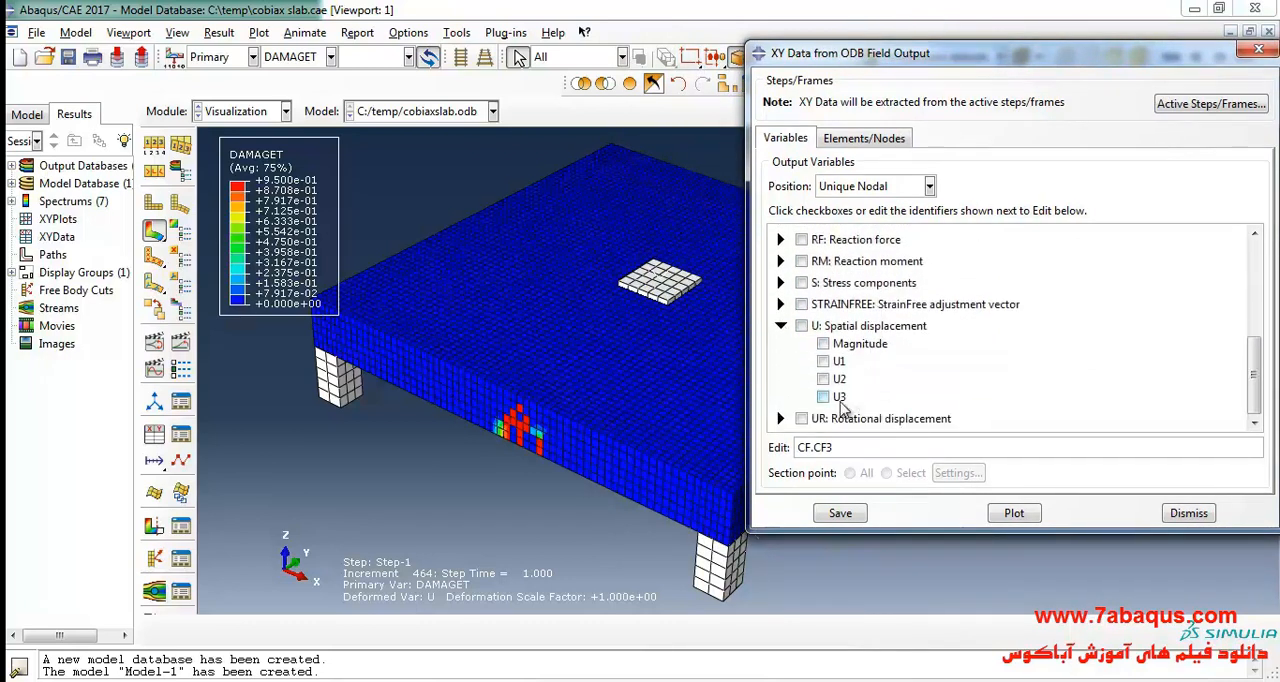
pyautogui.click(824, 396)
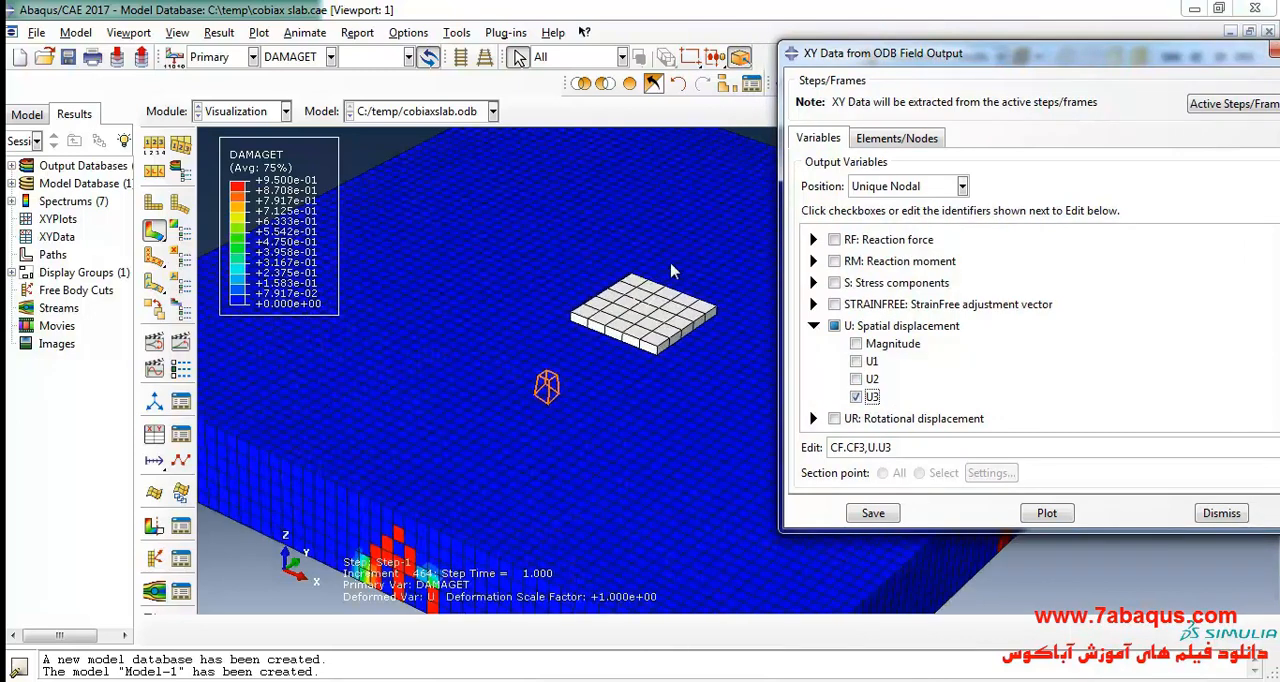
pyautogui.click(896, 136)
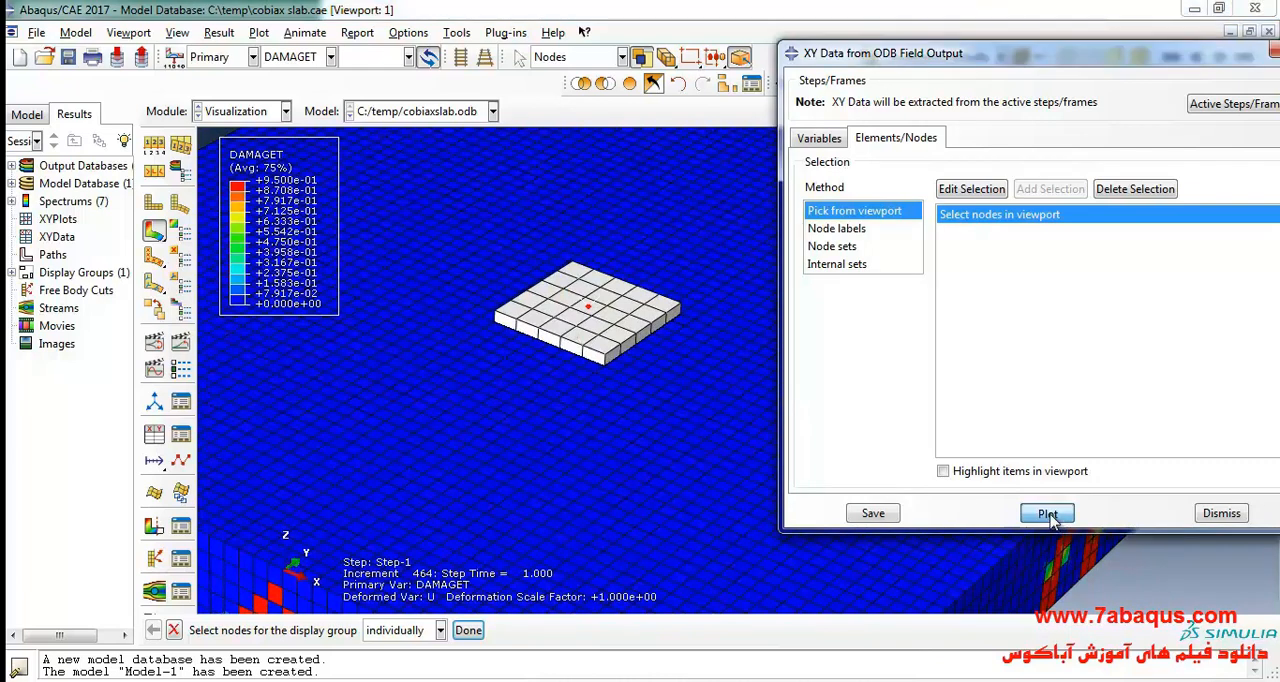
# Plot CF3 and U3 versus time for loading plate node 73 and dismiss the dialog
pyautogui.click(1046, 512)
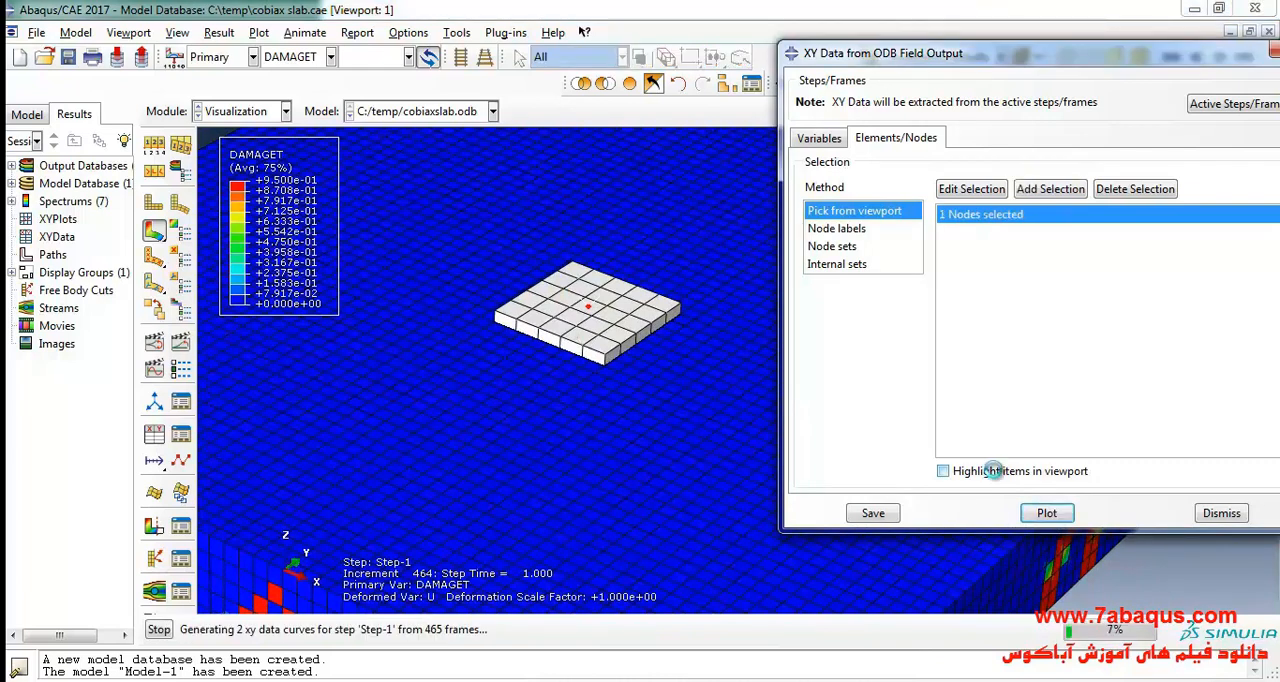
pyautogui.click(1046, 512)
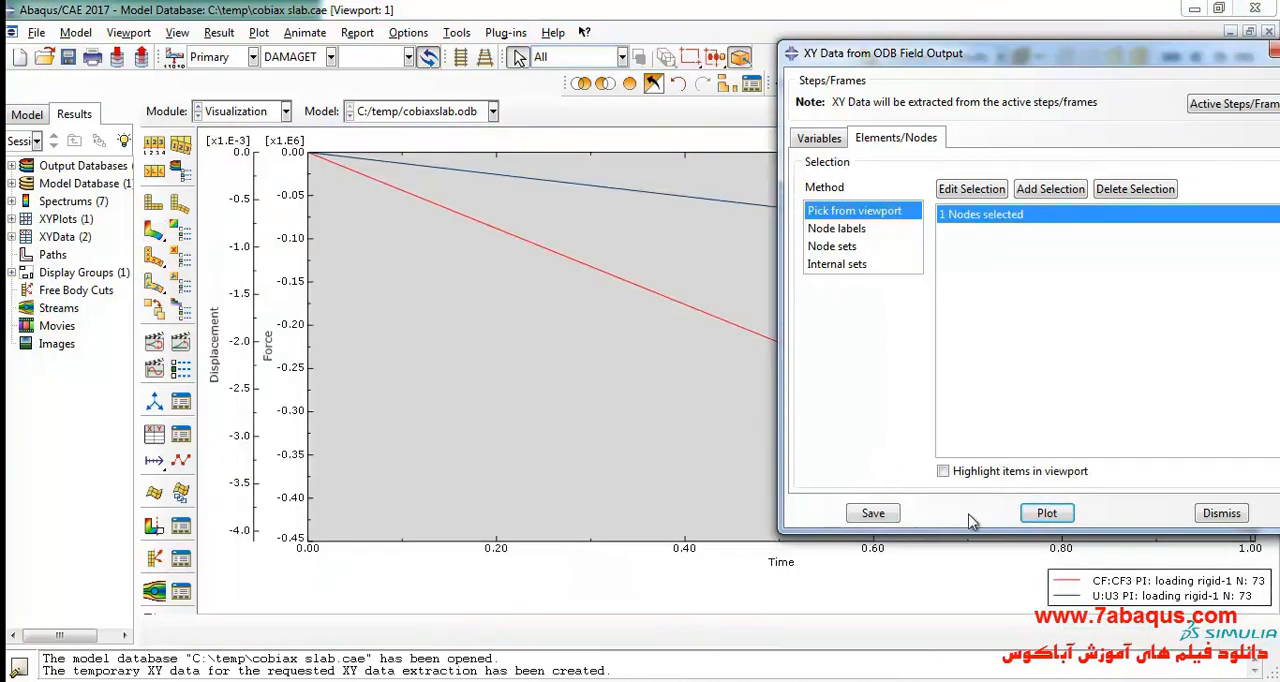
pyautogui.moveTo(976, 256)
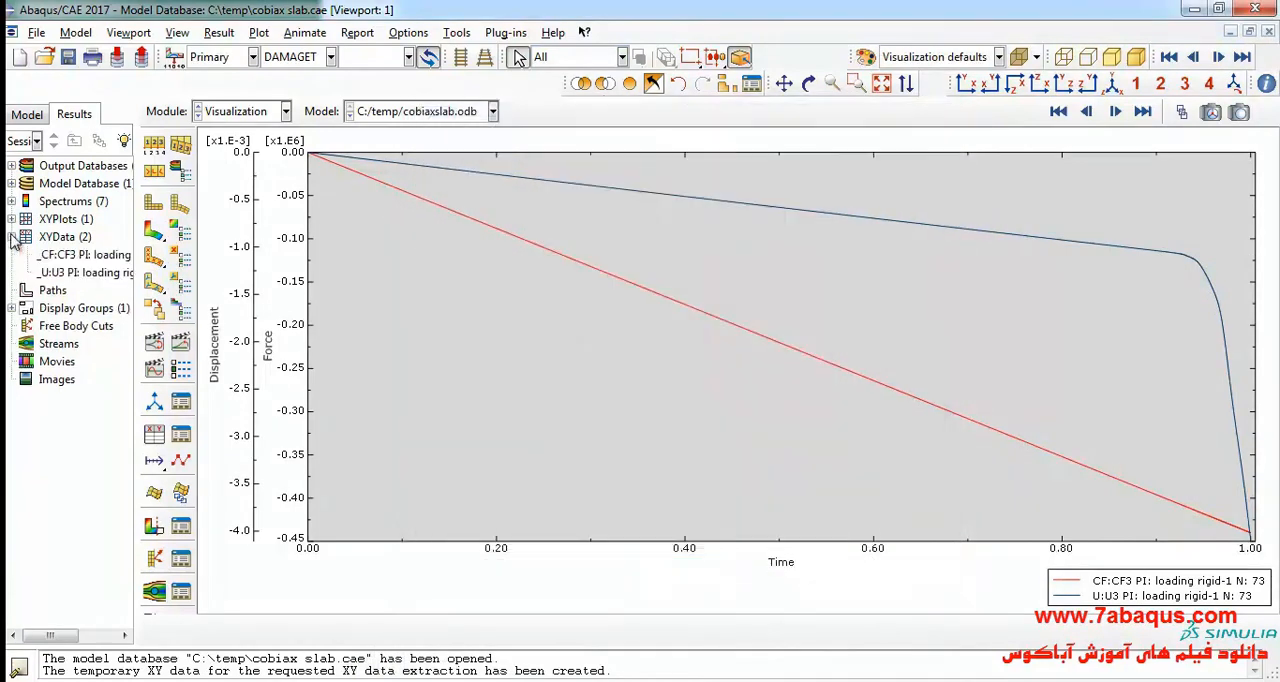
# Edit the CF:CF3 XY data to view its table of time and force values for node 73
pyautogui.rightClick(84, 254)
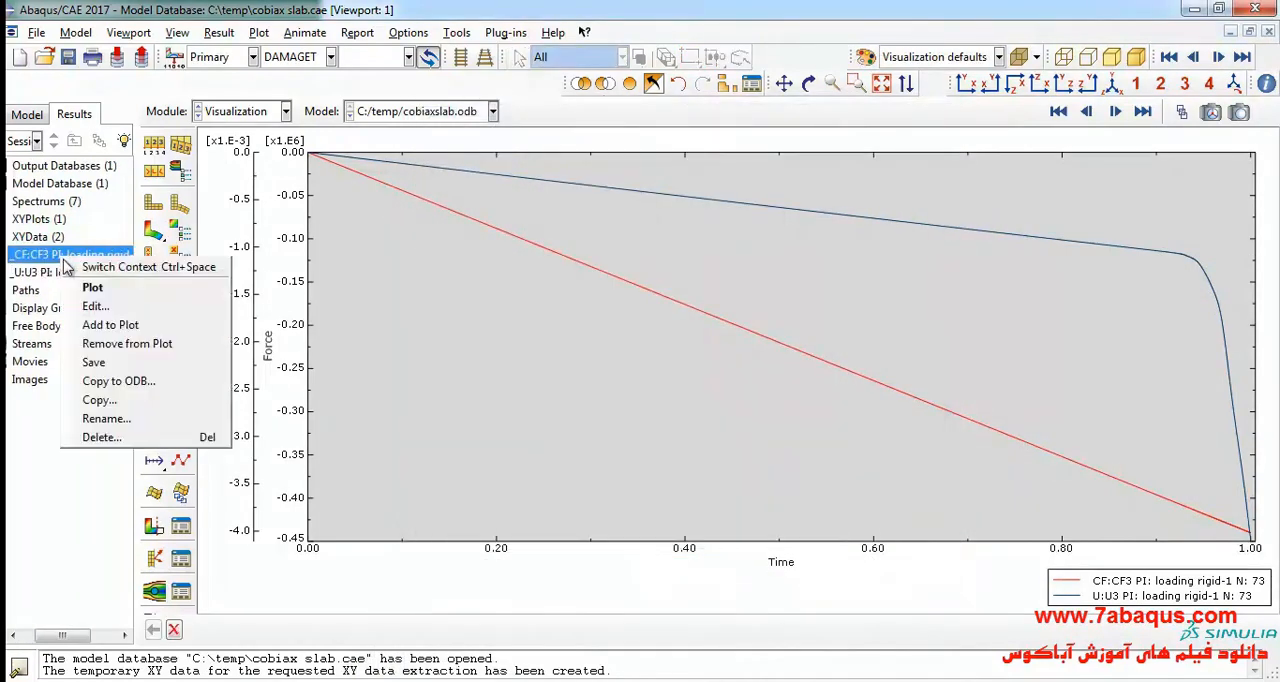
pyautogui.click(96, 306)
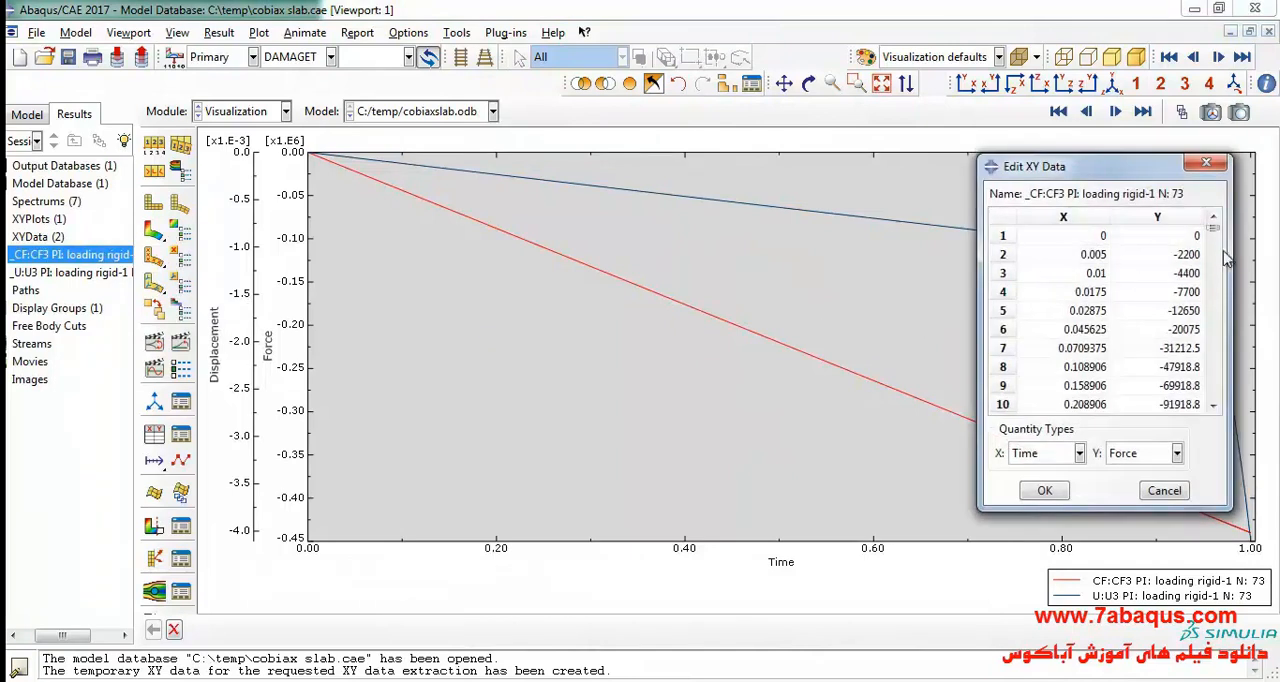
pyautogui.scroll(-3)
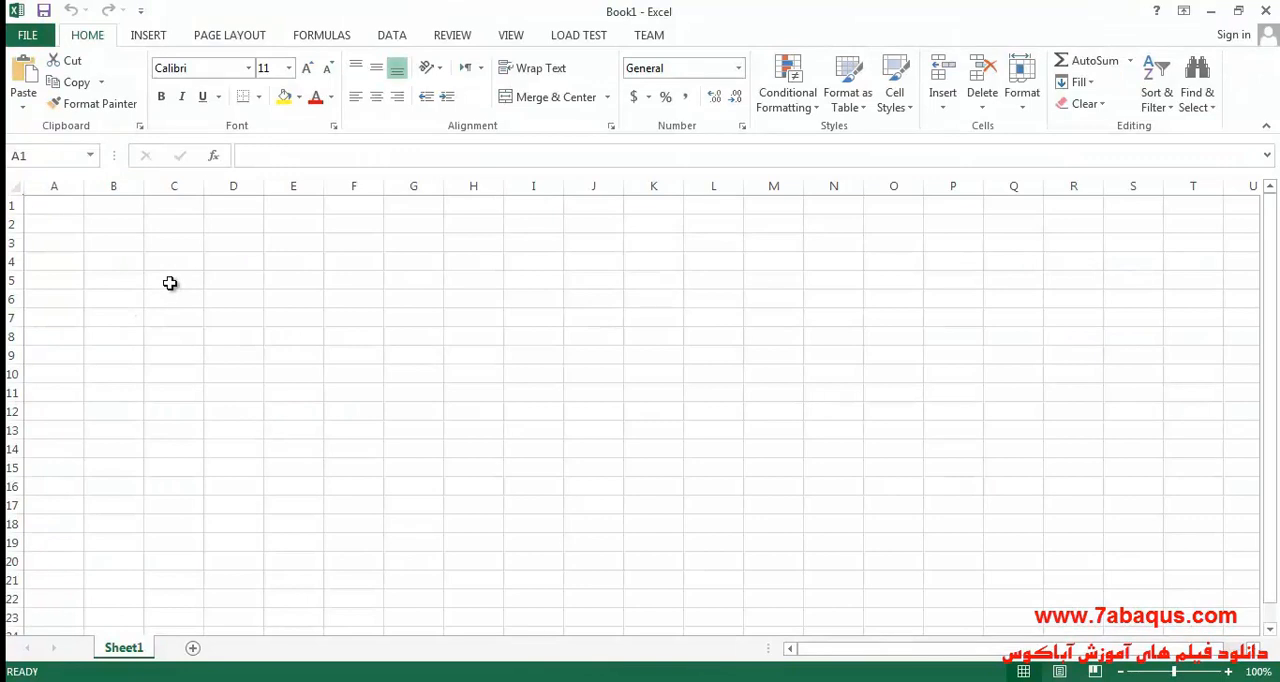
# Paste displacement and force into Sheet1, add mm and kN conversion columns, and select E5:F469 for charting
pyautogui.rightClick(174, 278)
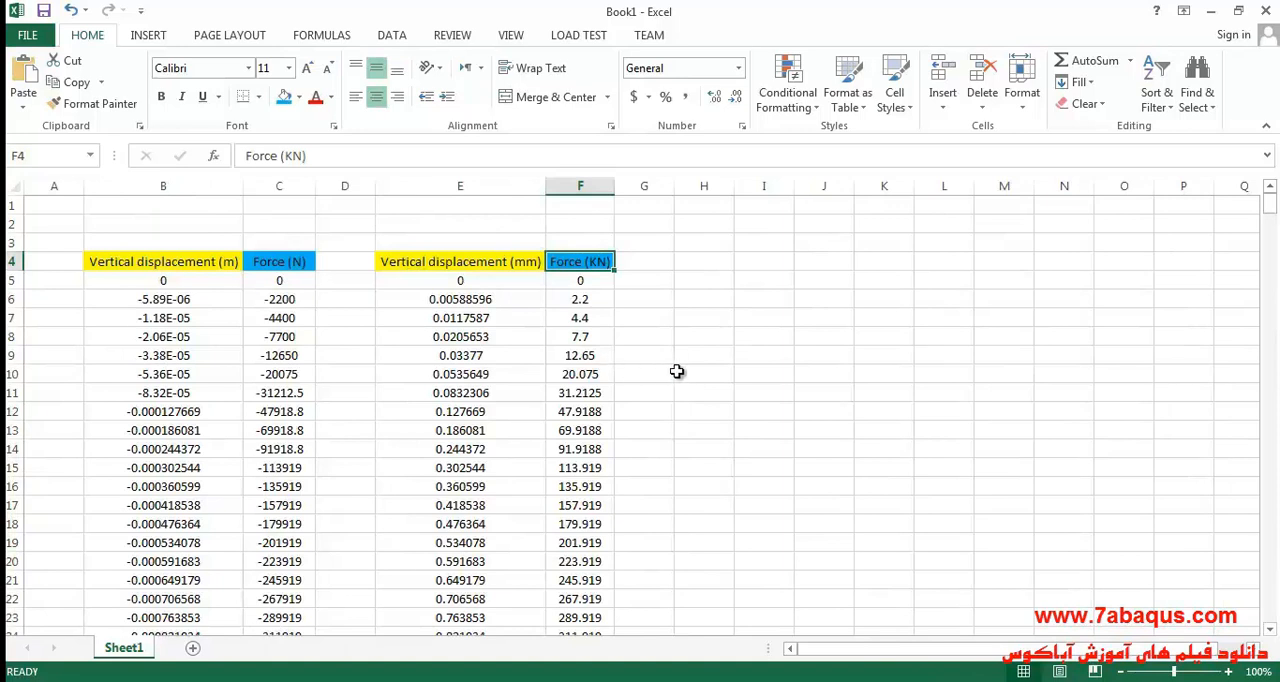
pyautogui.click(704, 372)
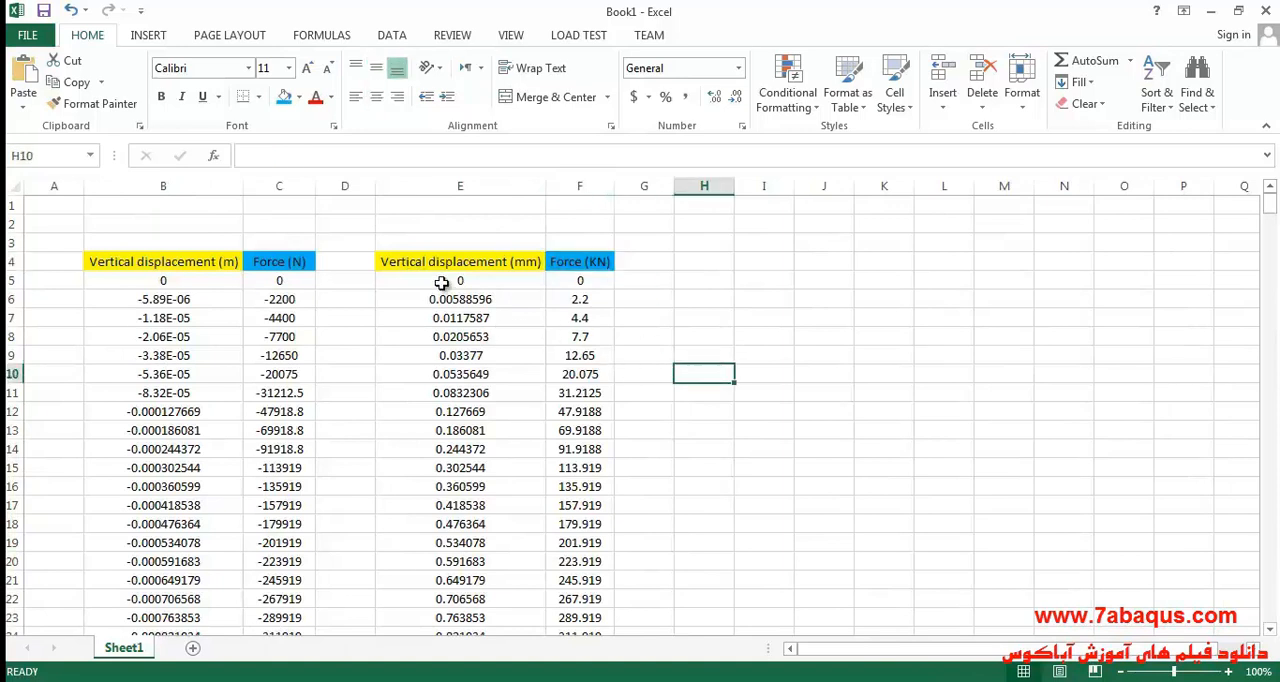
pyautogui.moveTo(460, 280); pyautogui.dragTo(580, 448)
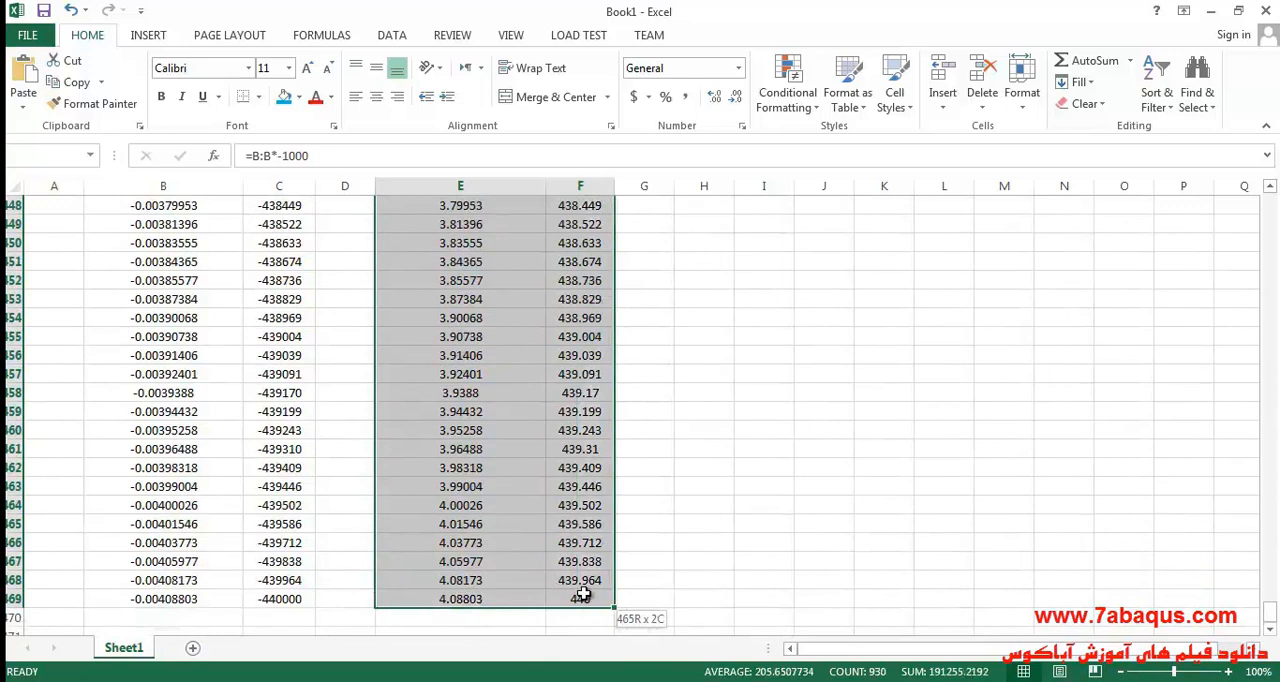
pyautogui.scroll(3)
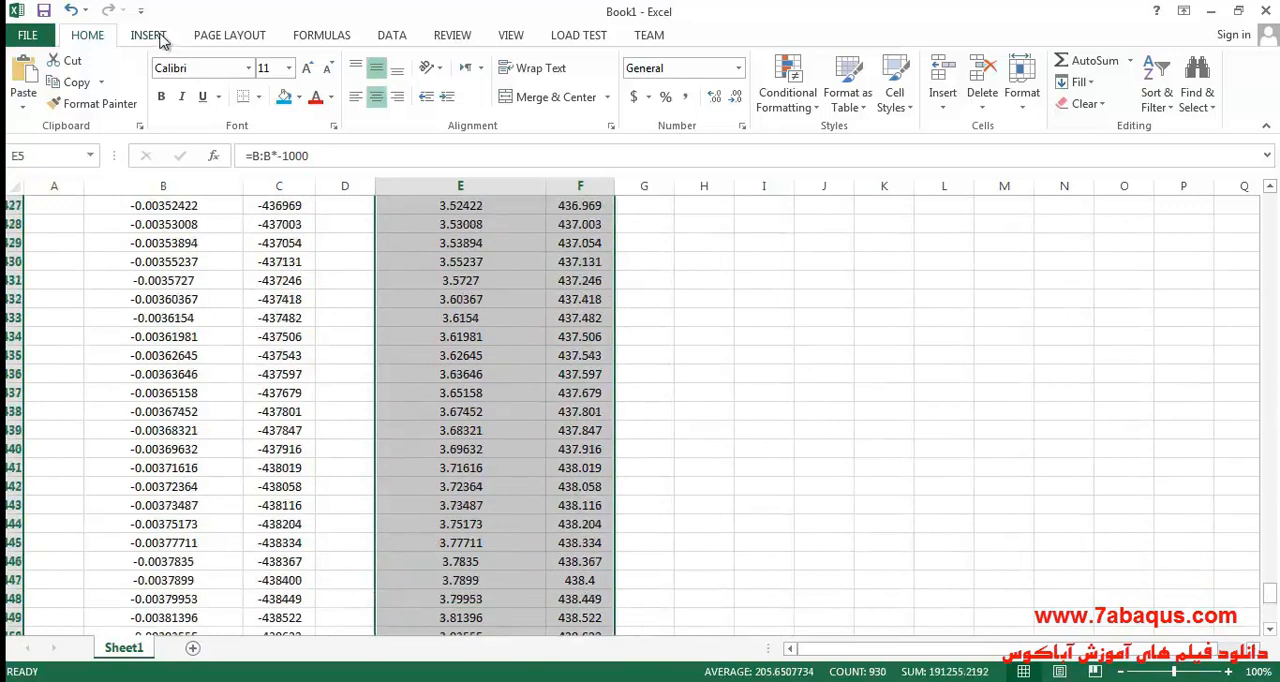
pyautogui.click(148, 34)
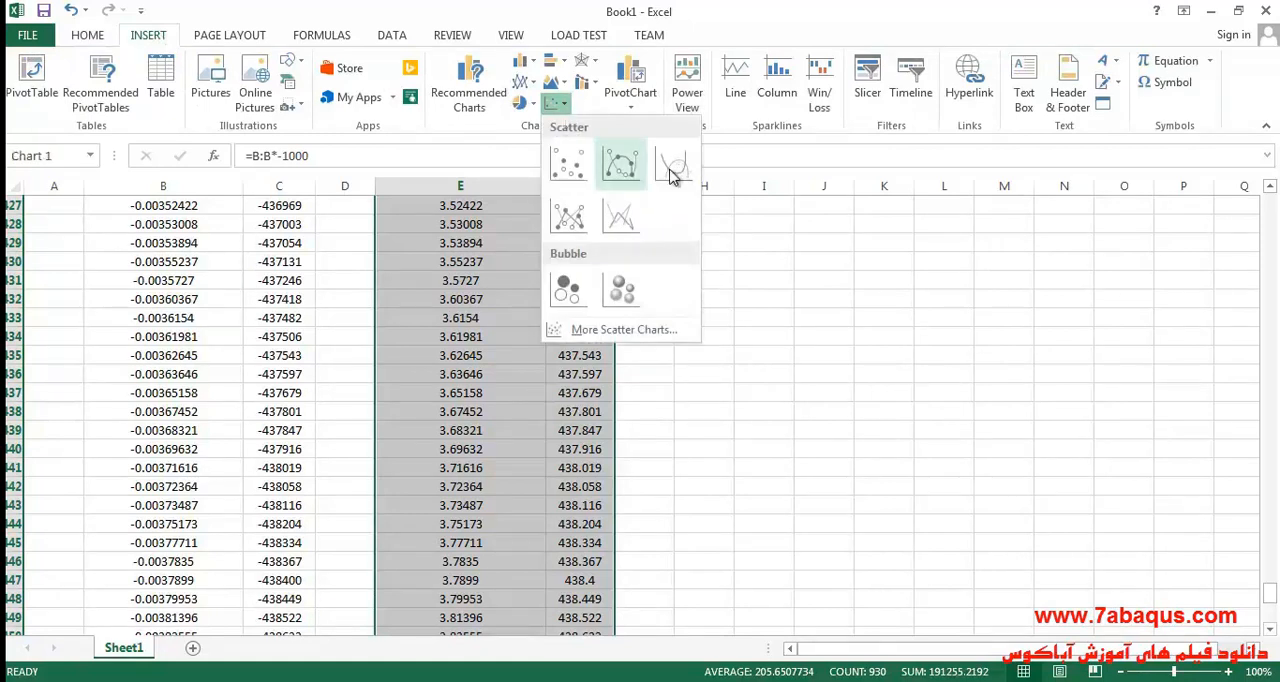
pyautogui.moveTo(678, 196)
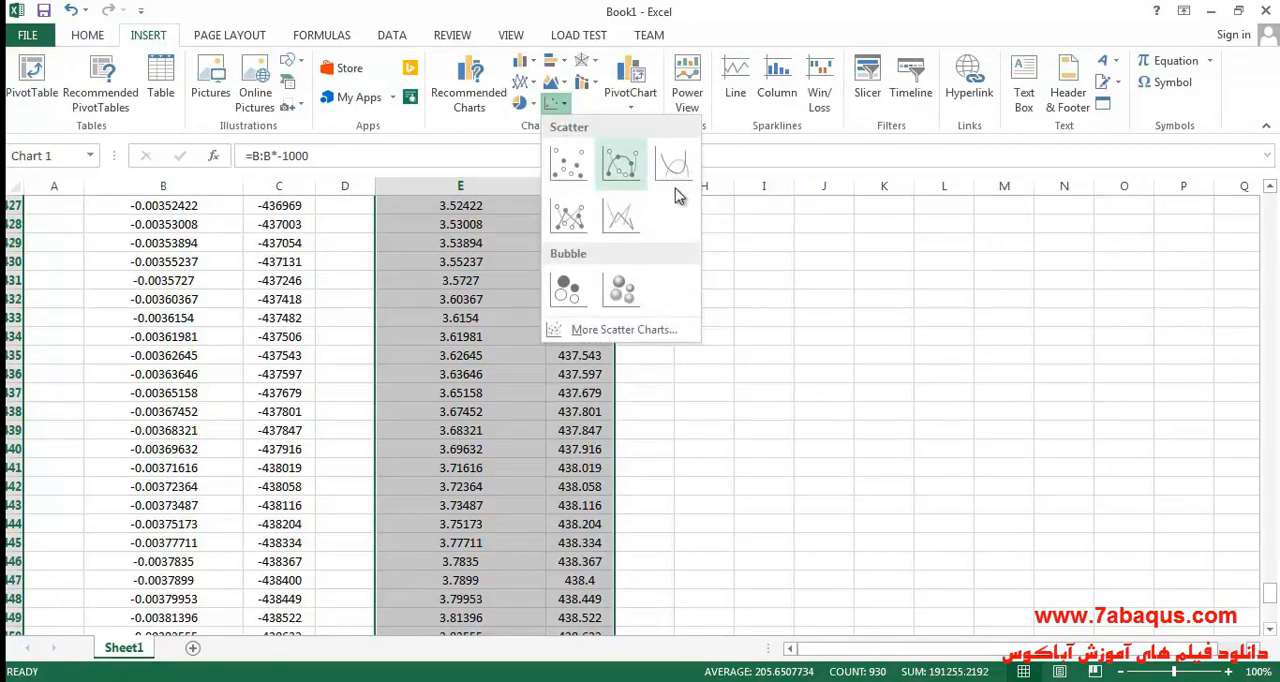
# Insert a Scatter with Smooth Lines chart of force (kN) against vertical displacement (mm)
pyautogui.click(620, 164)
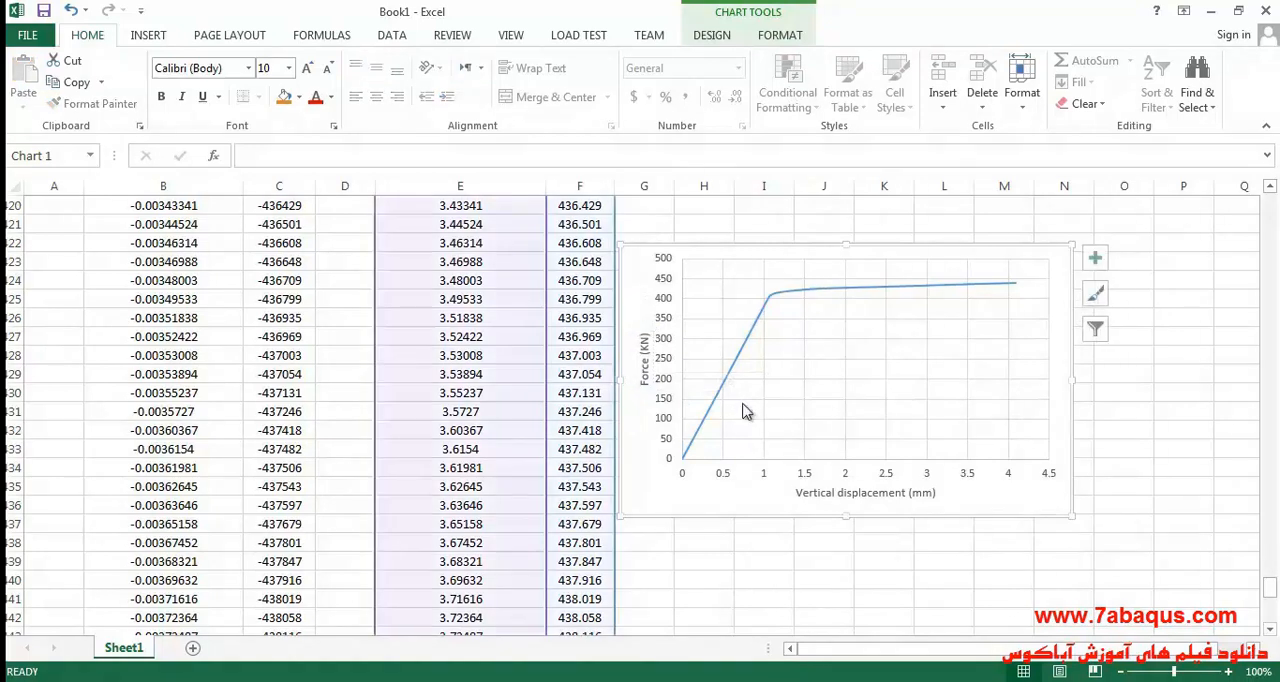
pyautogui.moveTo(640, 300)
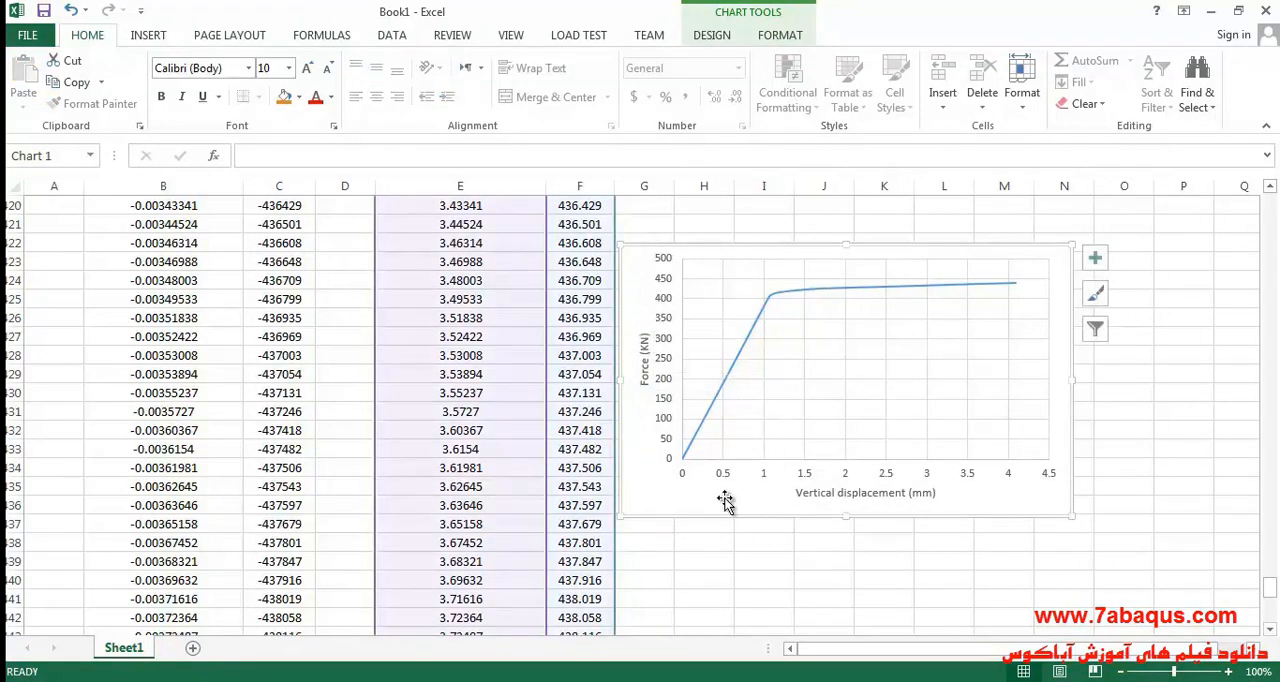
pyautogui.moveTo(730, 512)
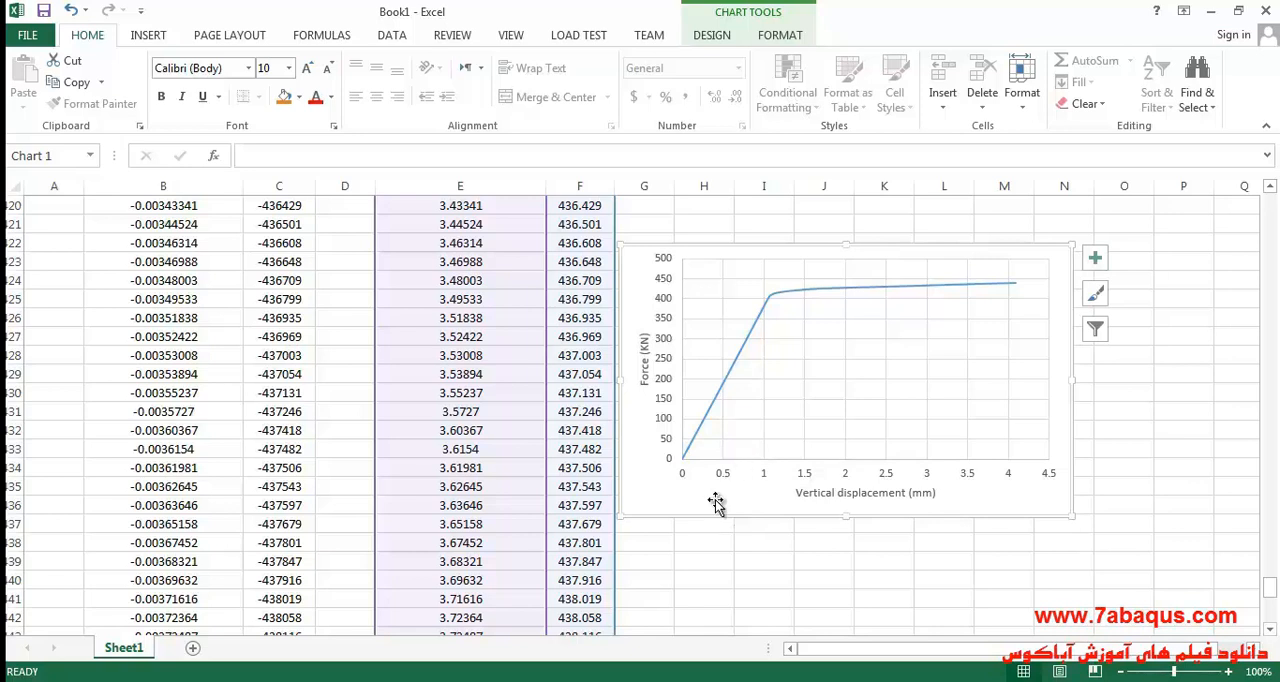
pyautogui.scroll(-3)
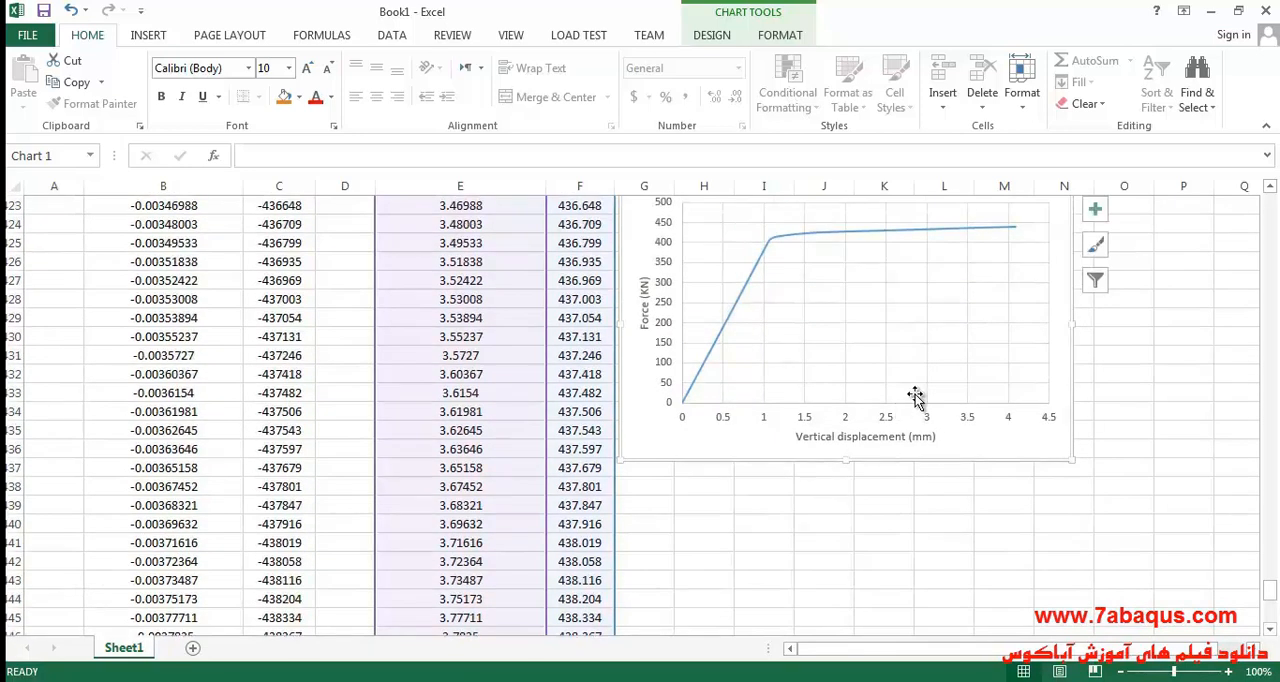